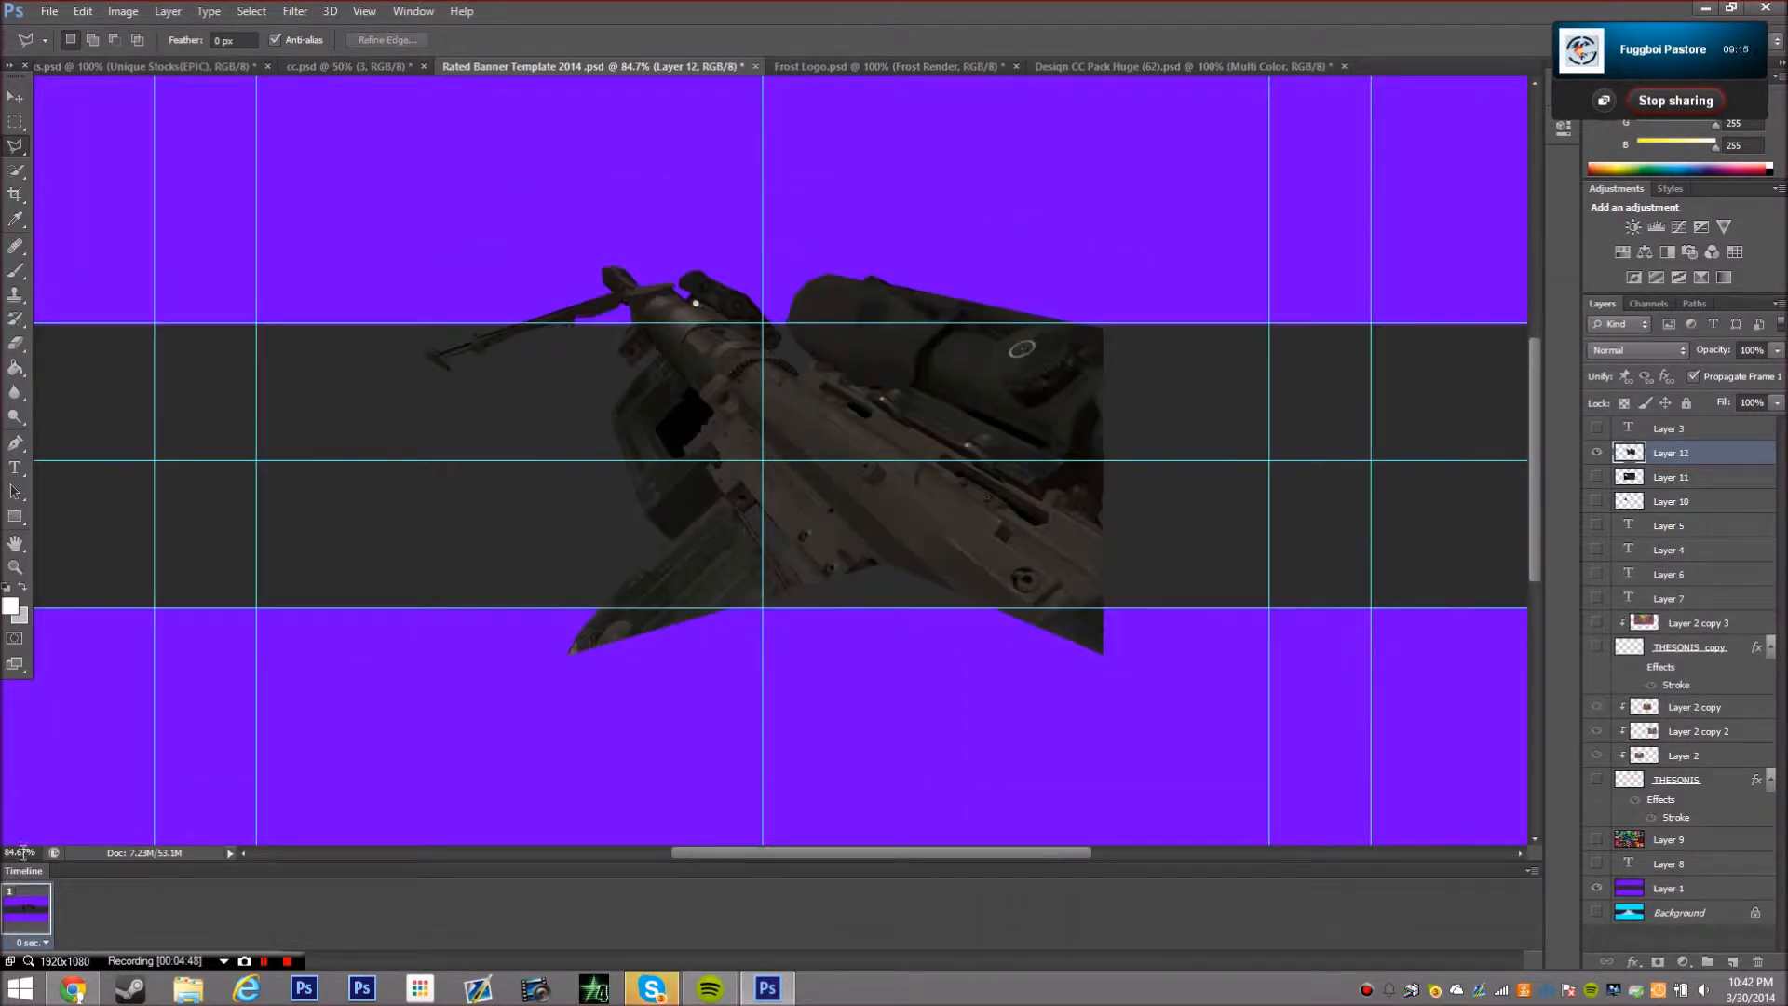
Add a layer, then give Layer 12 a cyan-to-magenta Gradient Overlay in Lighten mode
left_click(82, 12)
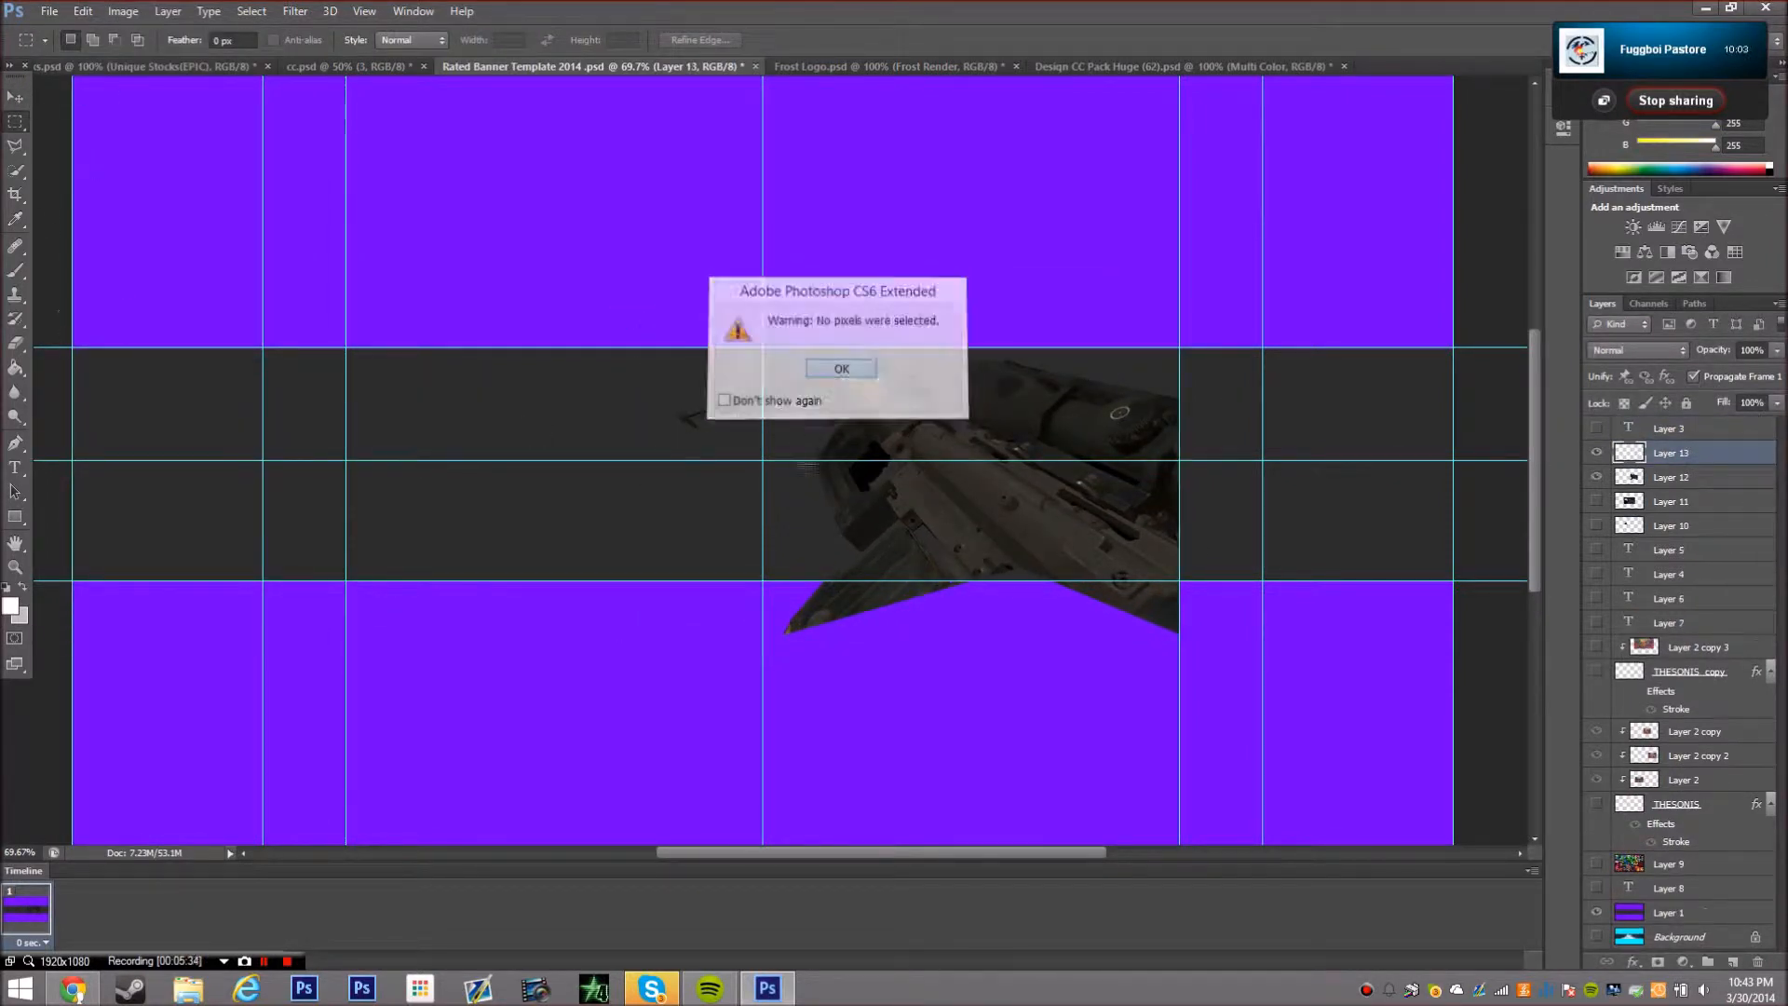
left_click(840, 367)
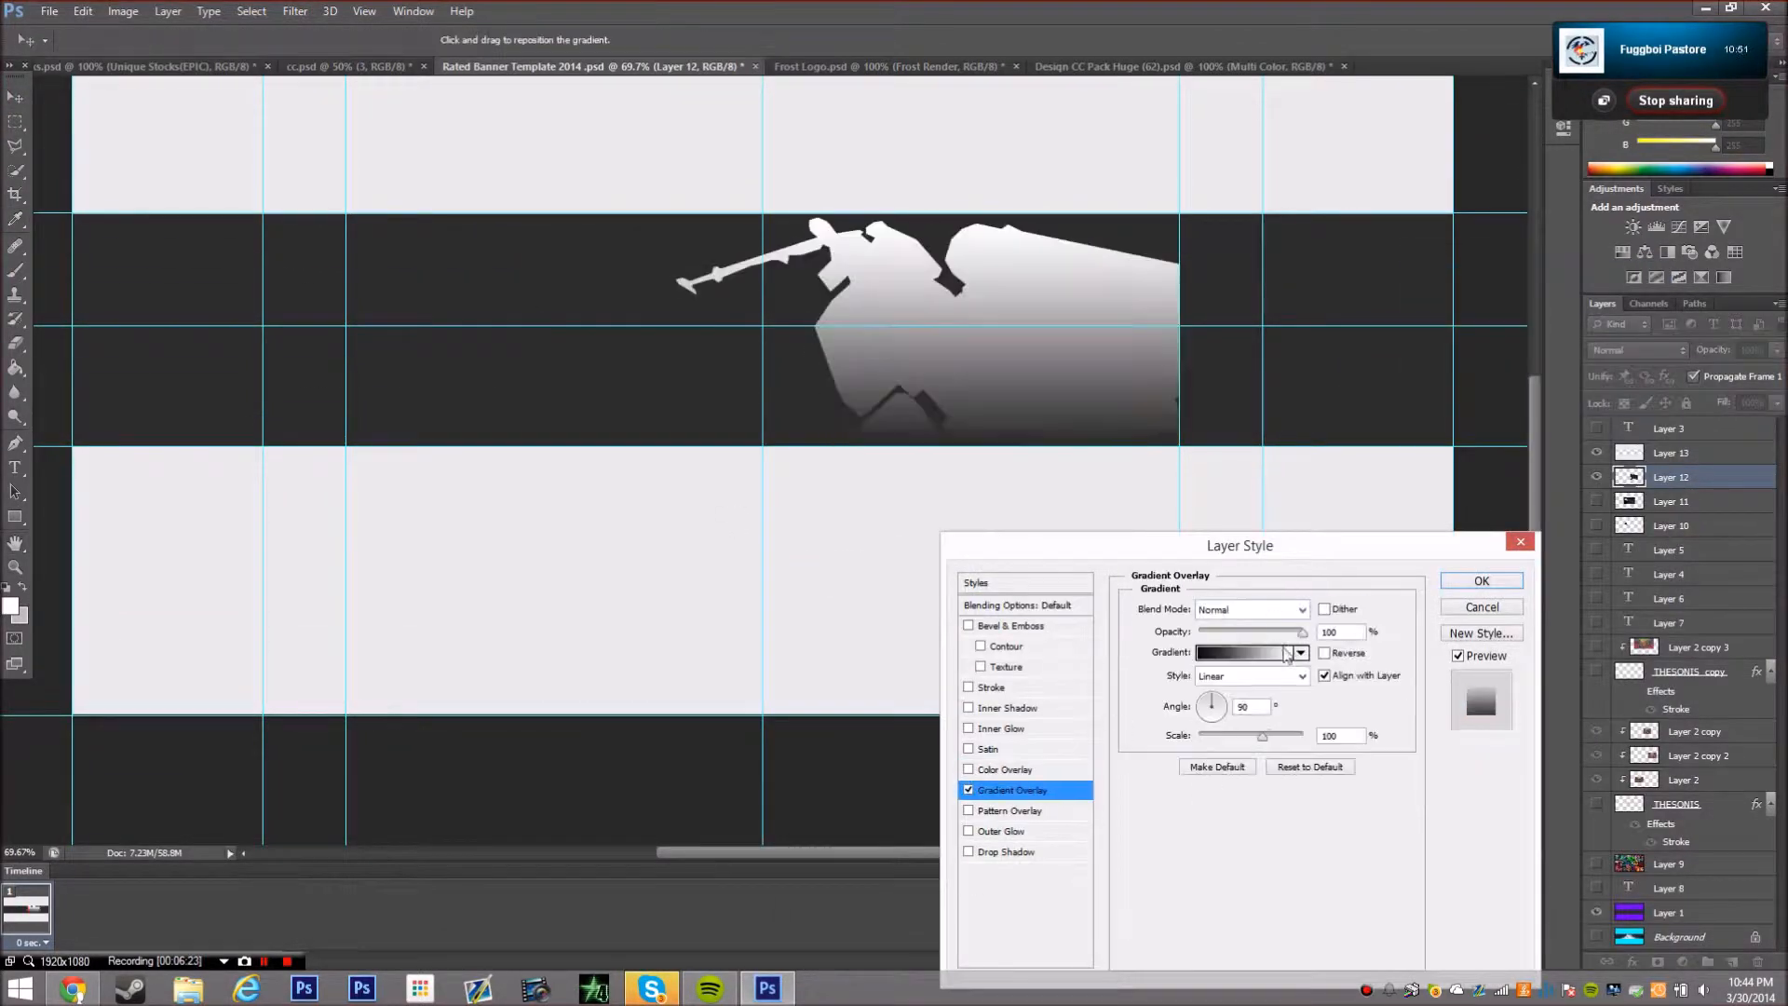
left_click(1242, 651)
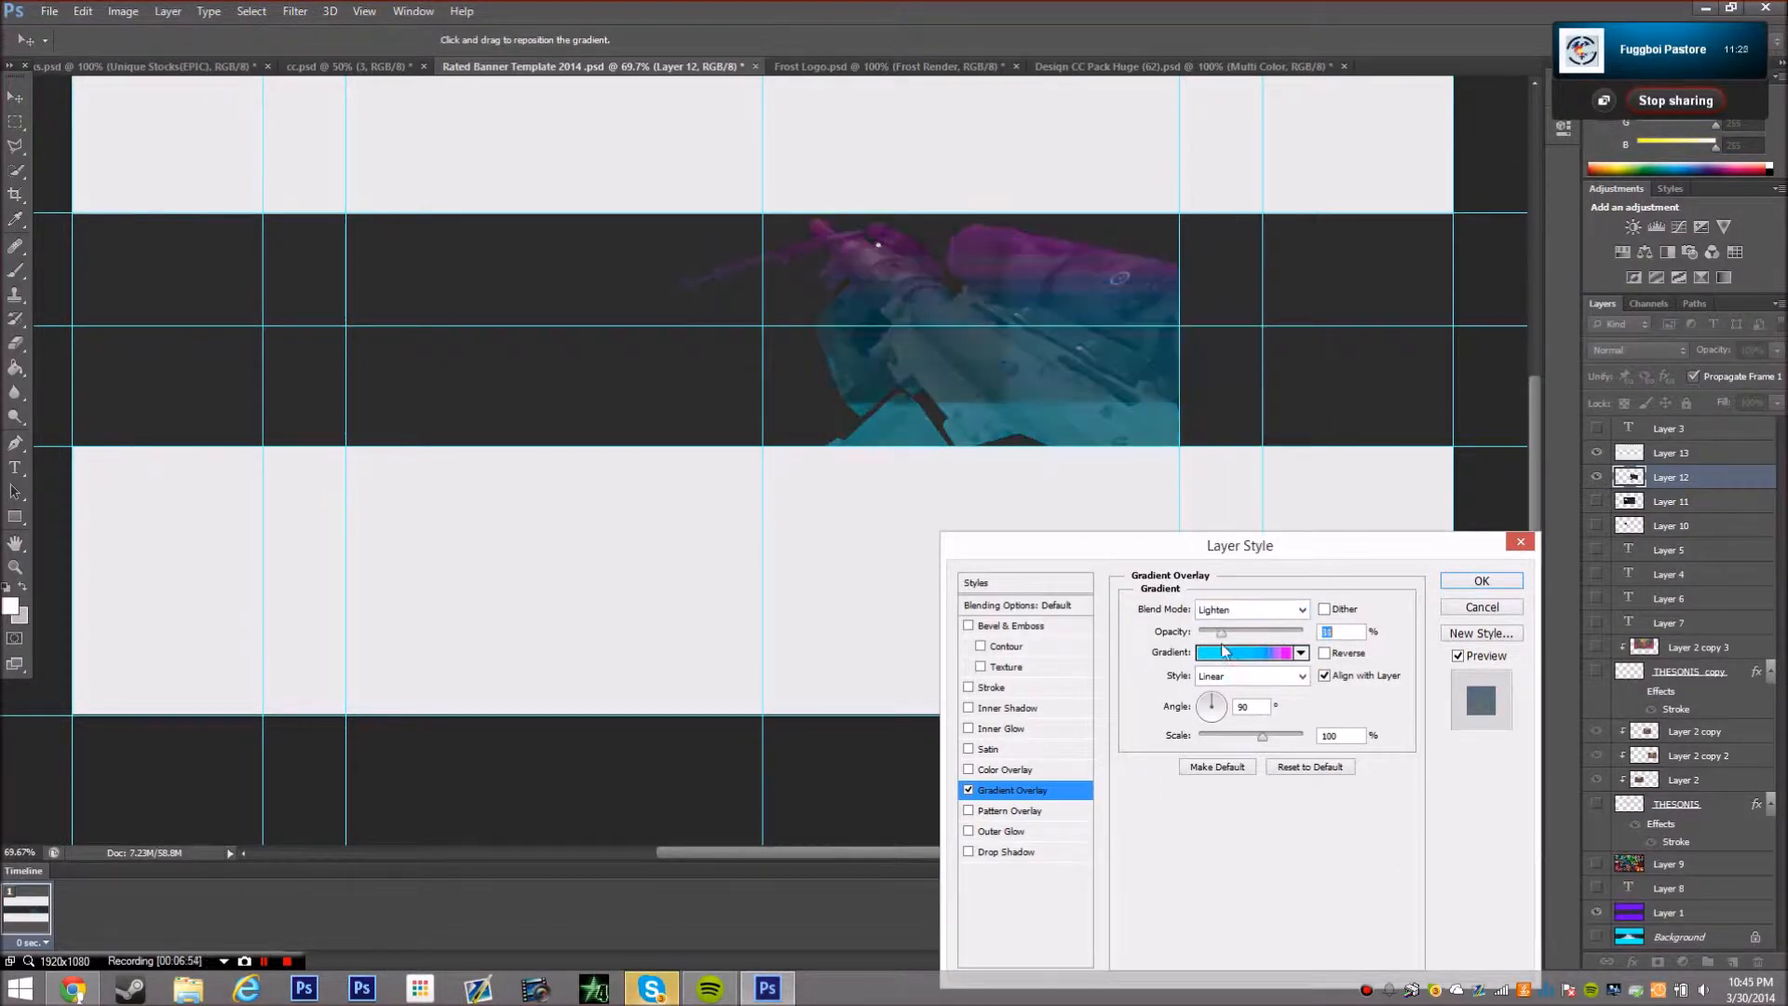
left_click(1480, 581)
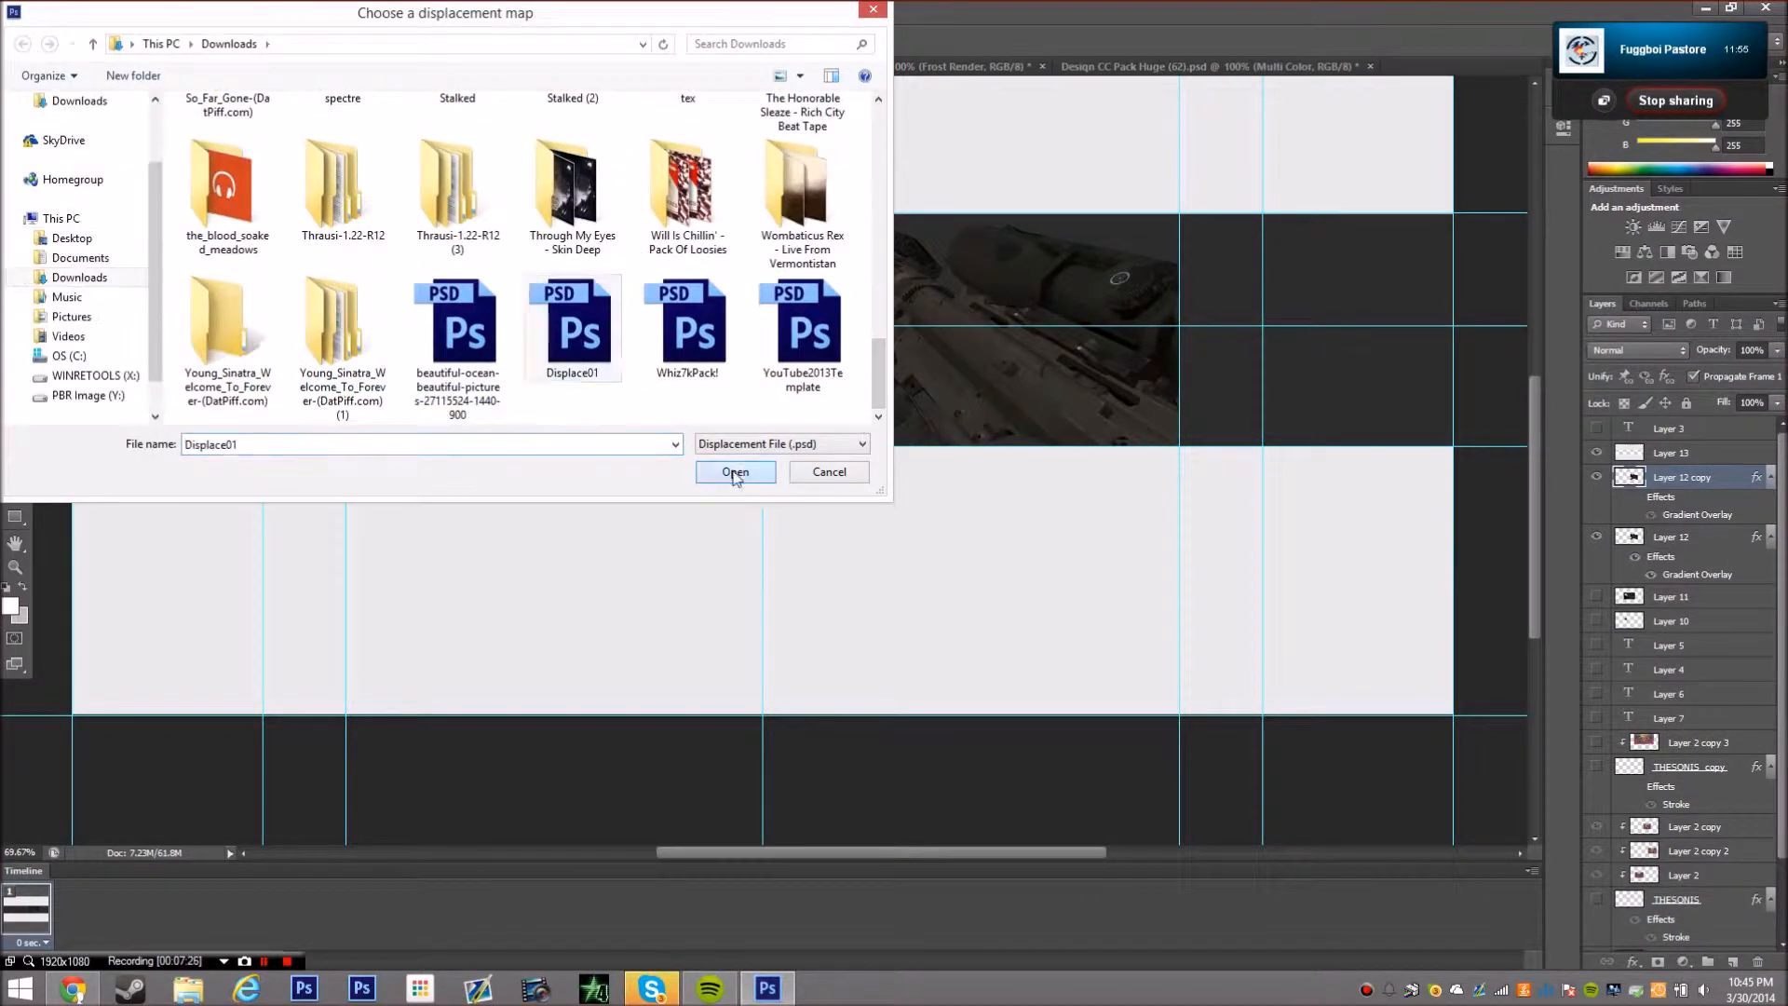
Displace the rifle copy with Displace01.psd and apply the Oil Paint filter
left_click(736, 471)
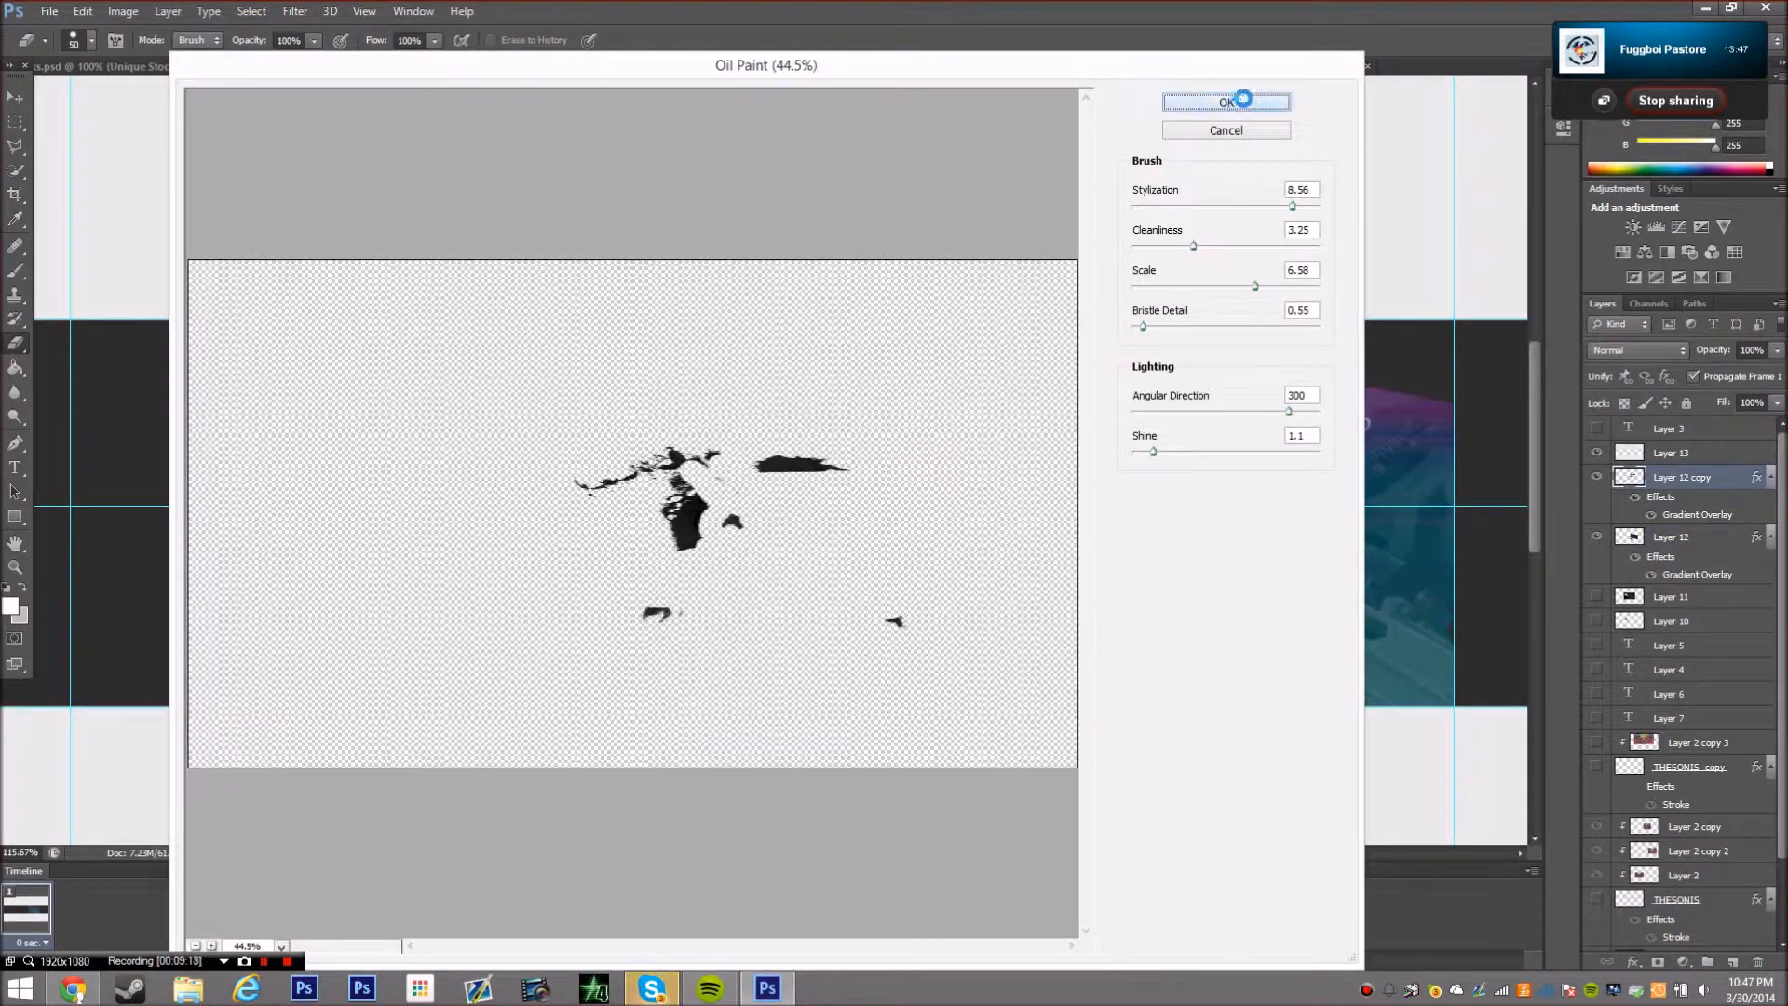
left_click(1670, 536)
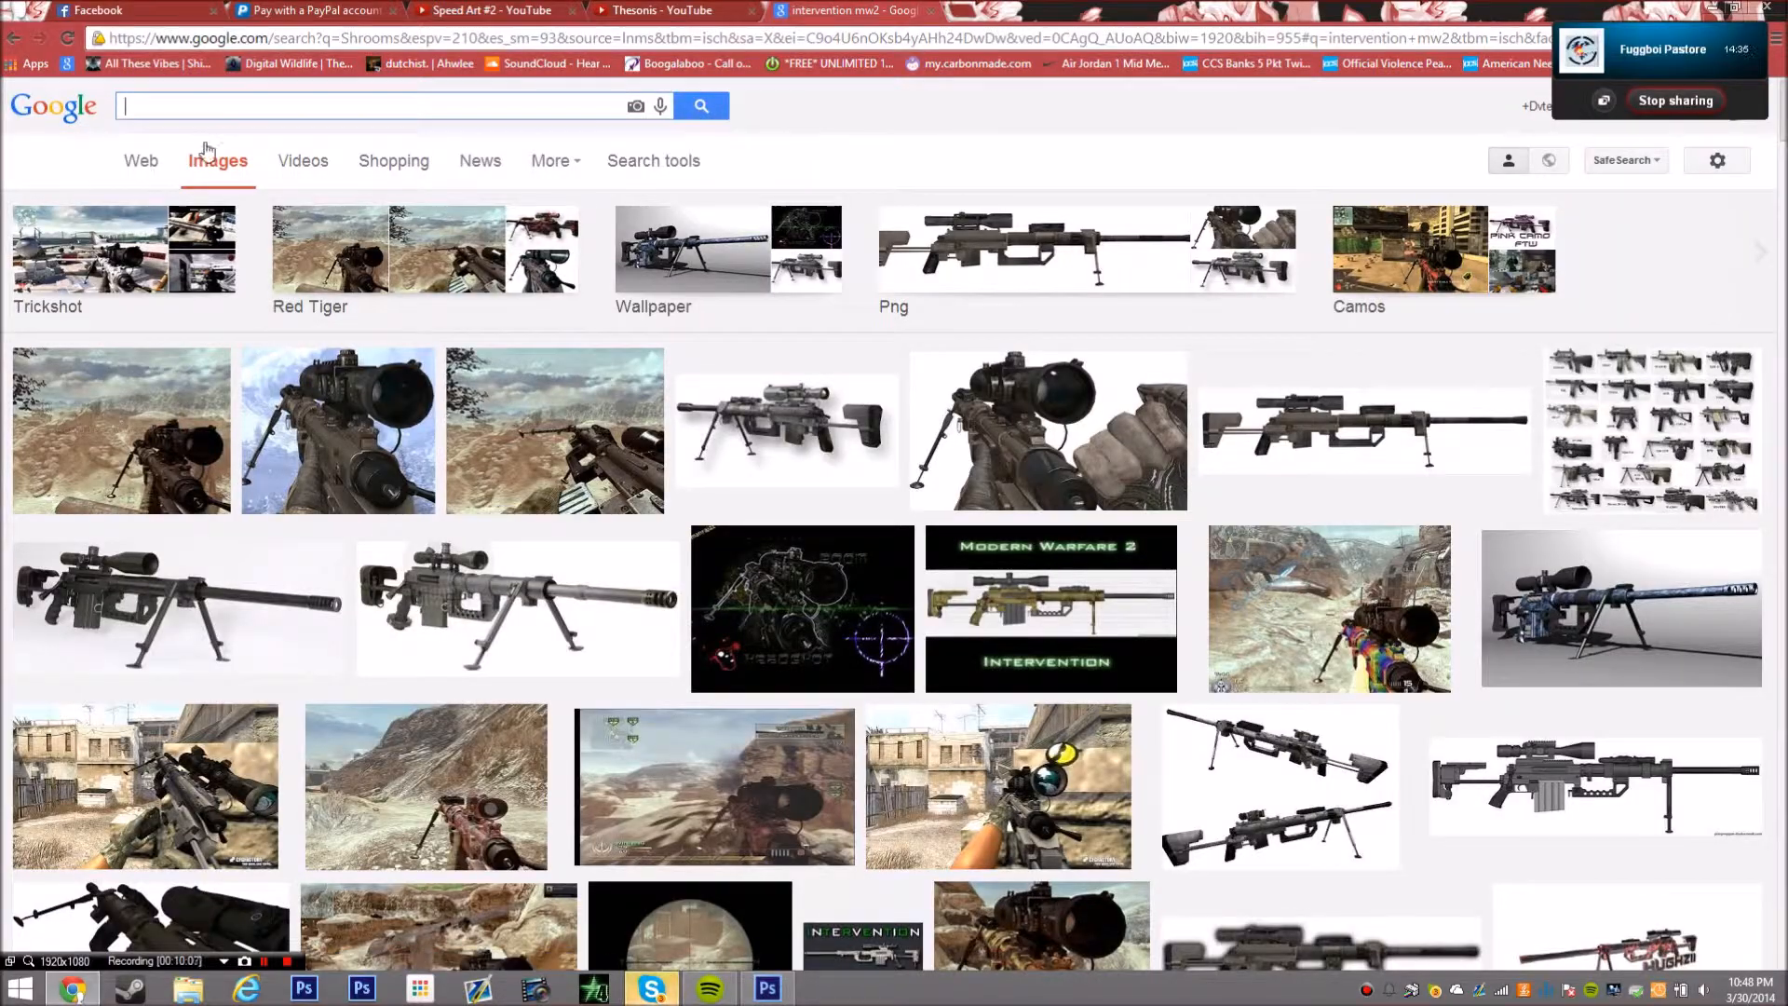
Search 'afghan mw2' then 'intervention mw2' and preview a rifle picture
type("afghan mw2")
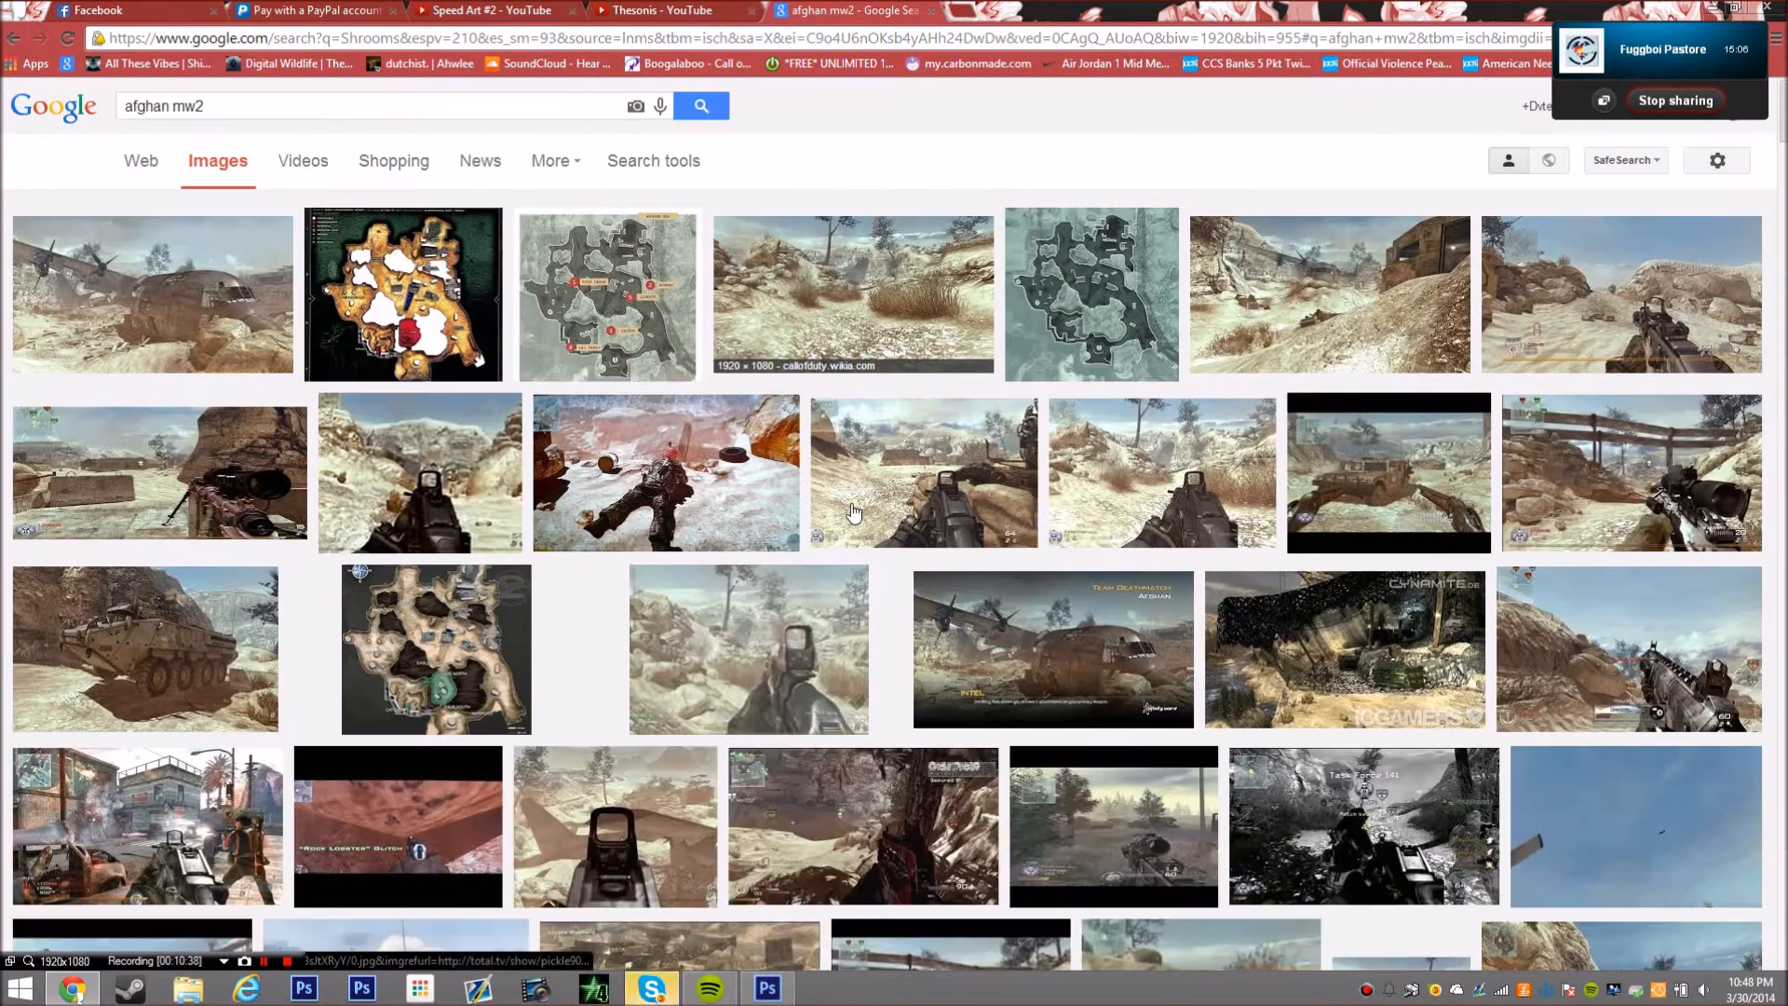
scroll("down", 3)
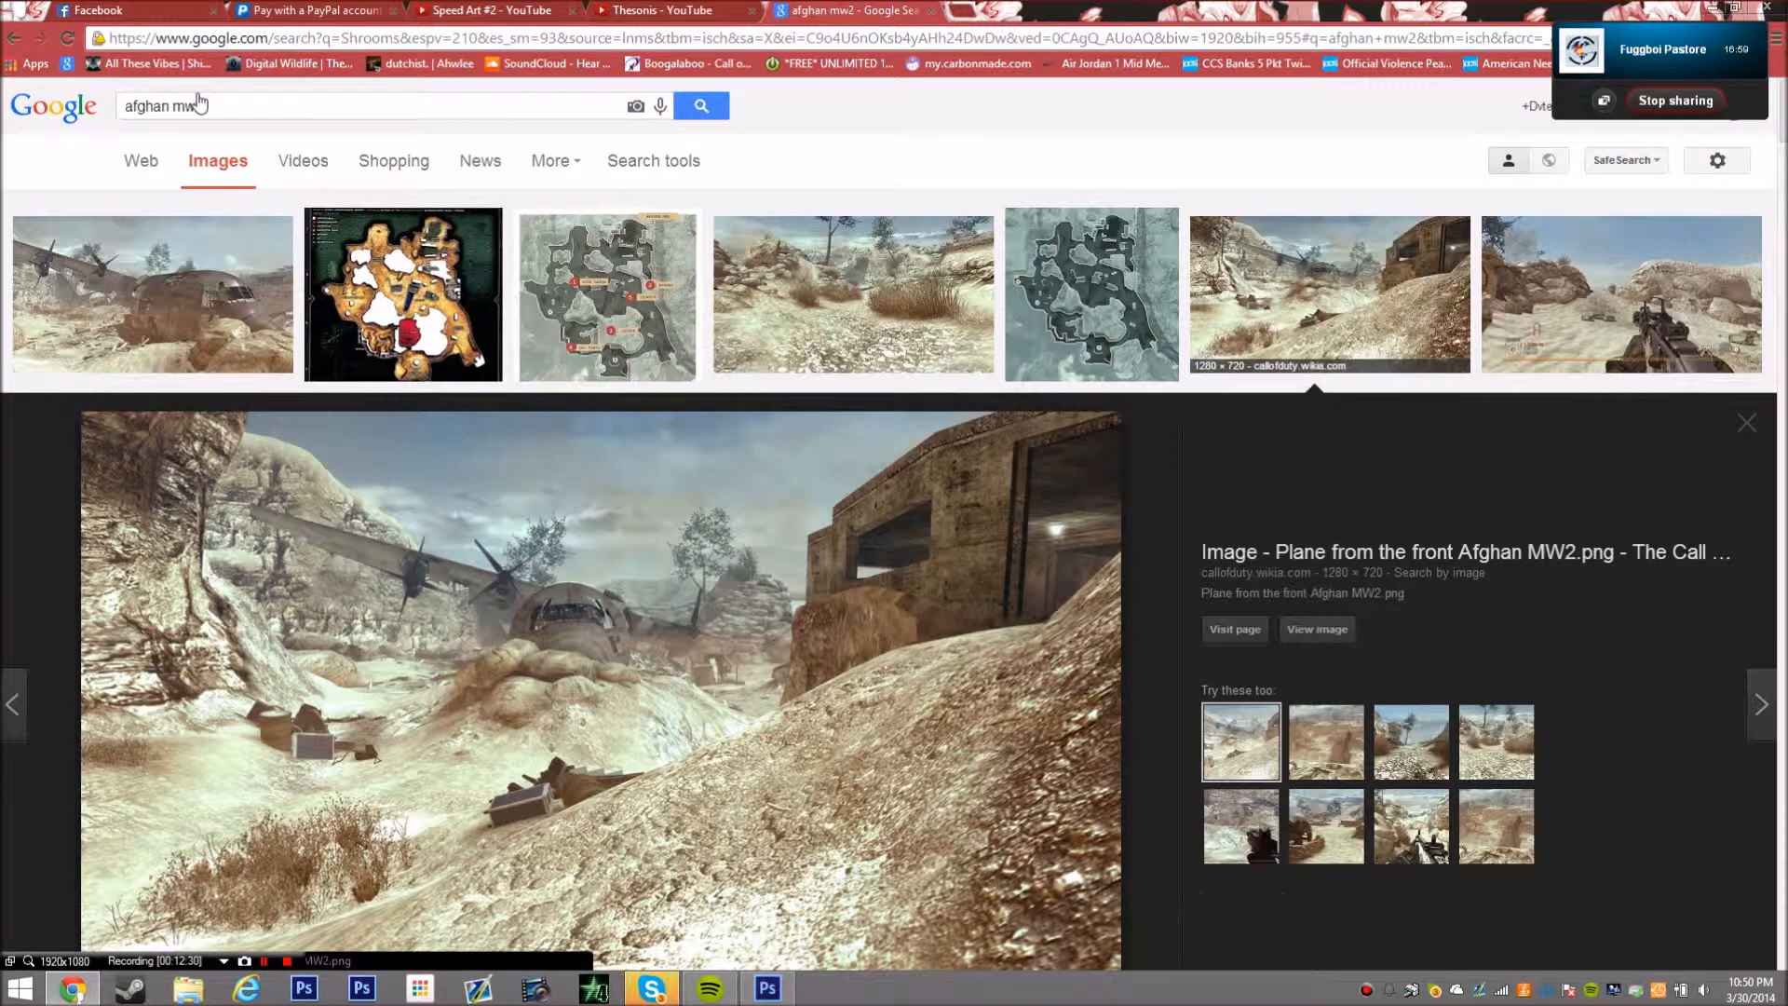
type("intervention mw2")
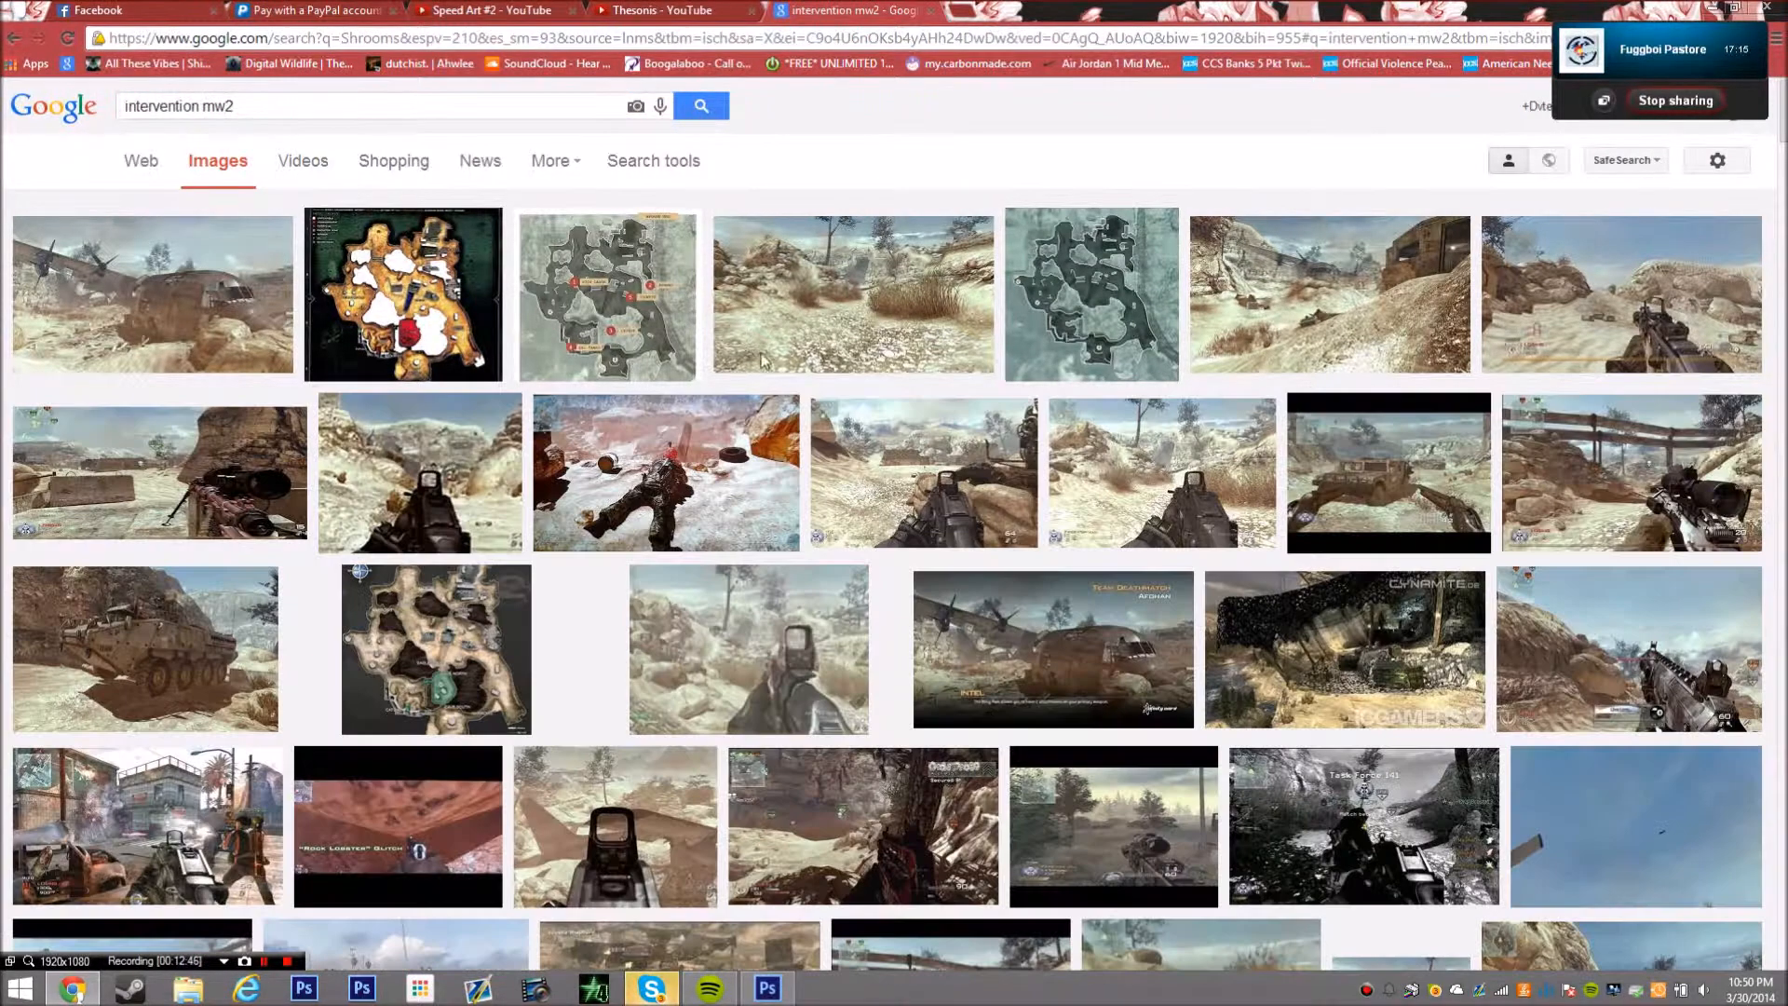
scroll("down", 3)
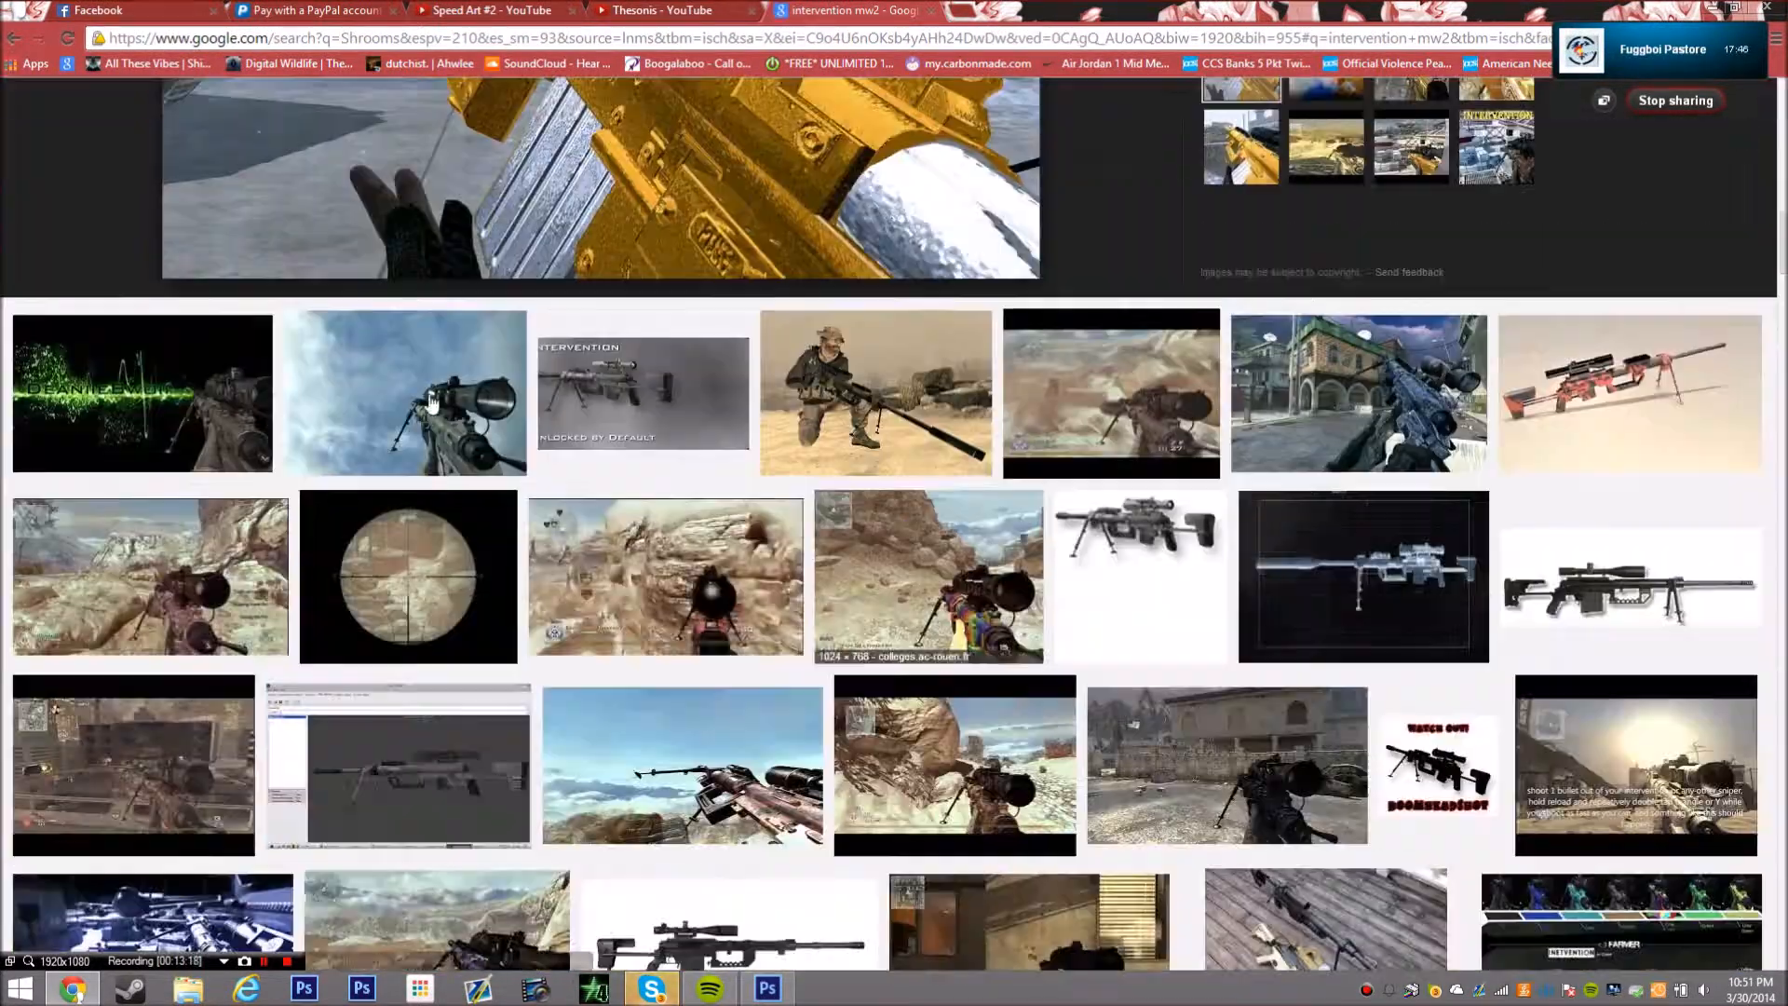
left_click(766, 988)
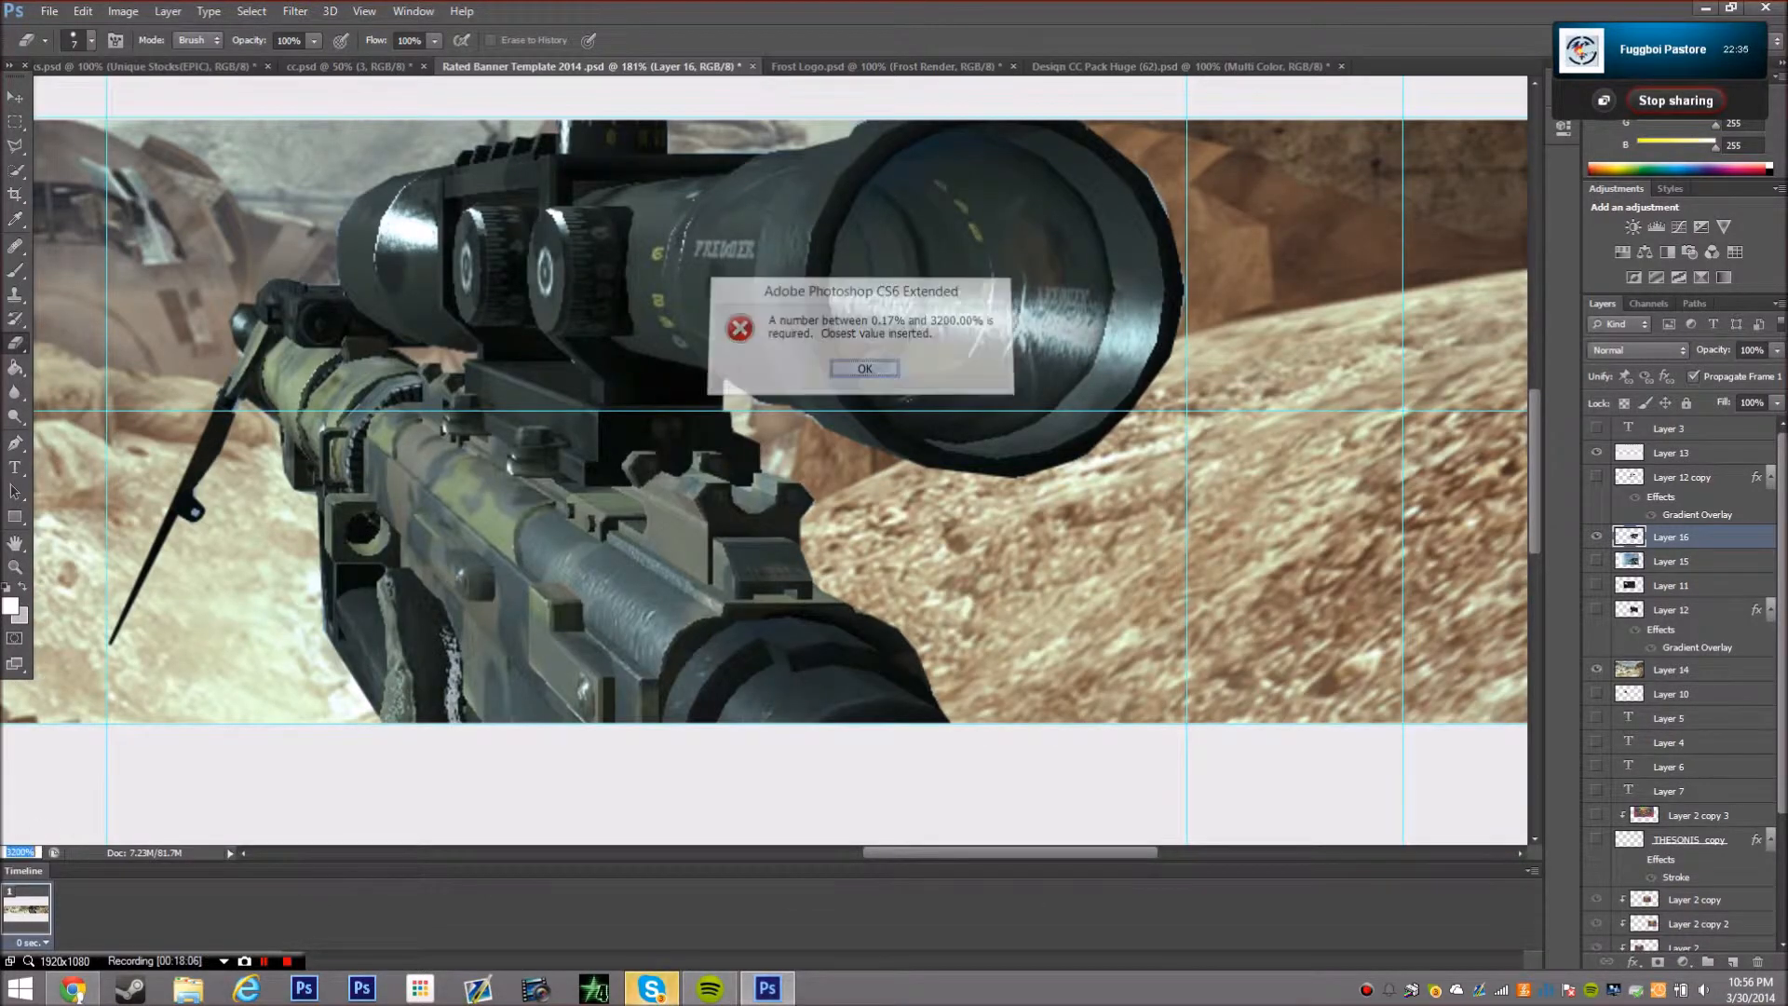
Give Layer 16 a brown Gradient Overlay and duplicate it
left_click(863, 367)
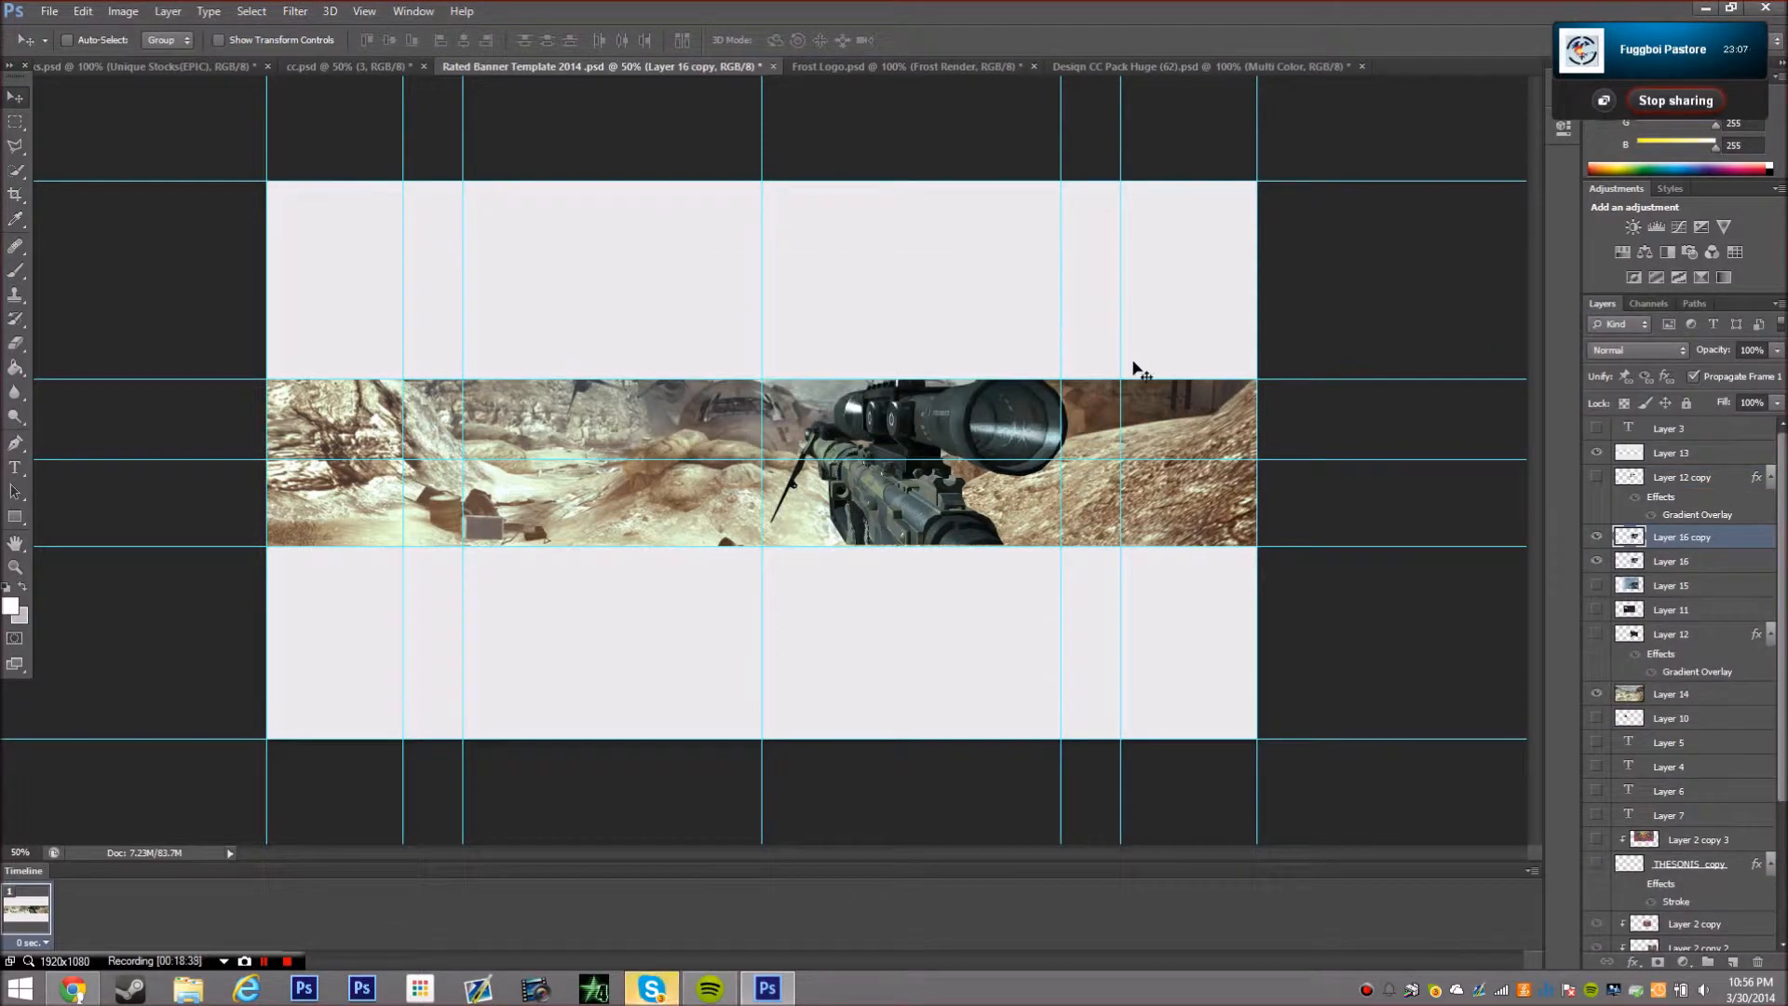
left_click(1669, 561)
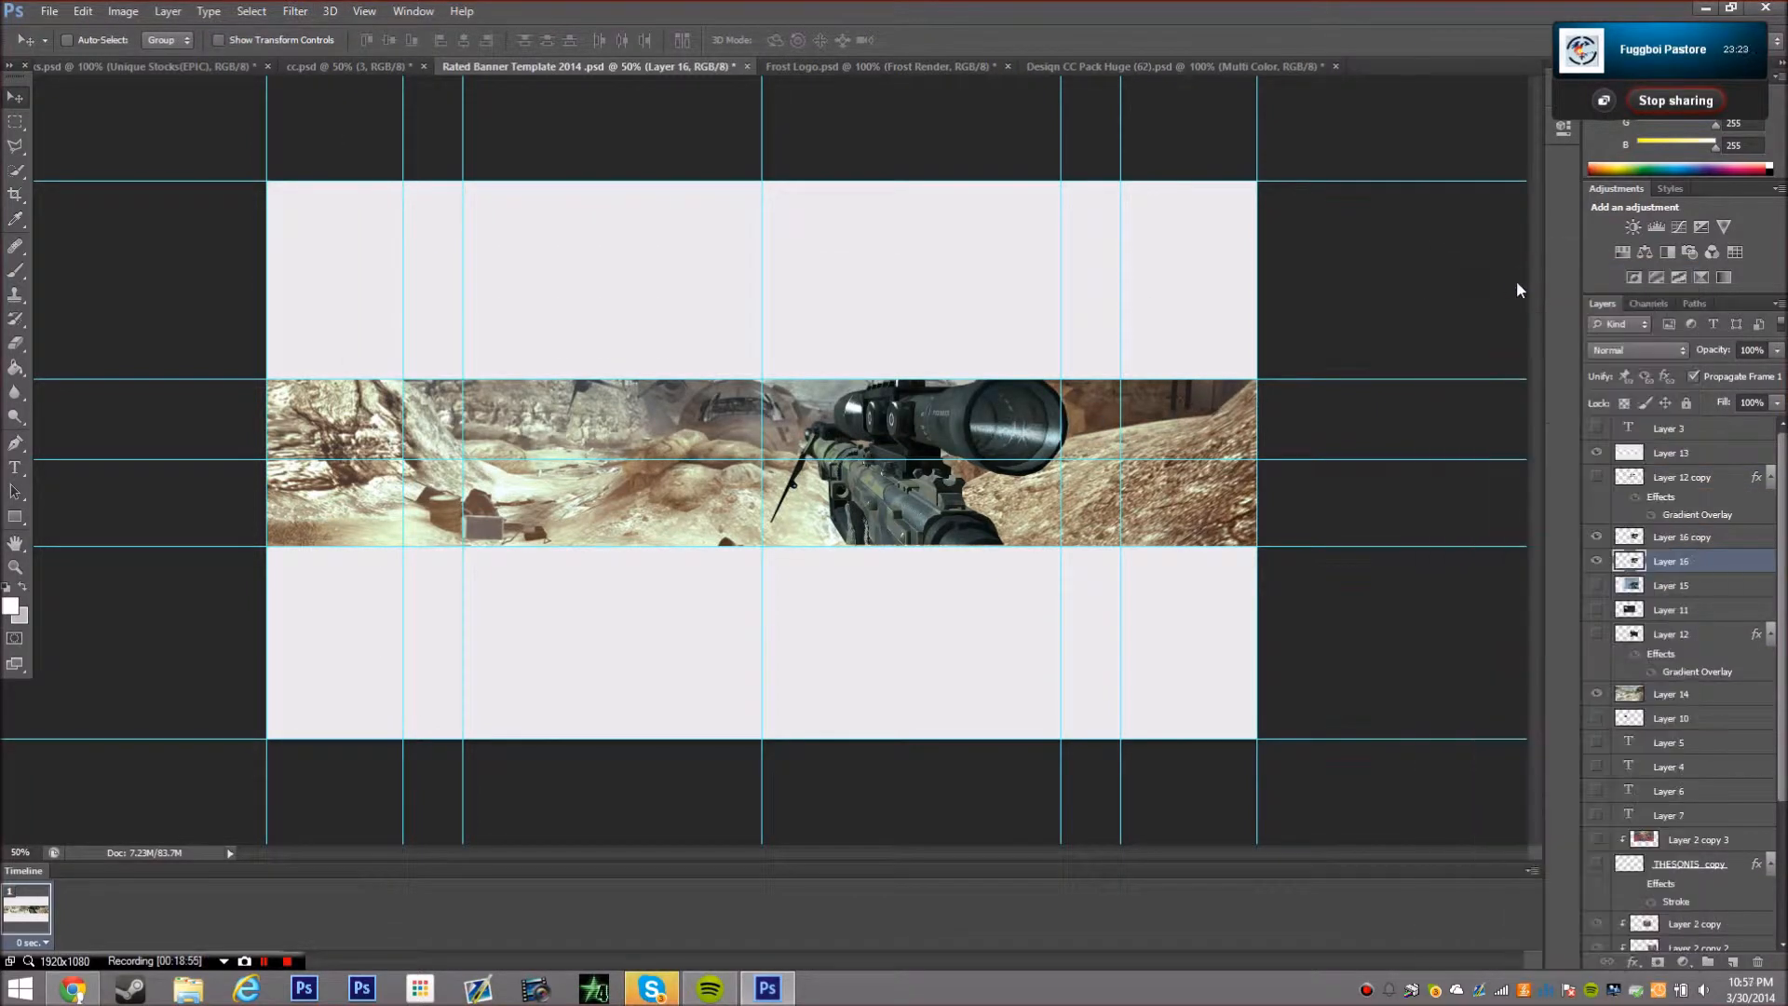
right_click(1671, 561)
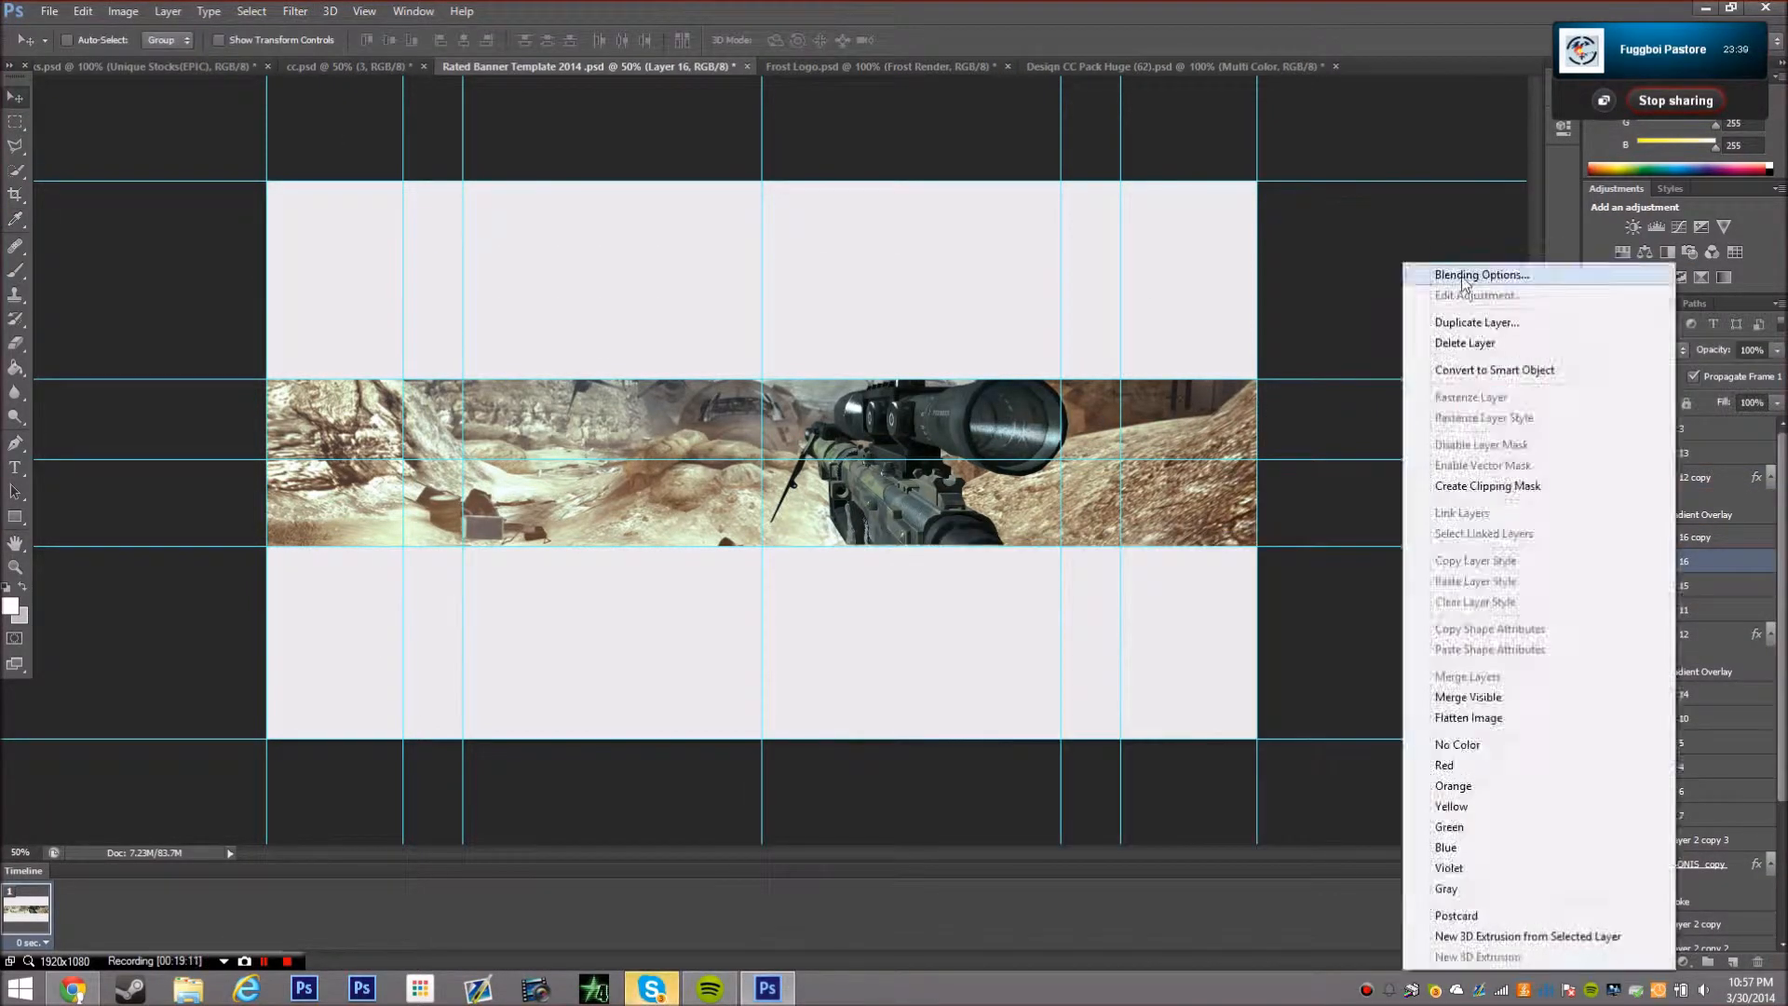
left_click(1480, 274)
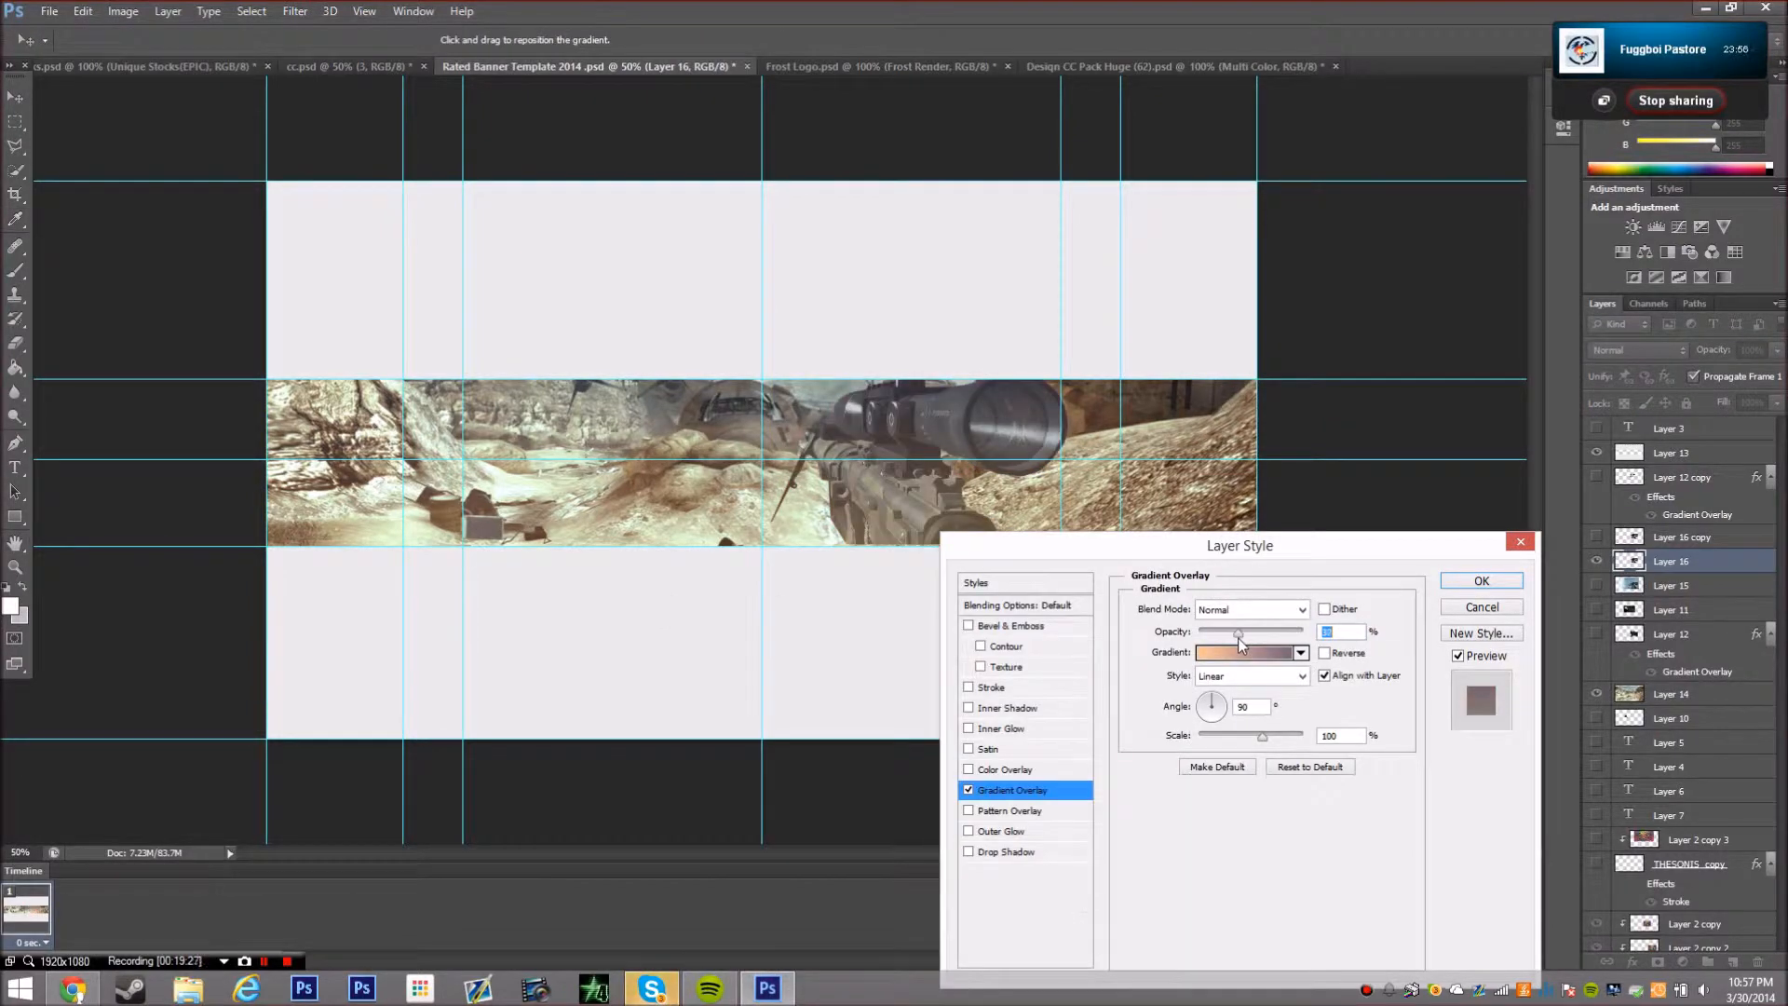
right_click(1670, 561)
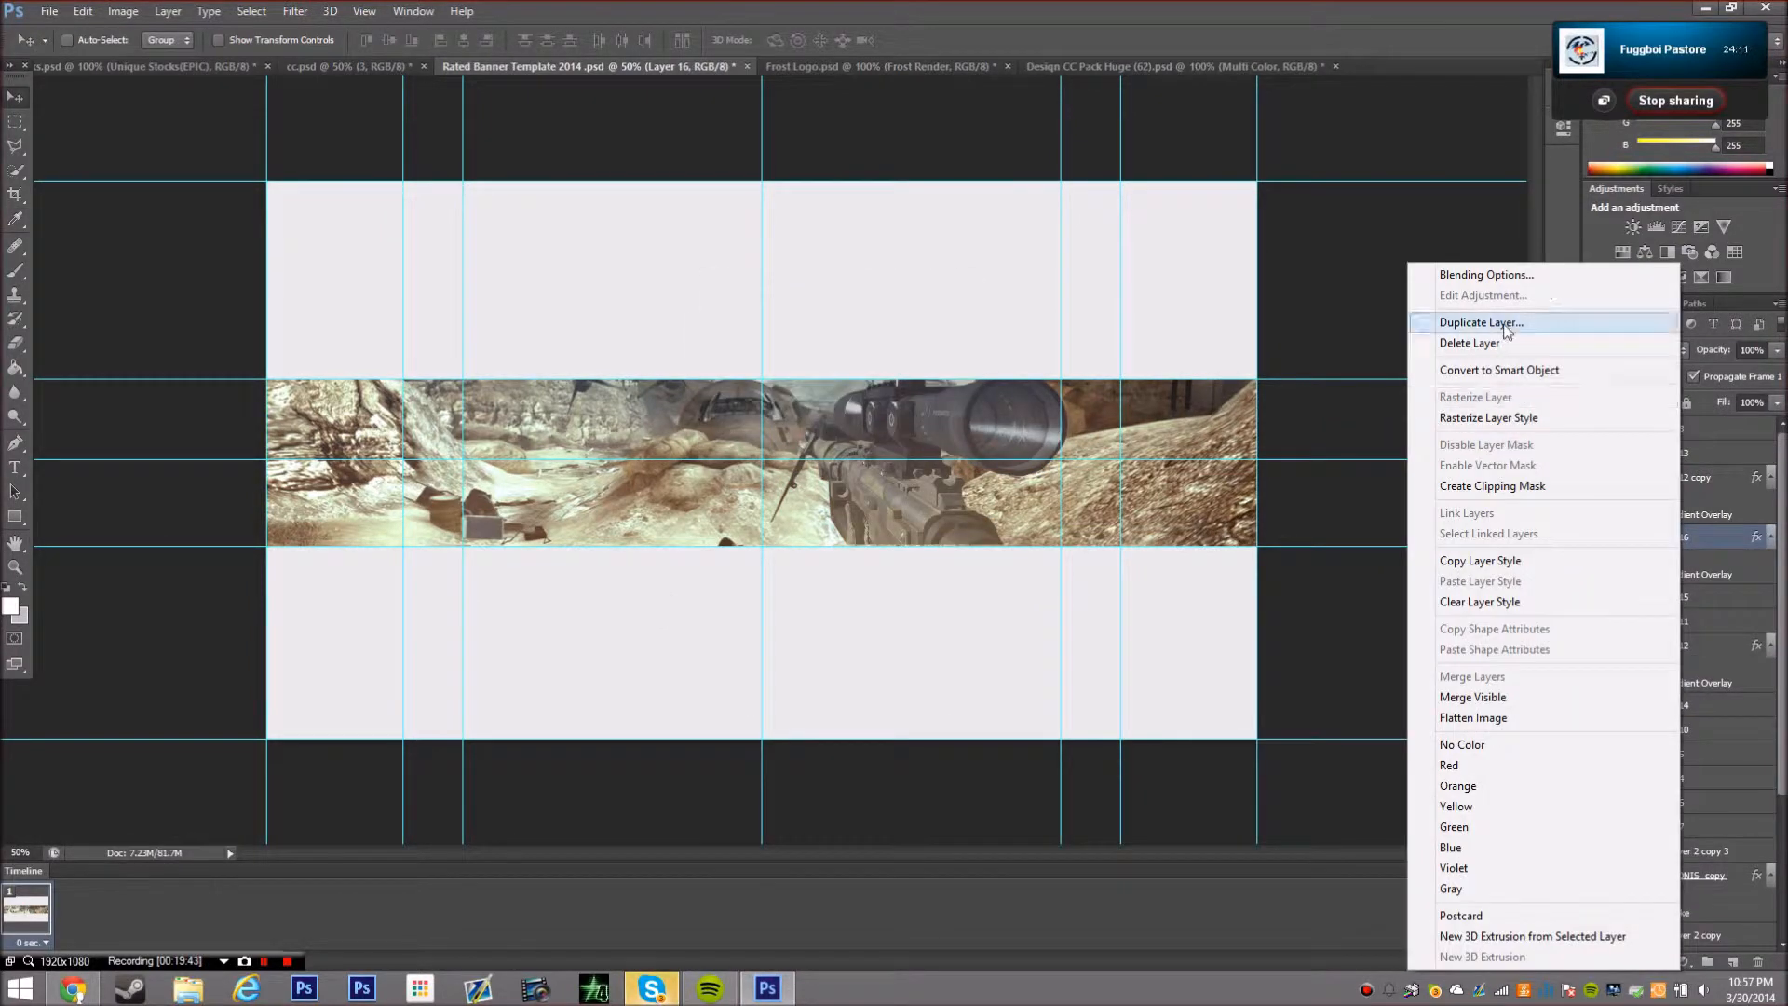
left_click(1481, 322)
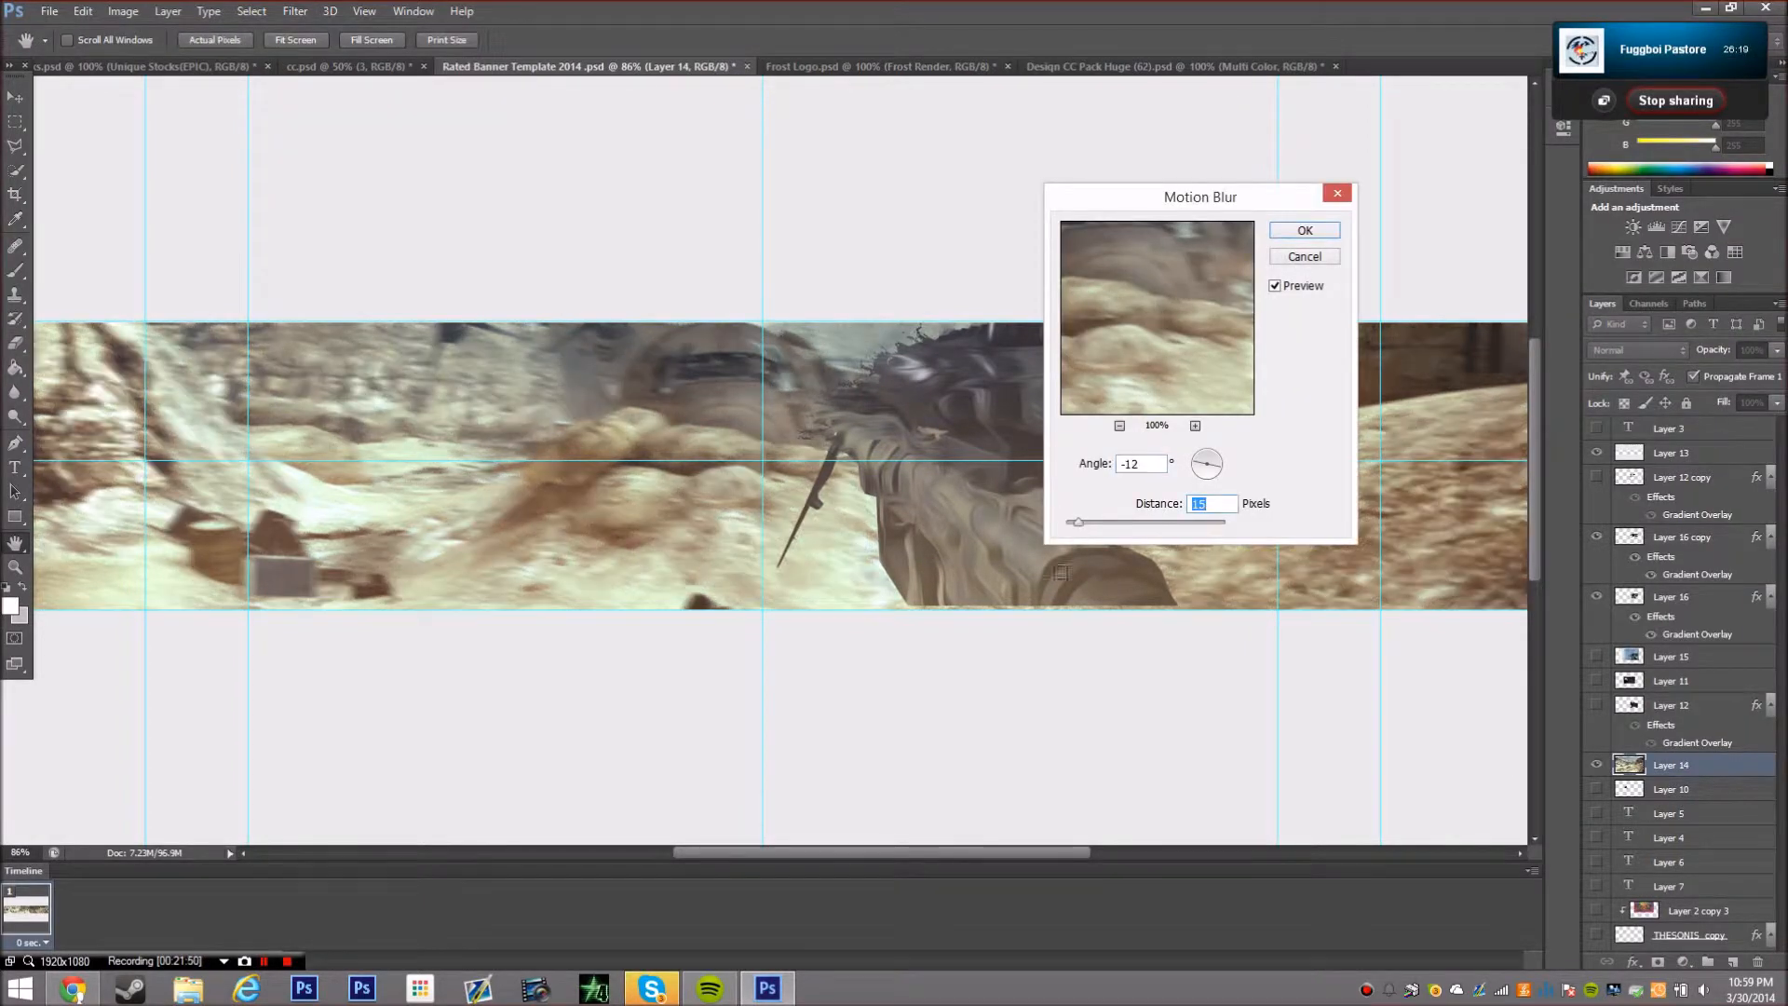
Apply a -12° Motion Blur to Layer 14 and to Layer 16 copy, then add a layer
left_click(1304, 229)
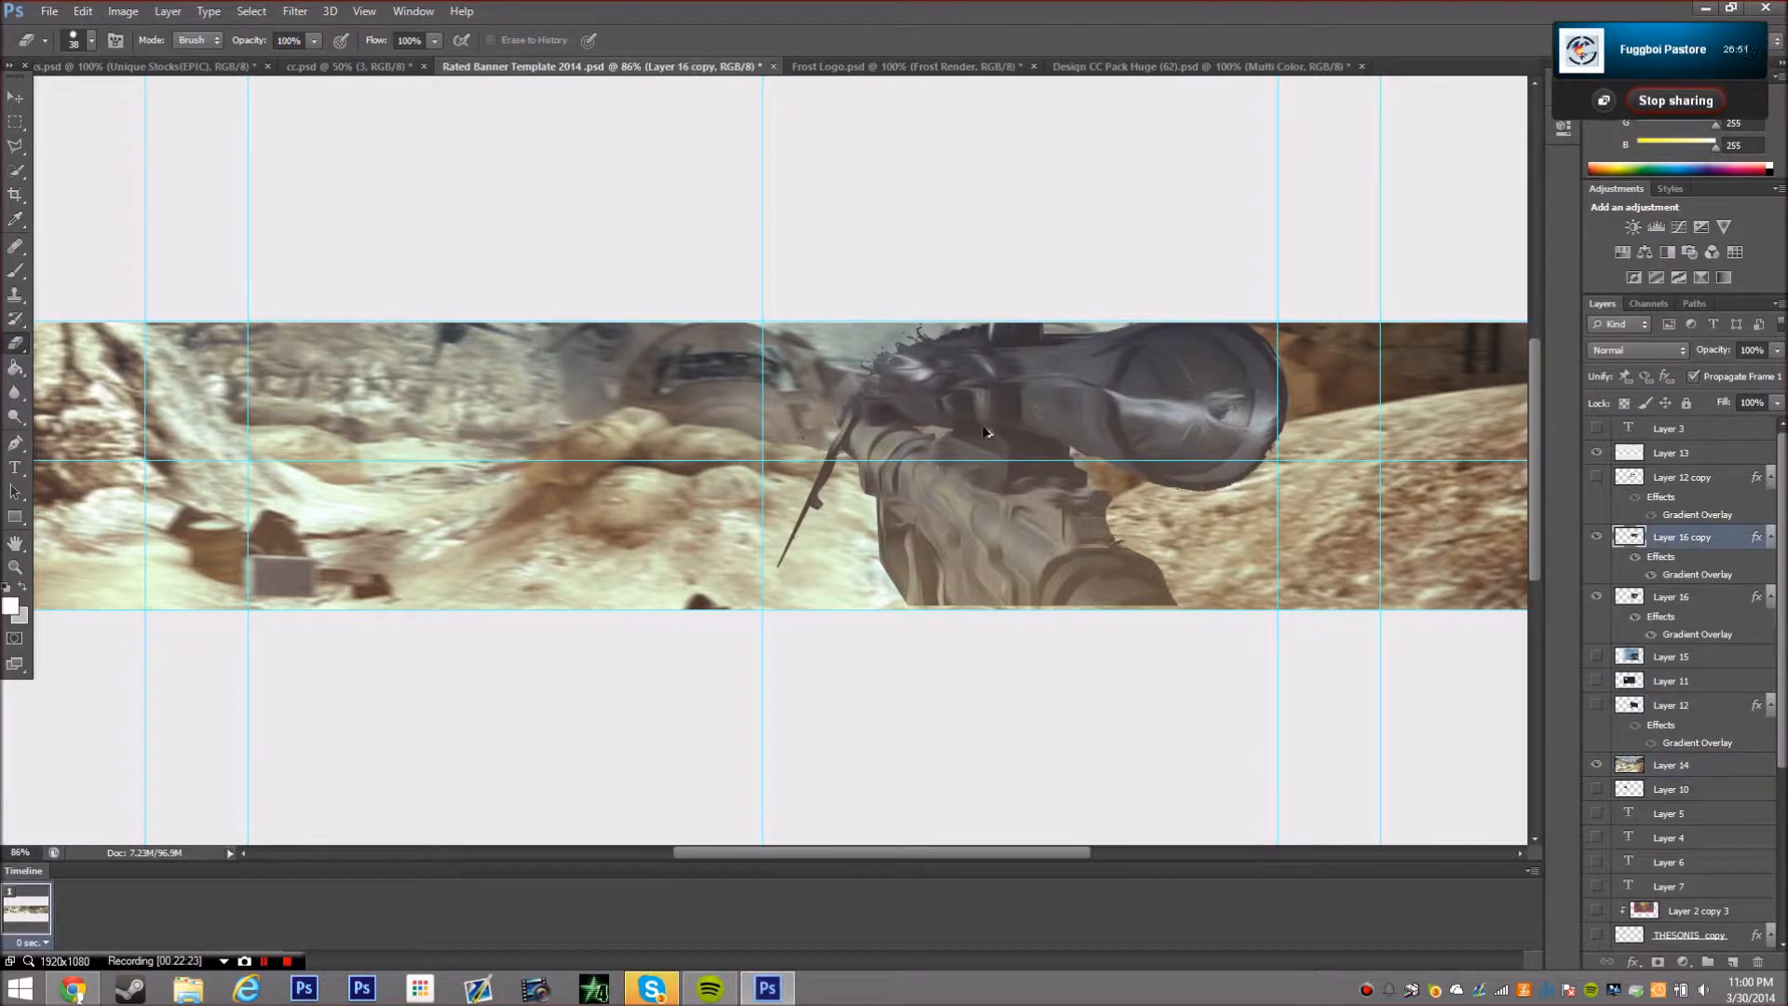
left_click(1671, 764)
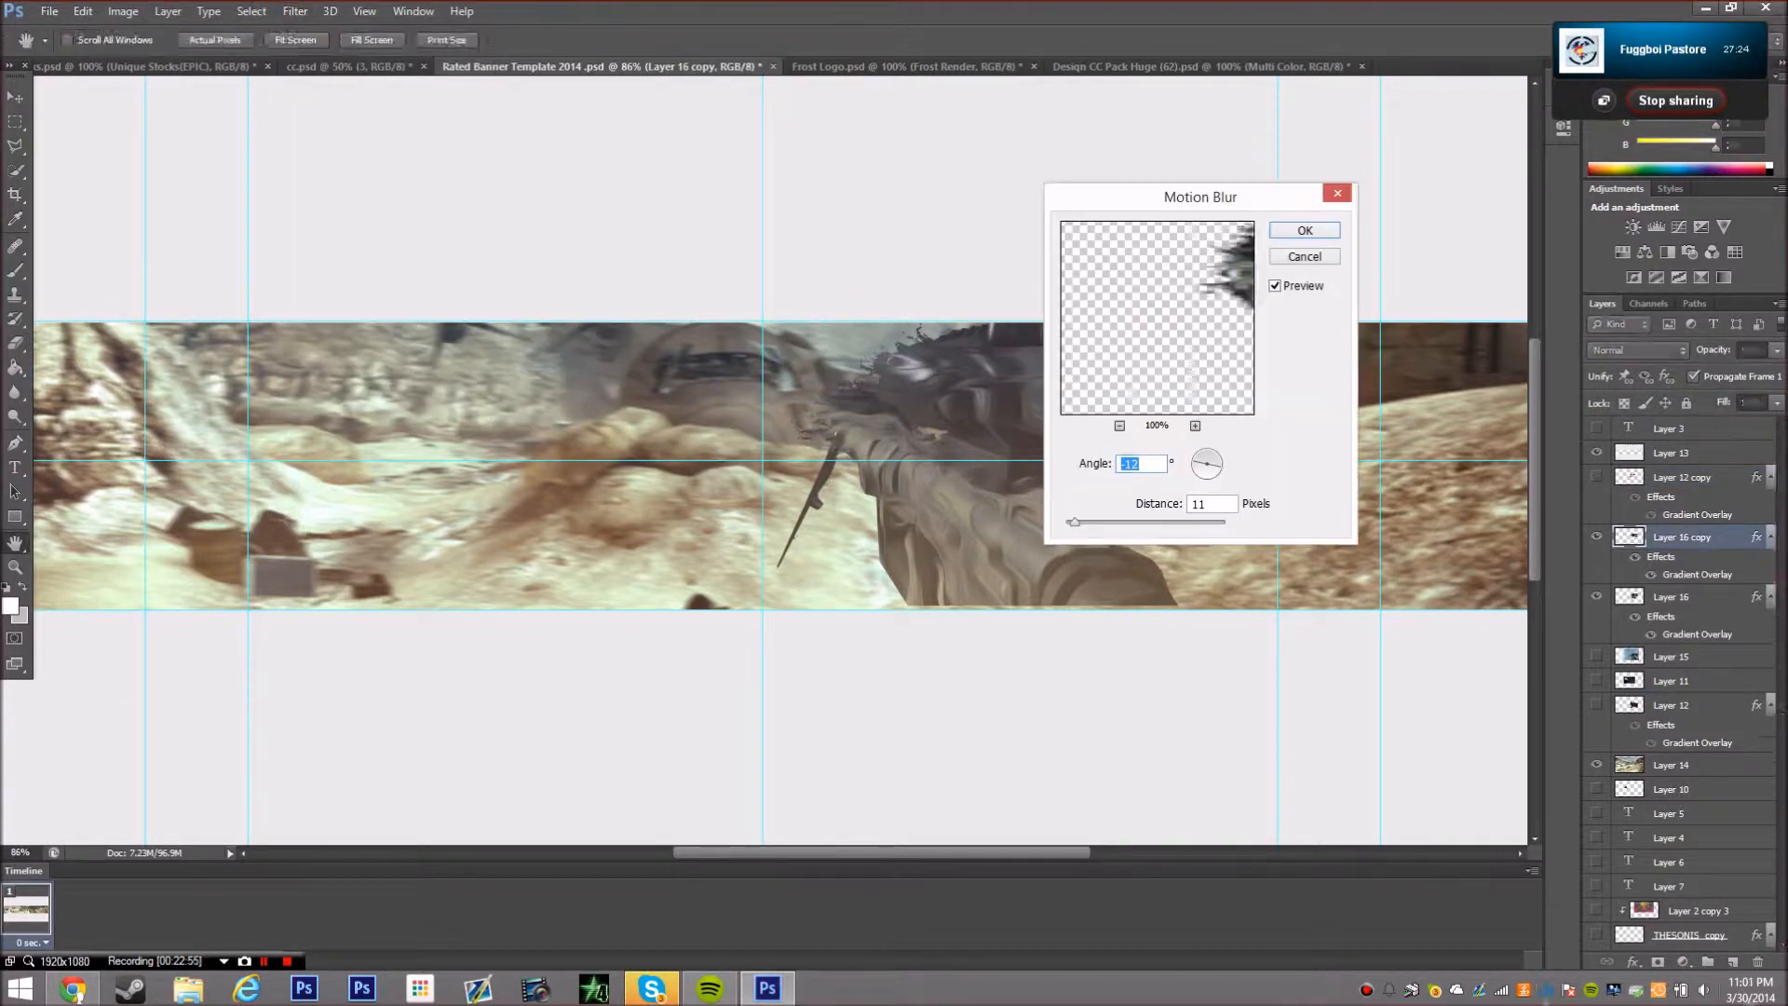
left_click(1304, 229)
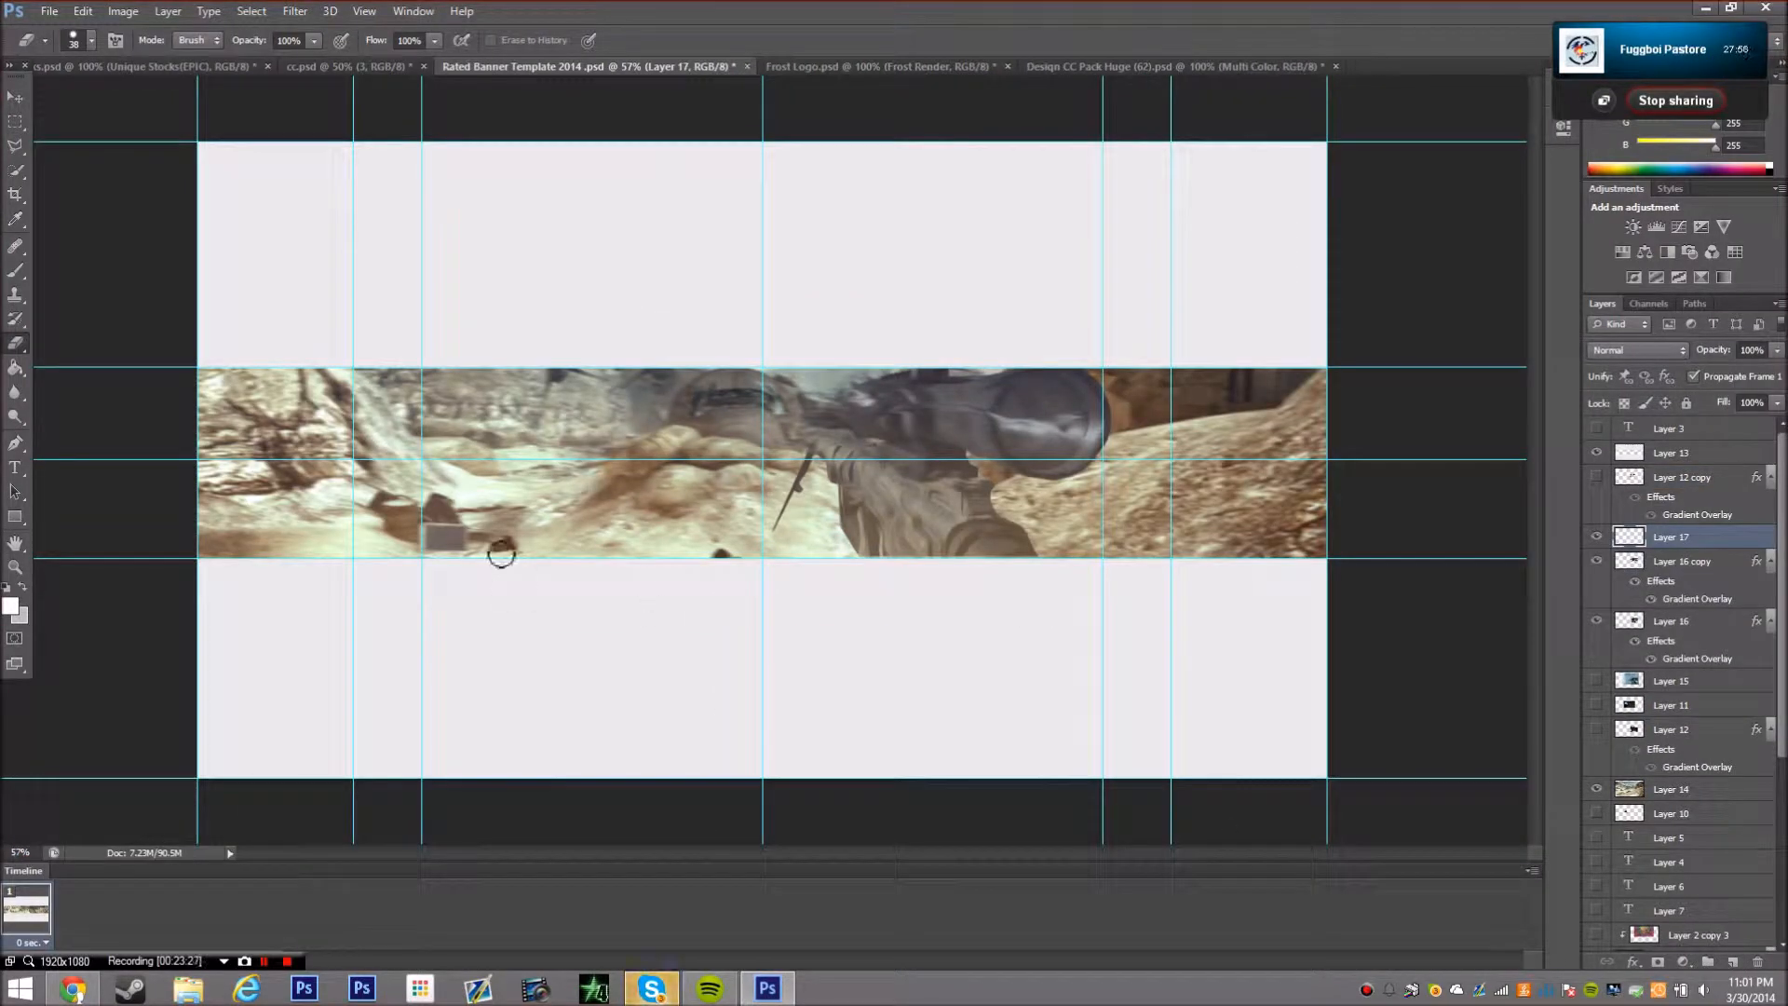
left_click(877, 67)
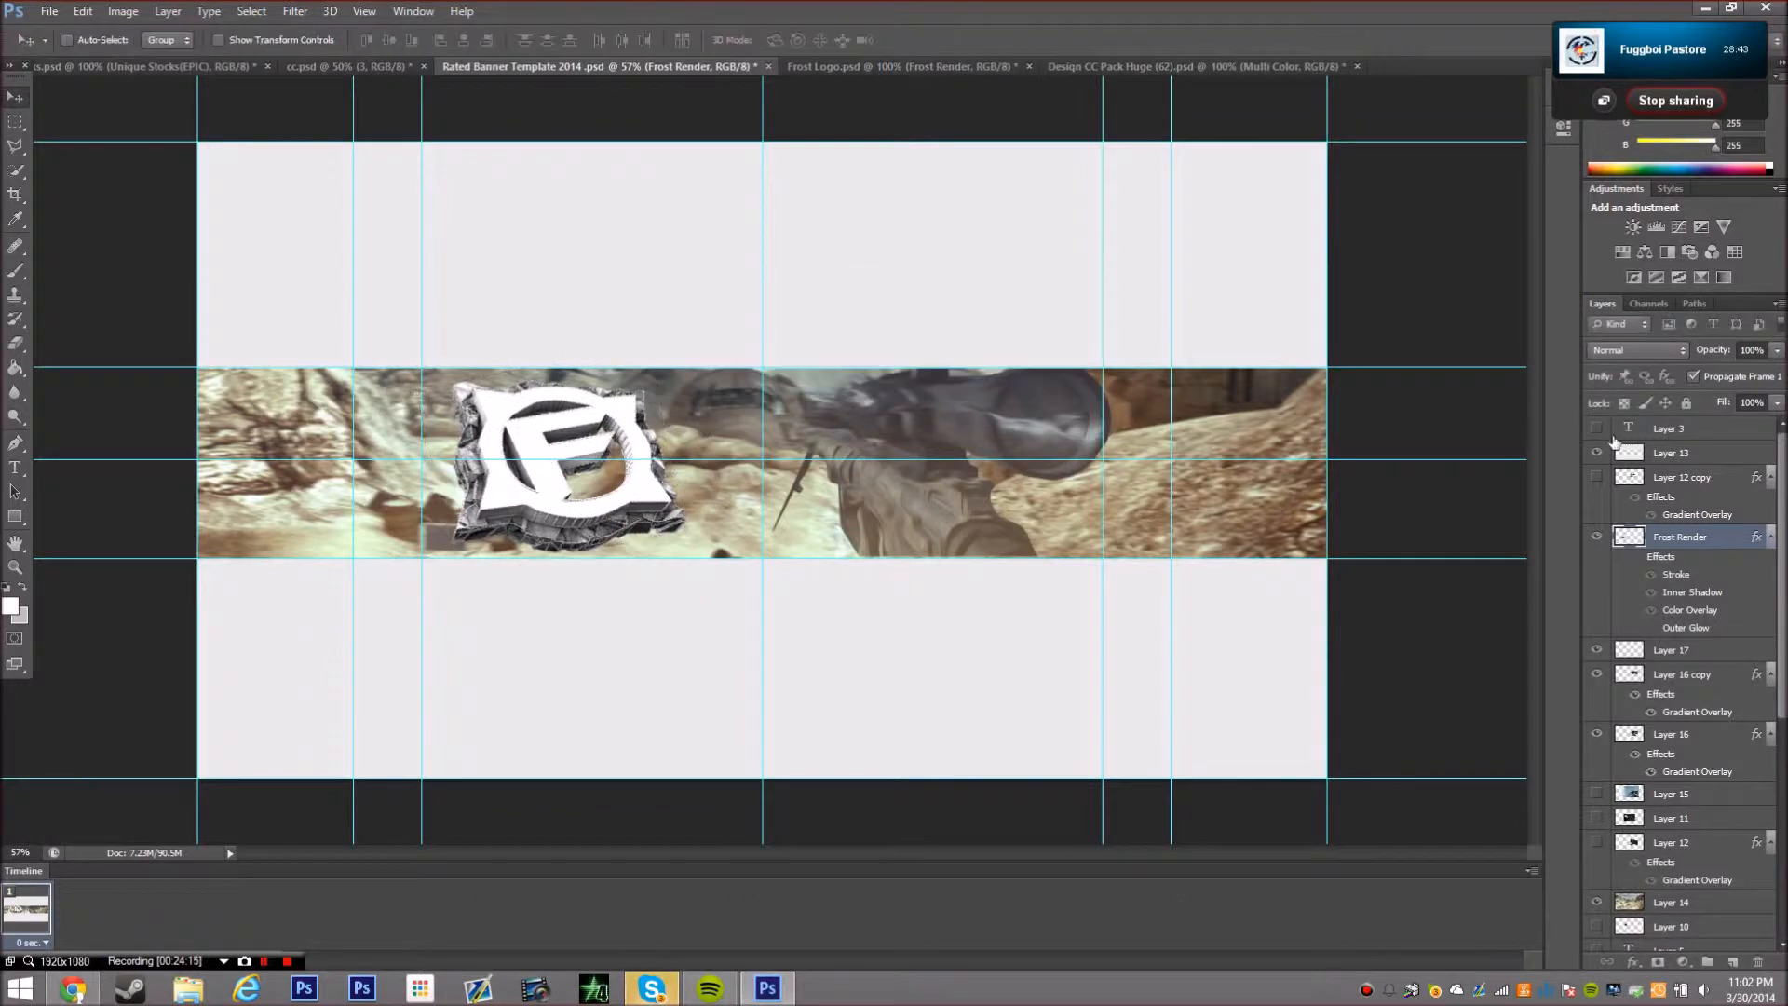
Change the Frost Render logo's Gradient Overlay to a different gradient
double_click(1678, 536)
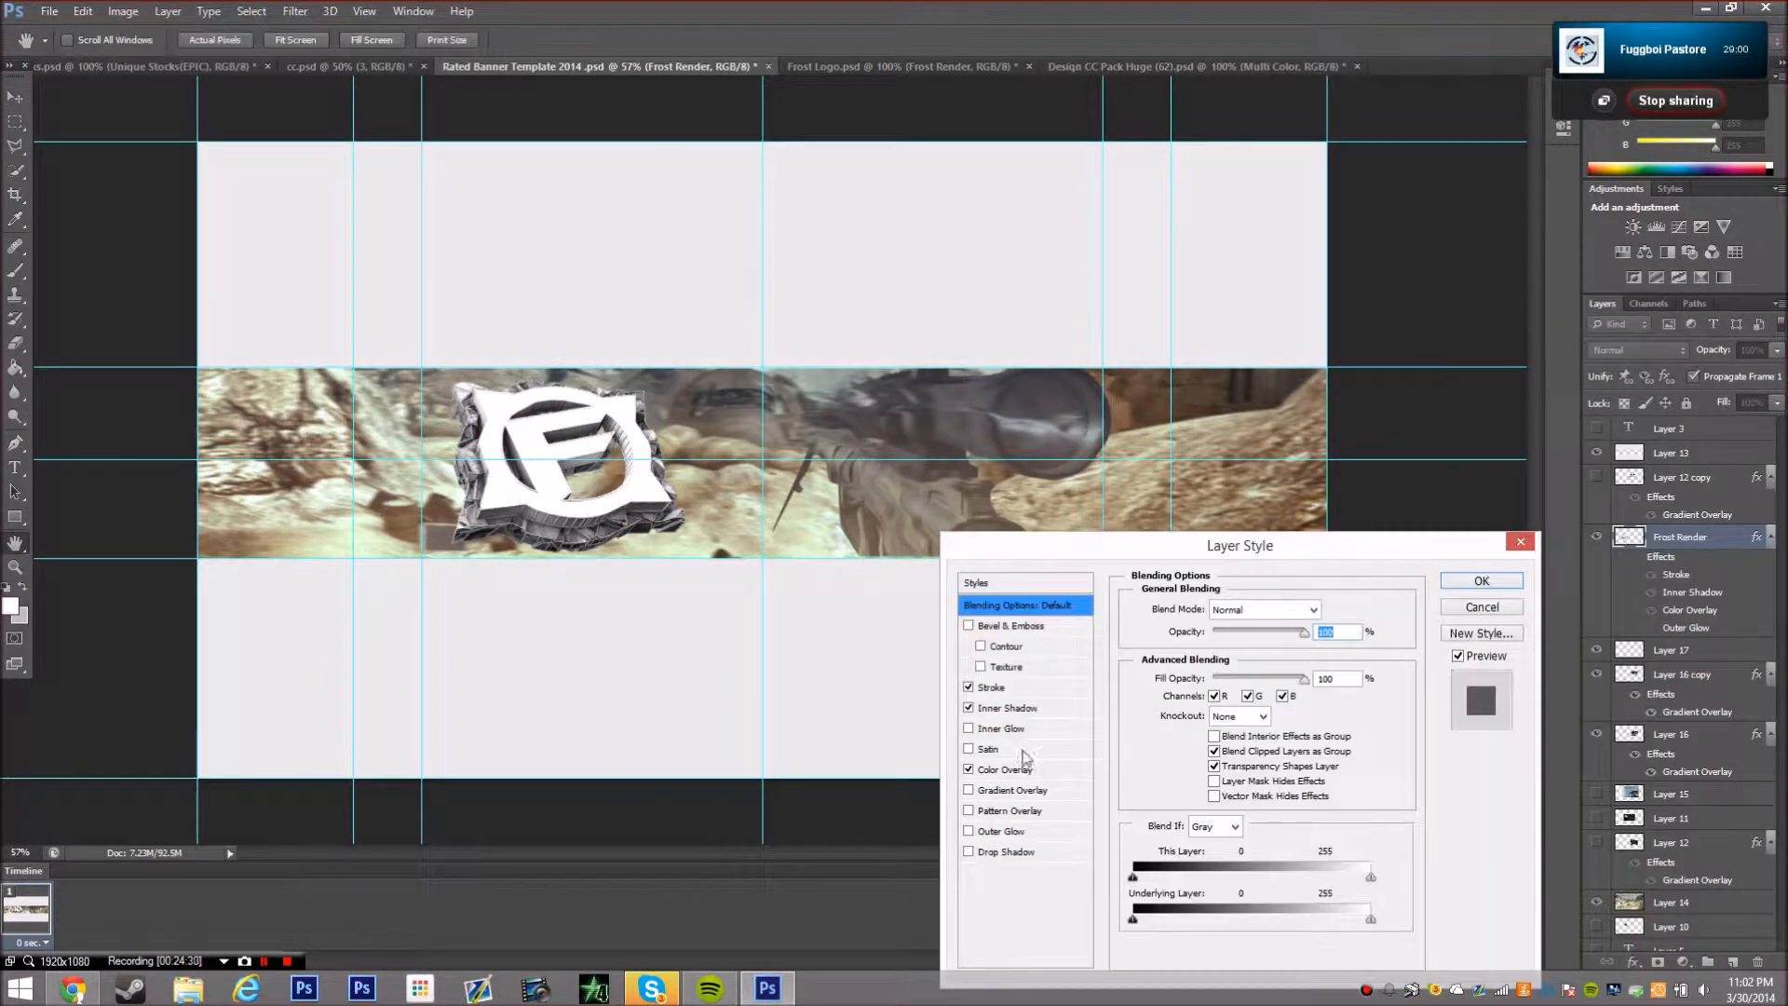
left_click(1481, 581)
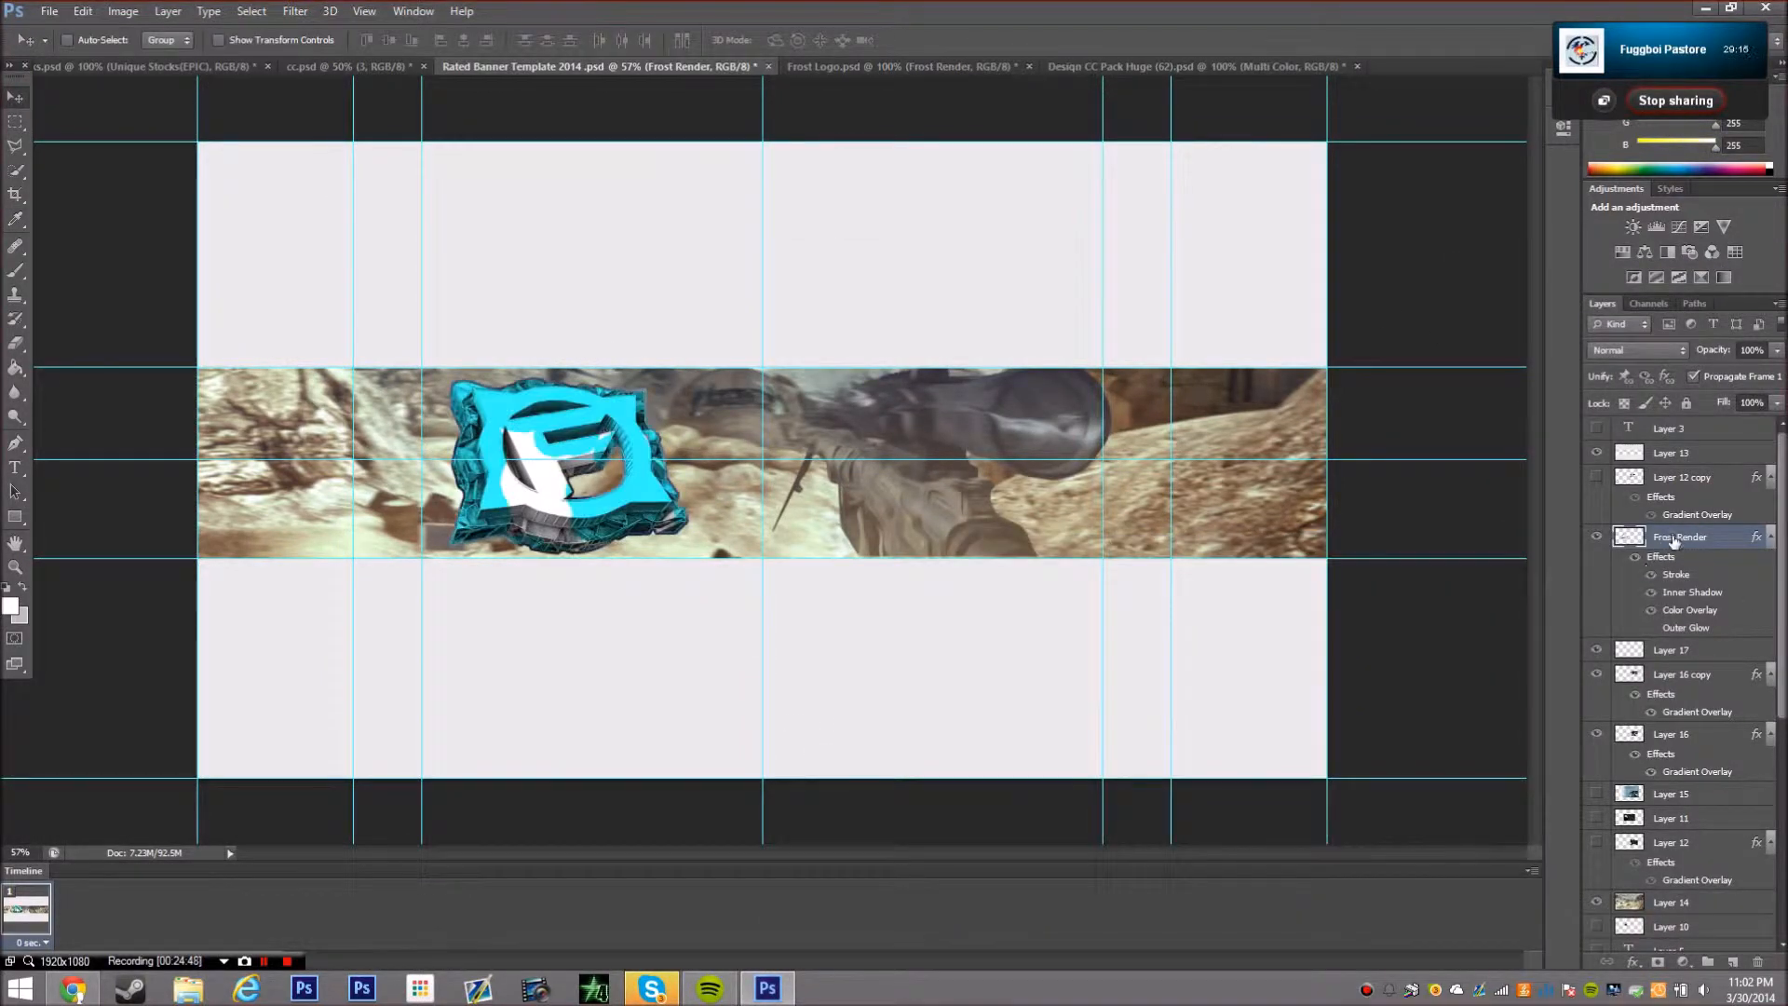
left_click(1248, 652)
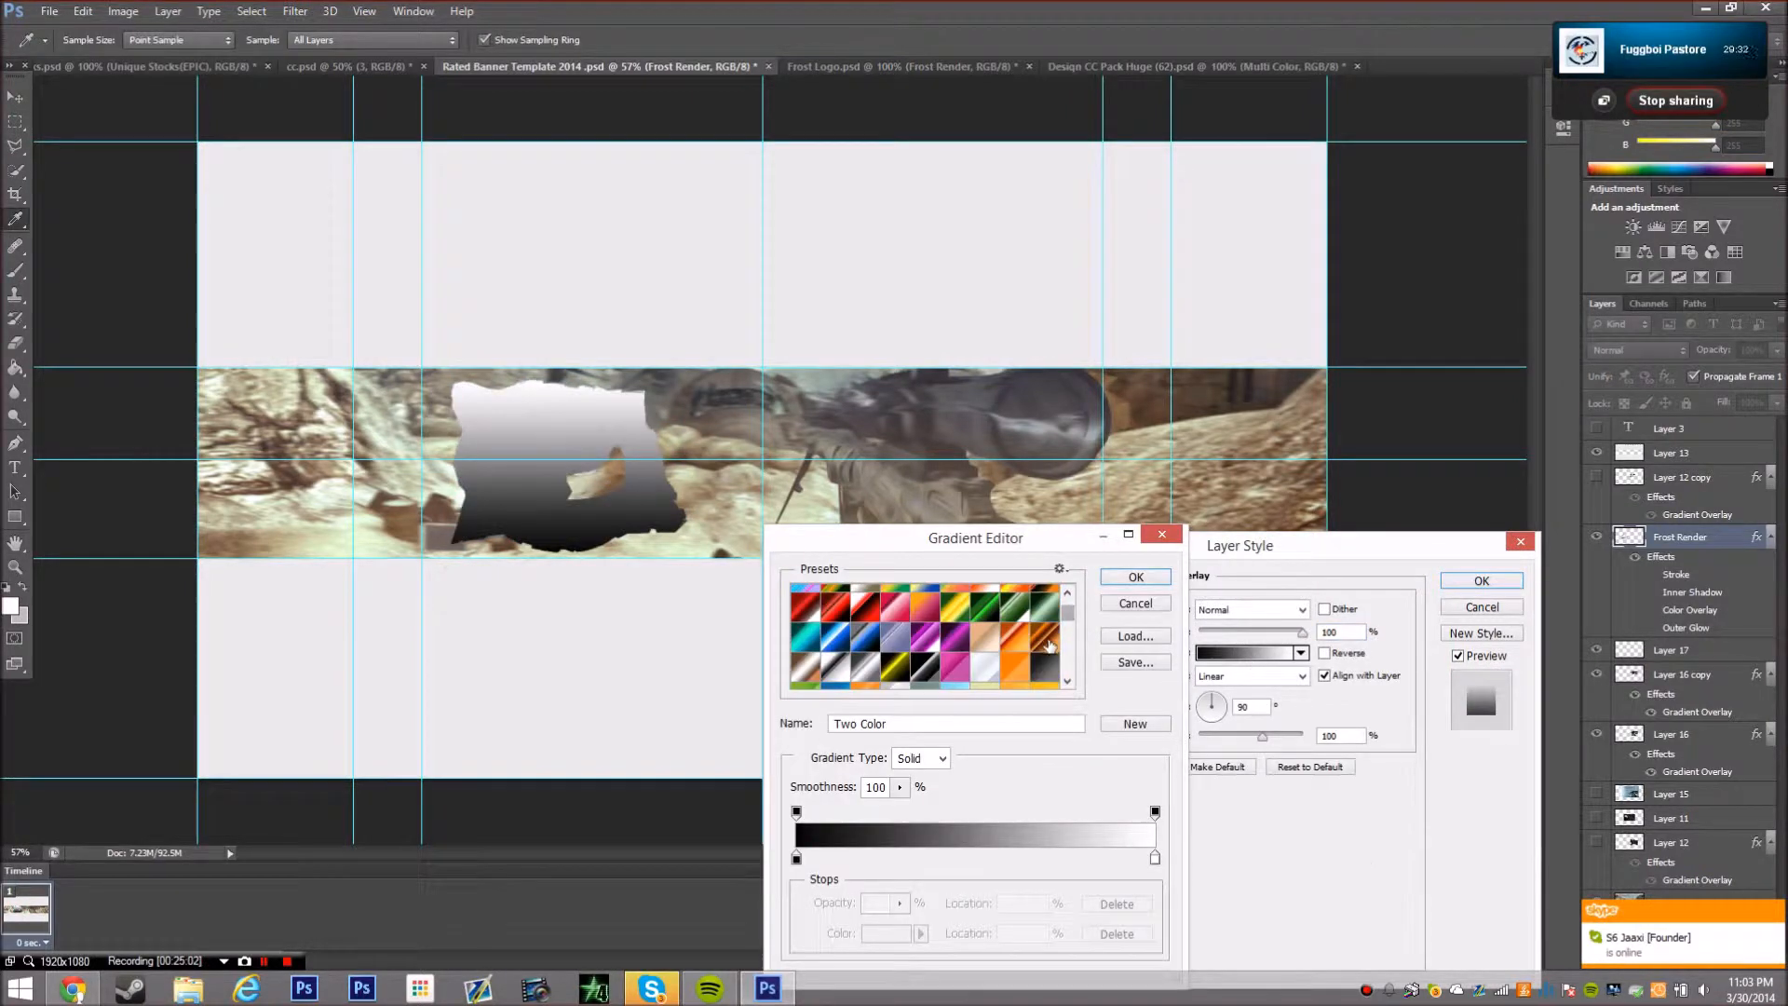
left_click(1008, 626)
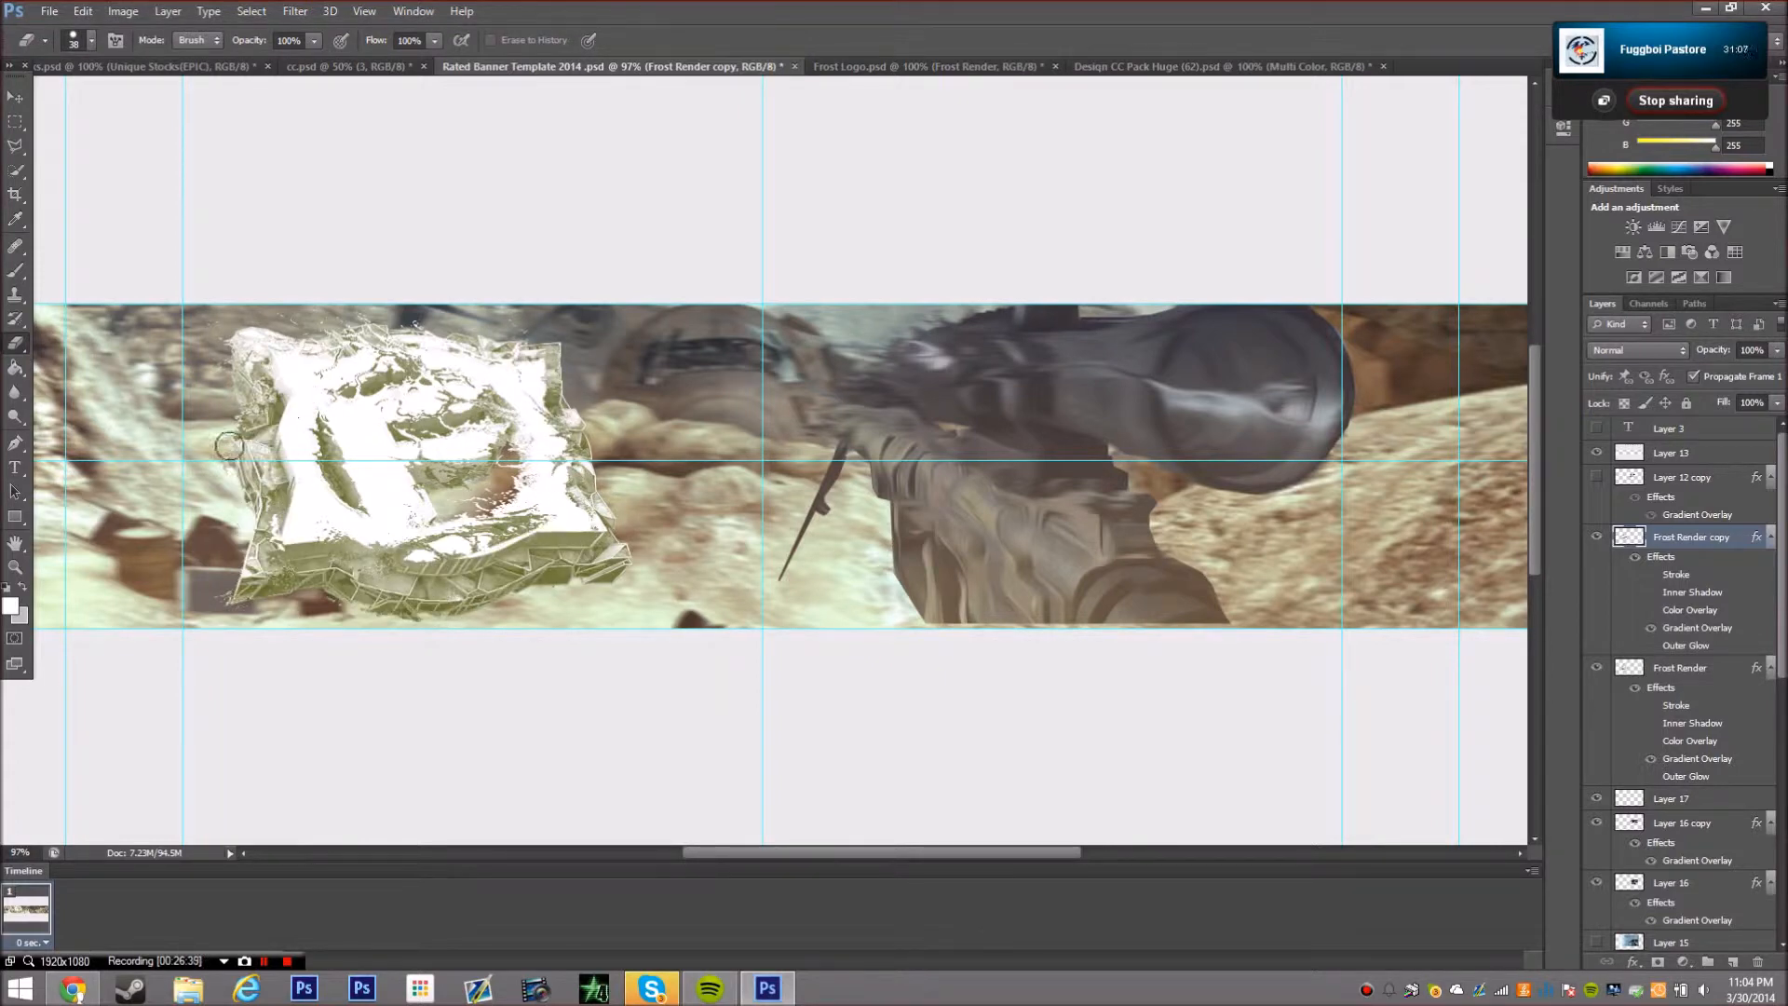
Erase part of the logo copy, motion-blur it and tint it with a Color Overlay
left_click_drag(227, 445, 471, 423)
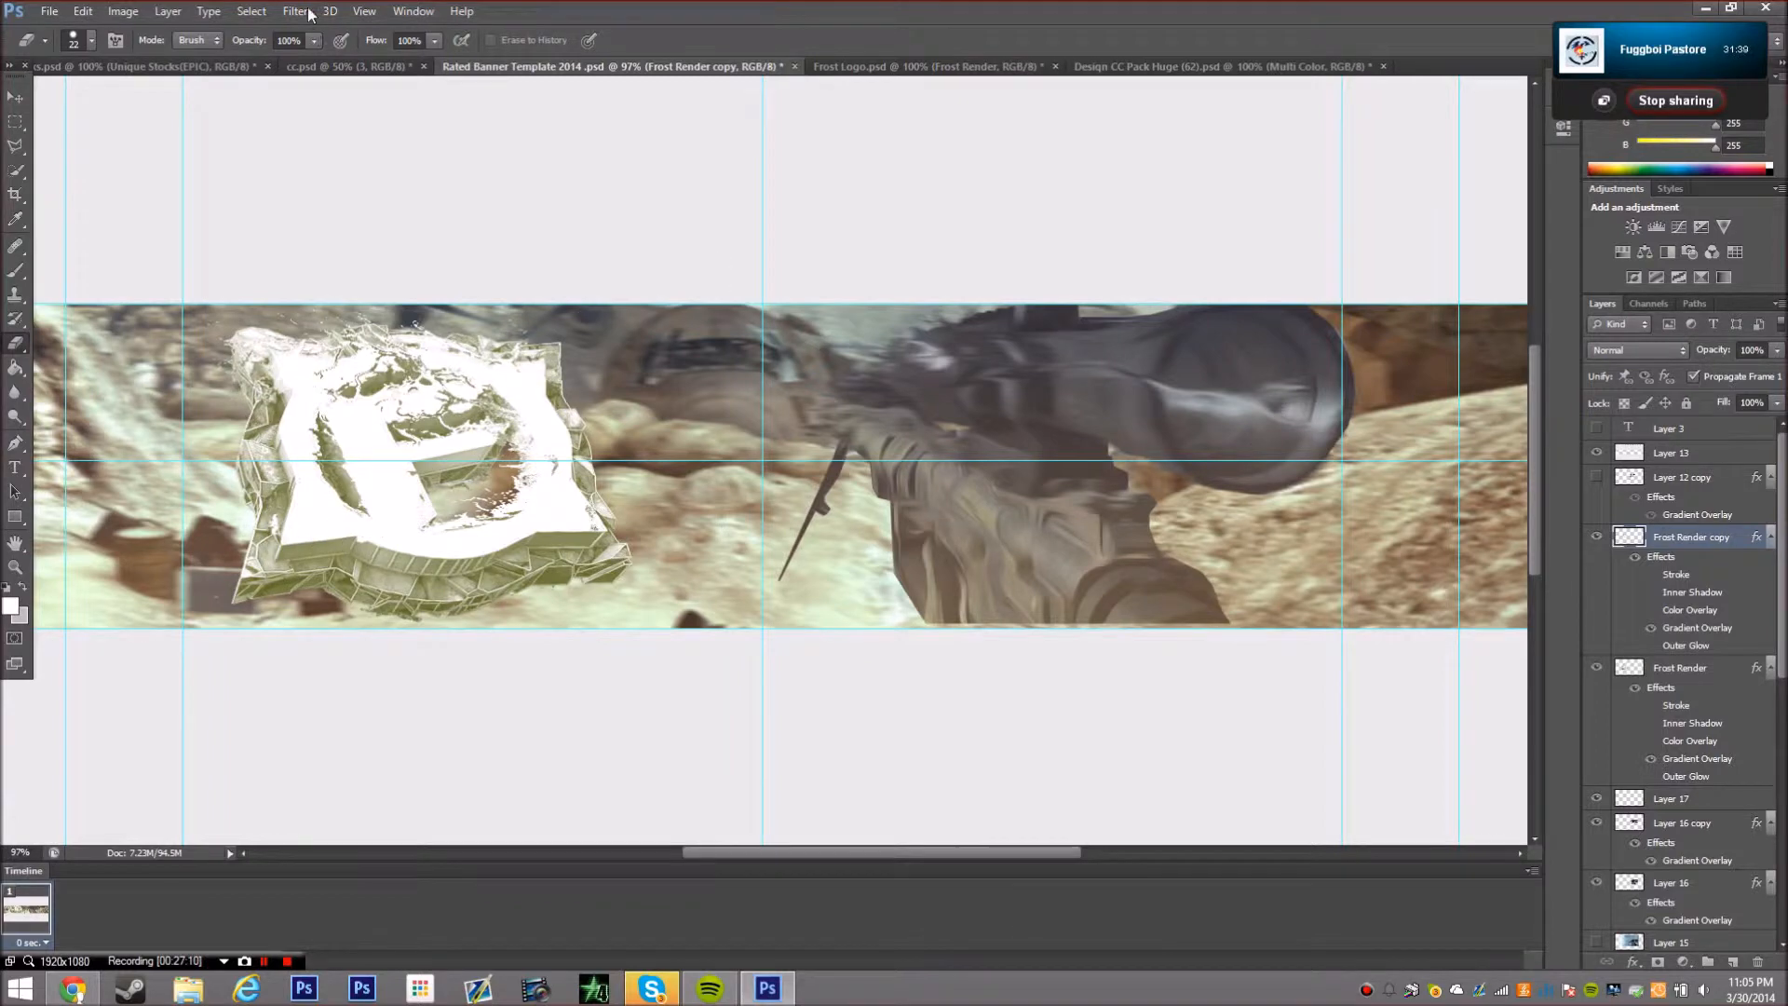
left_click(294, 12)
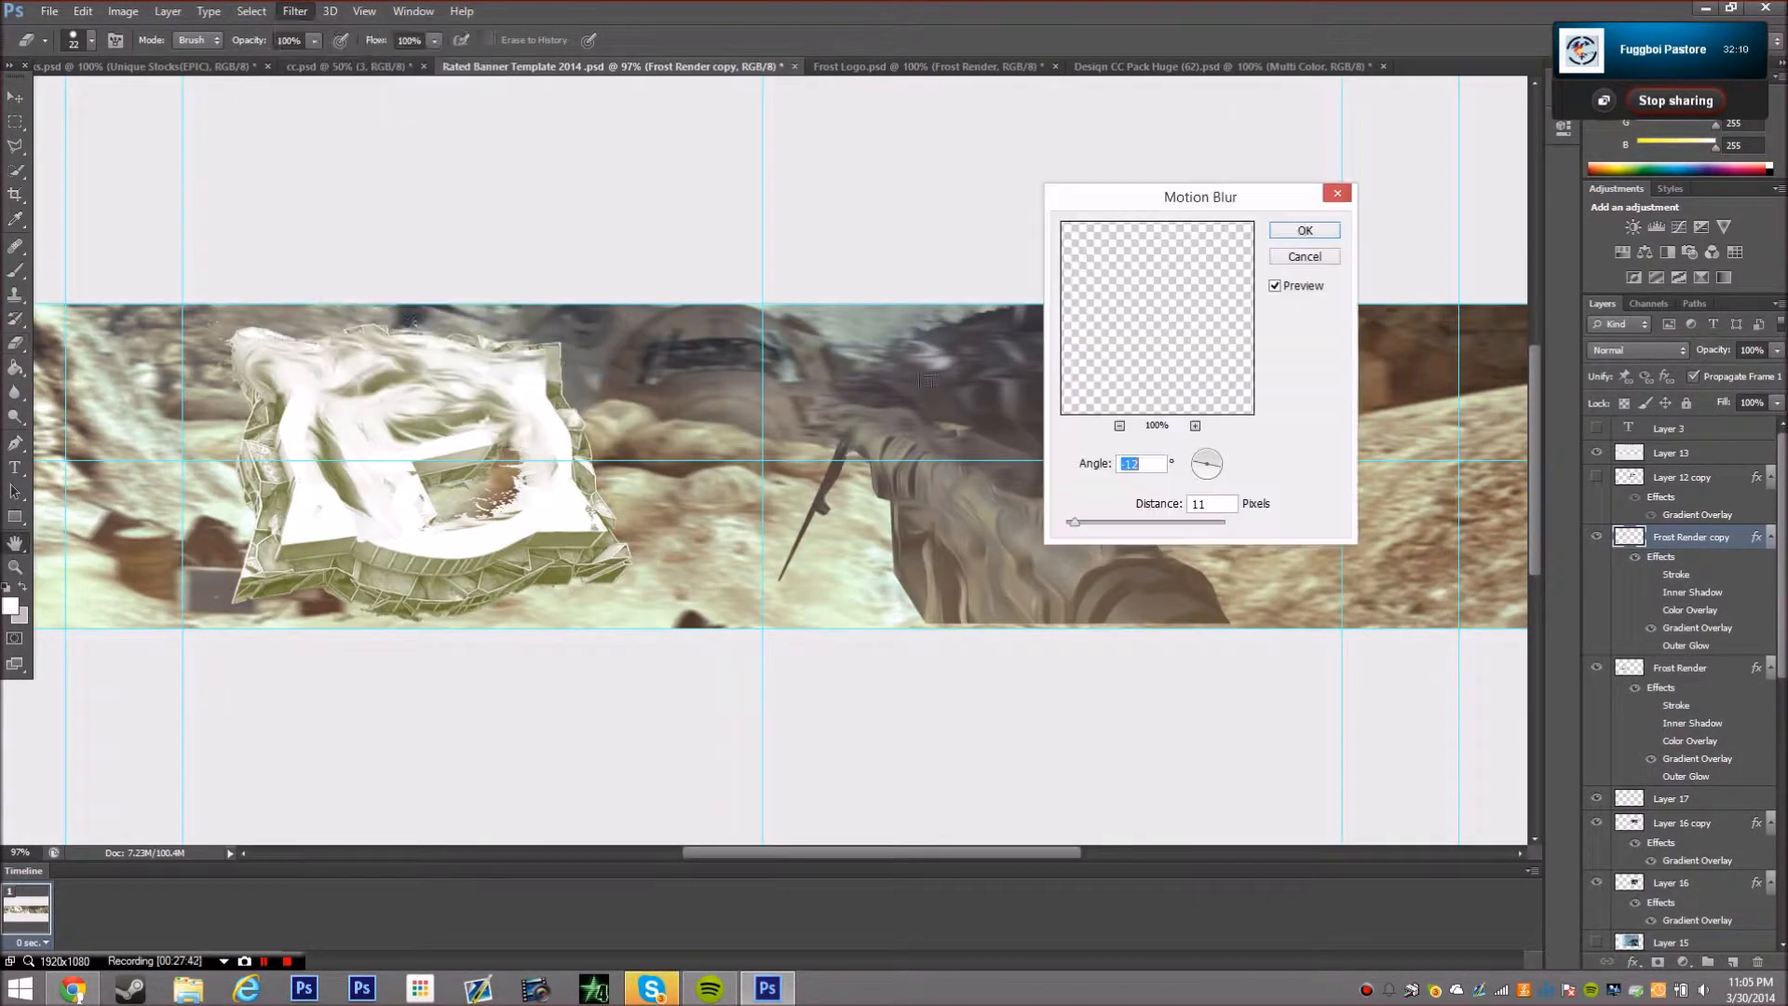
left_click(294, 11)
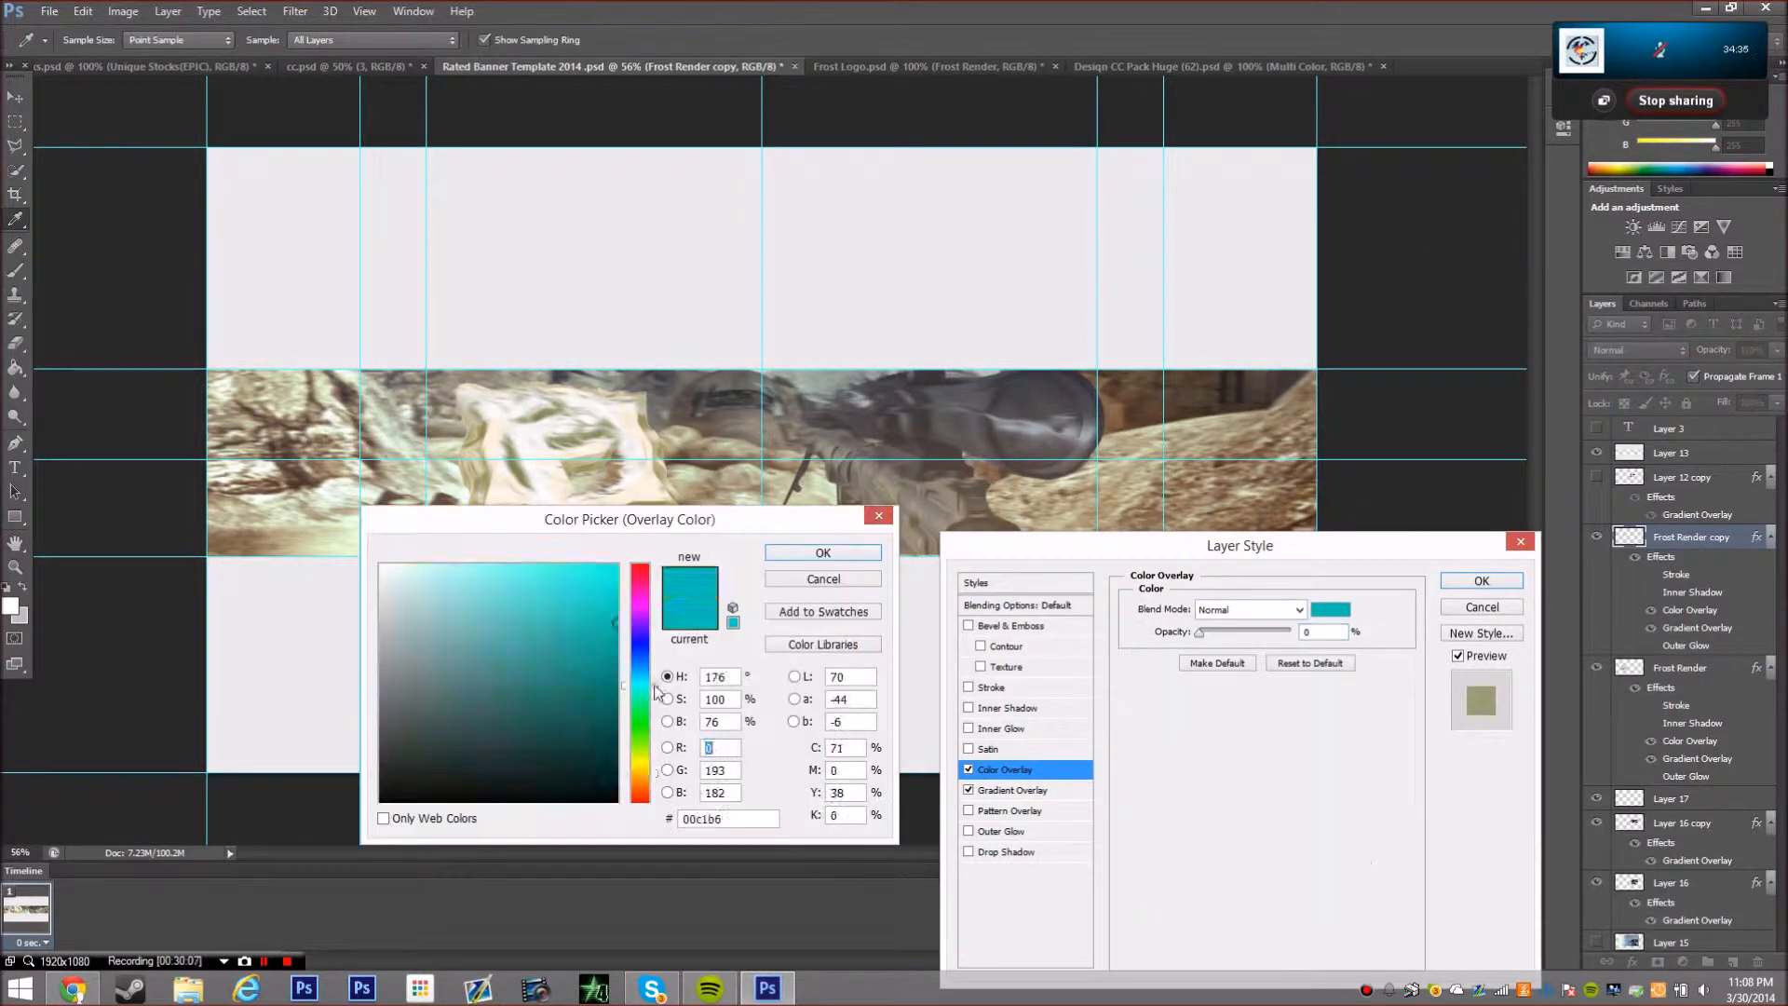
left_click(484, 637)
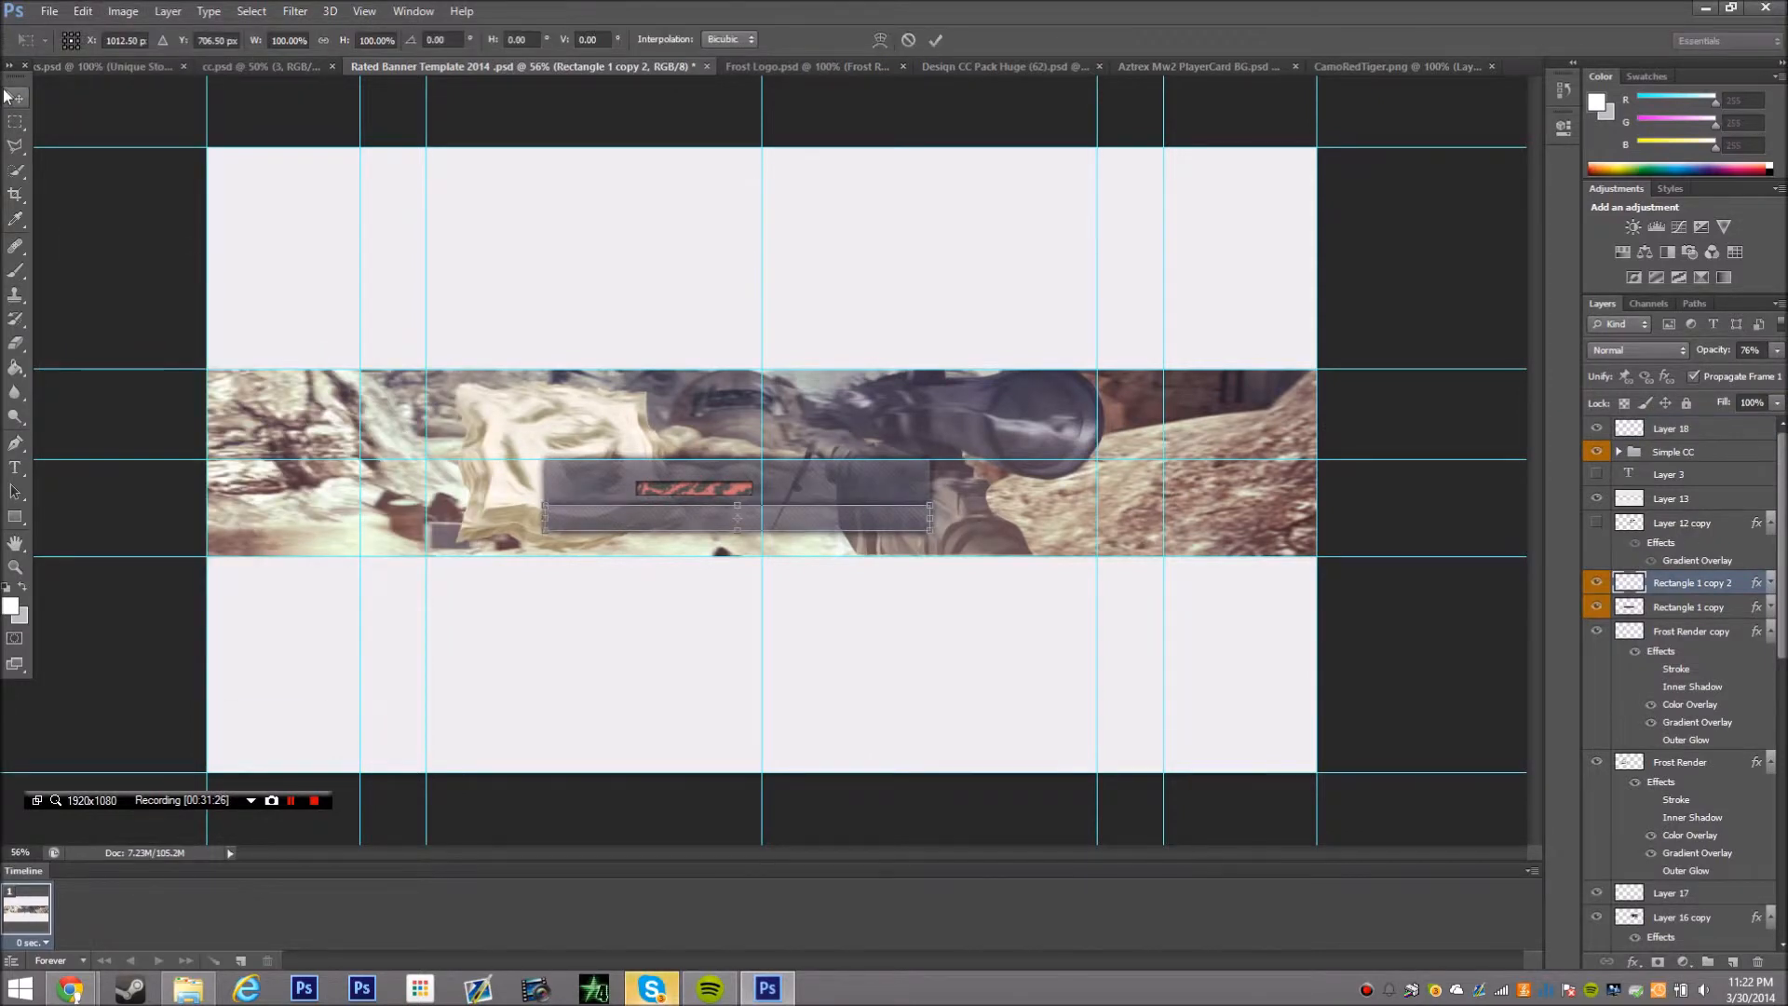
Scale the Rectangle 1 copy bars with Free Transform and apply the change
left_click_drag(929, 520, 918, 488)
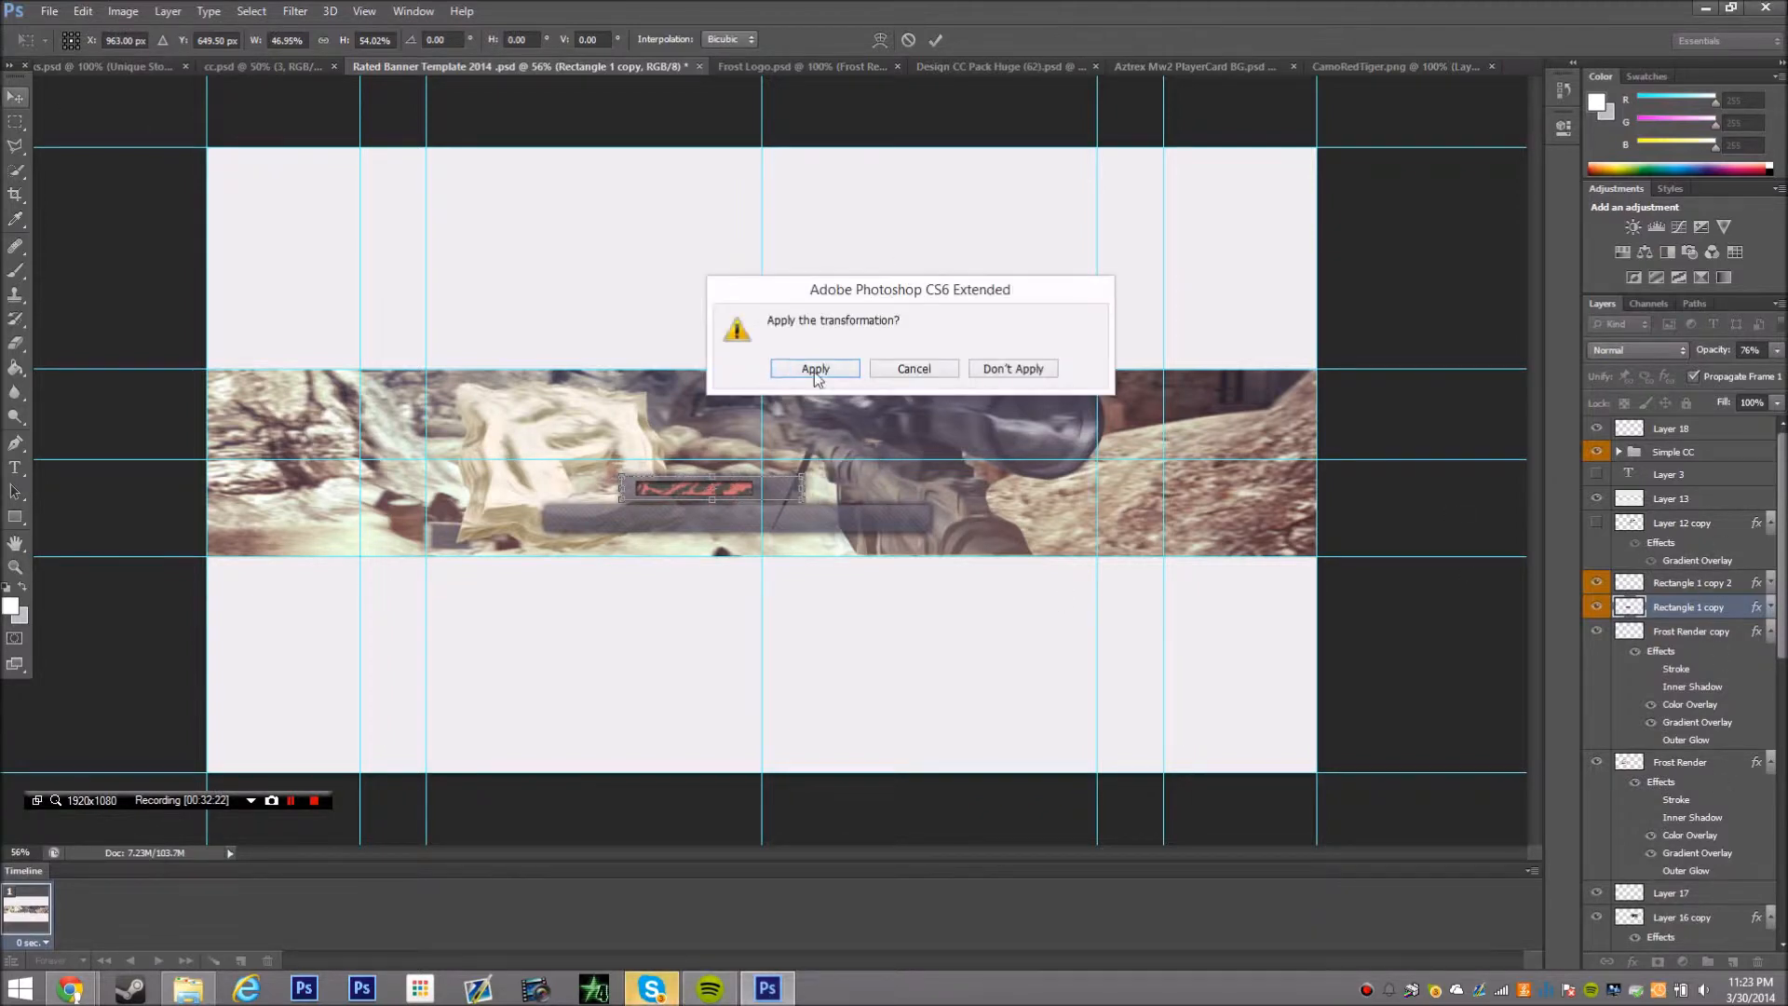
left_click(814, 369)
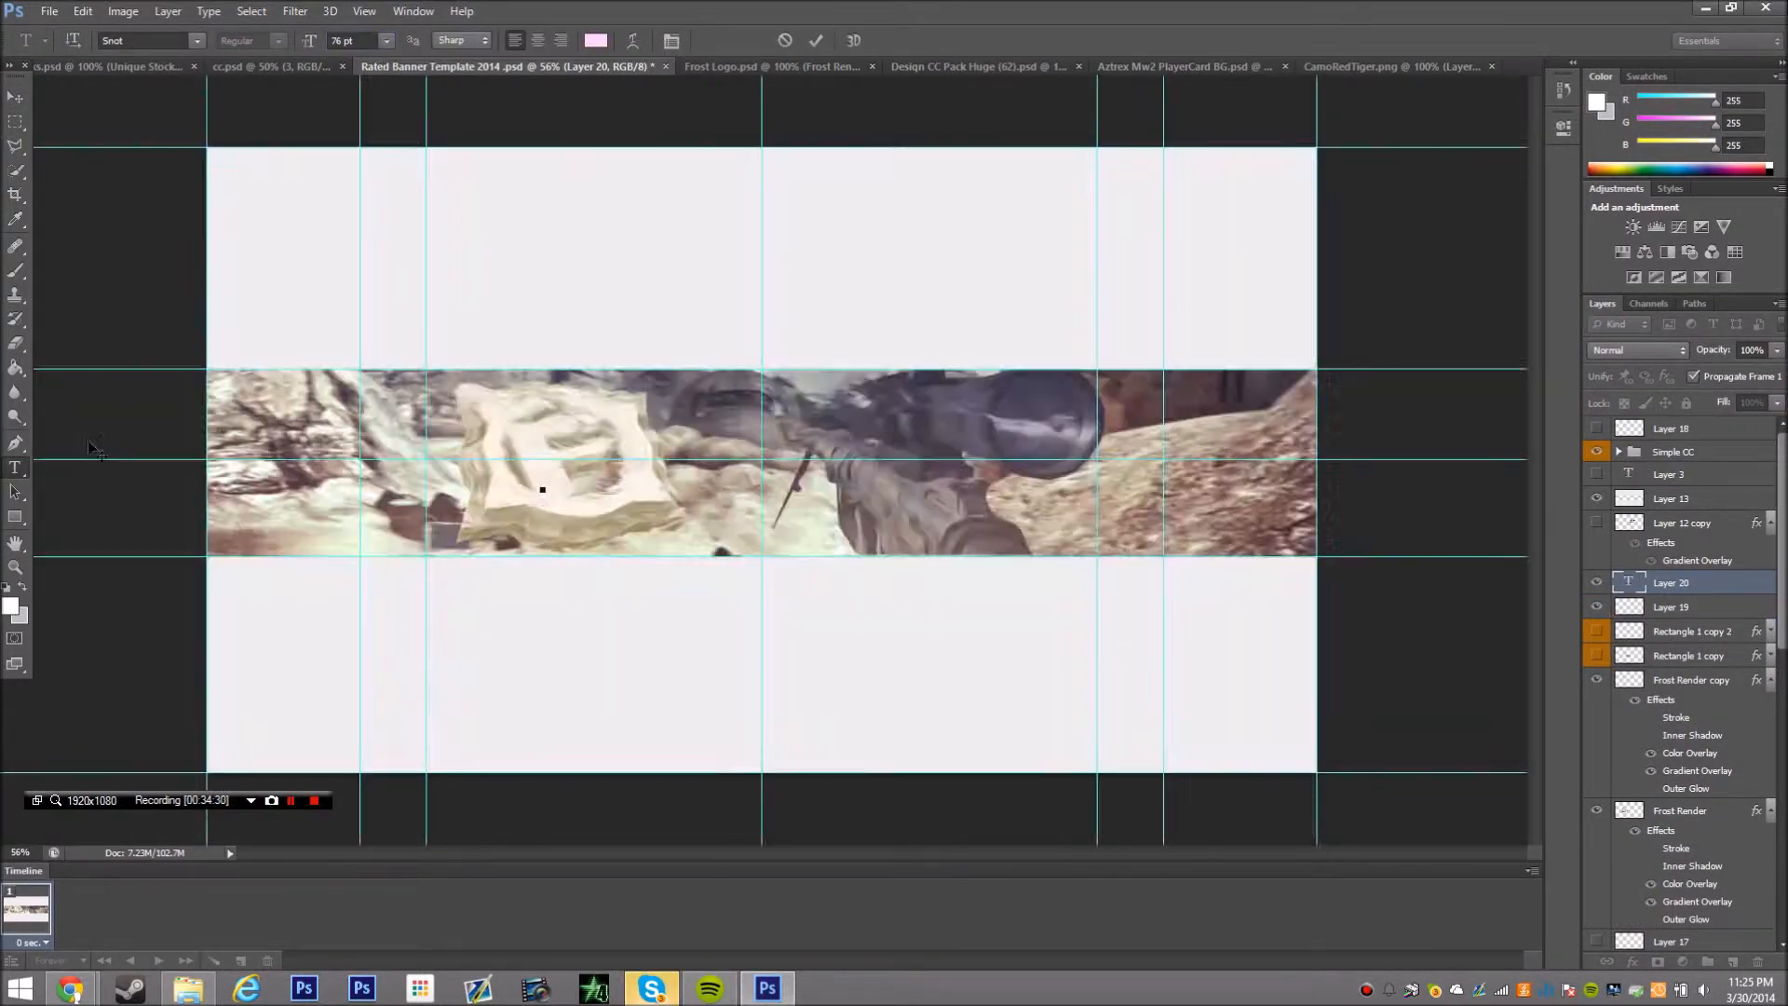
Add DUTCHY text over the logo with an Orange 14 - 3D gradient Stroke
left_click_drag(542, 490, 752, 514)
type("DUTCHY")
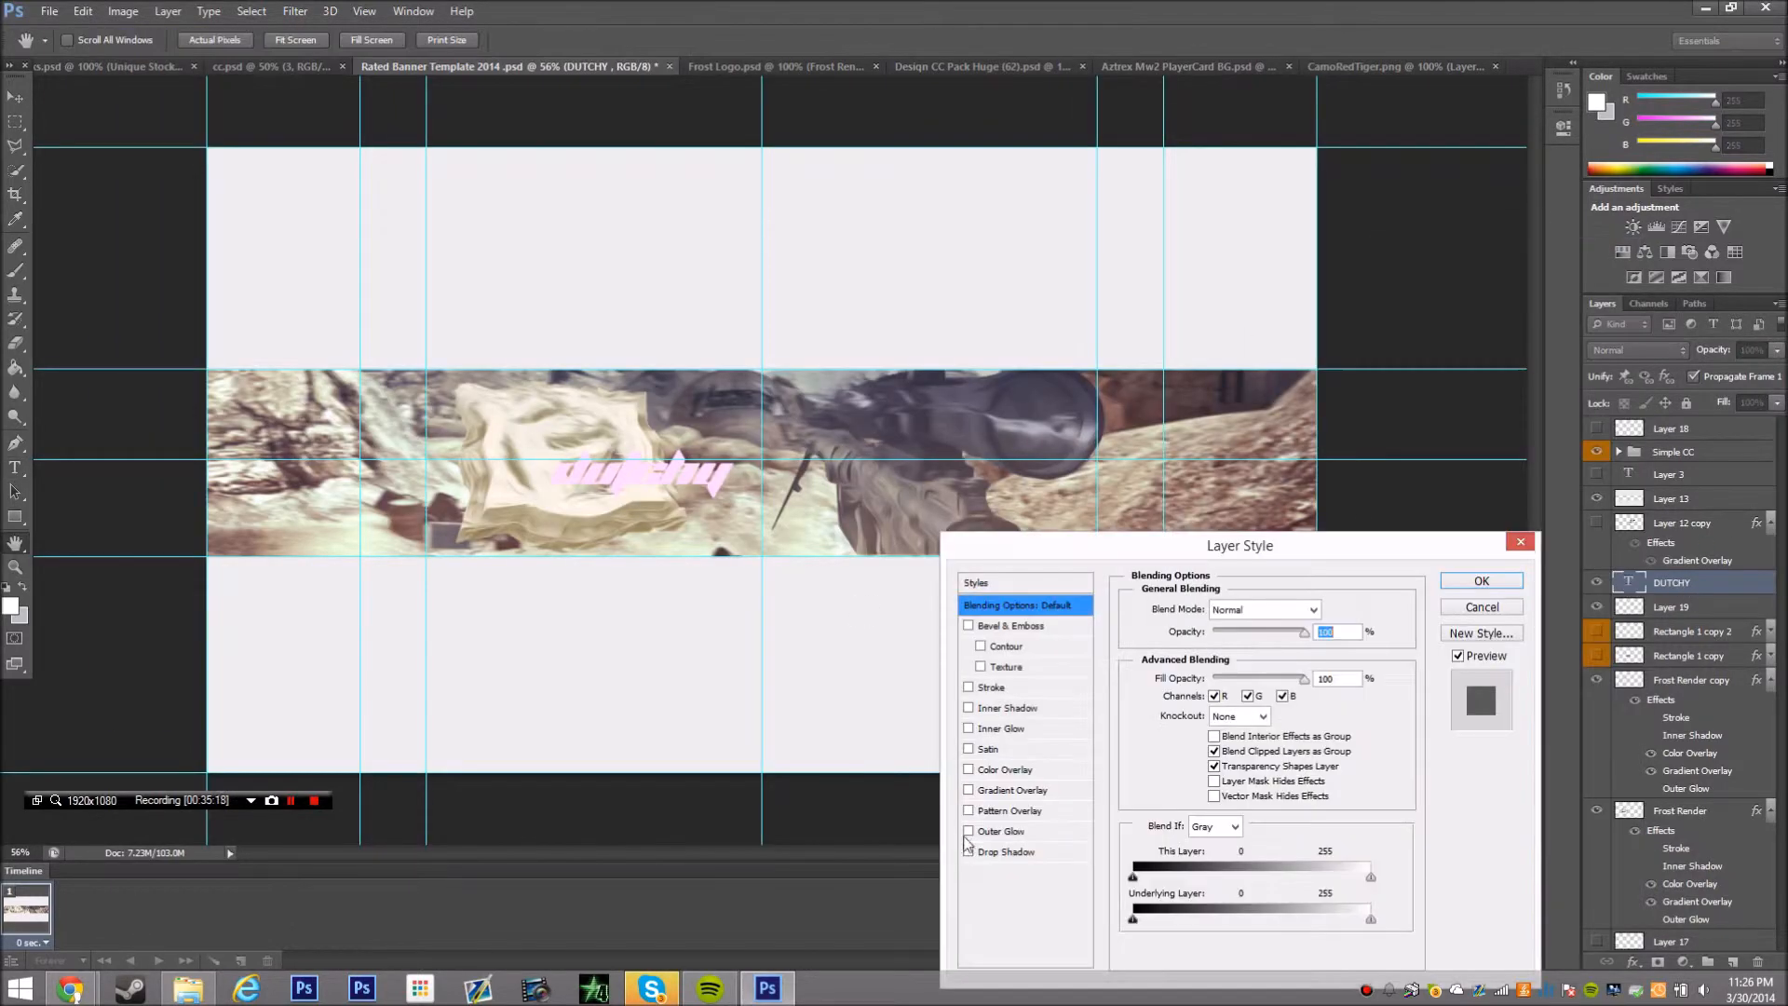
left_click(1004, 769)
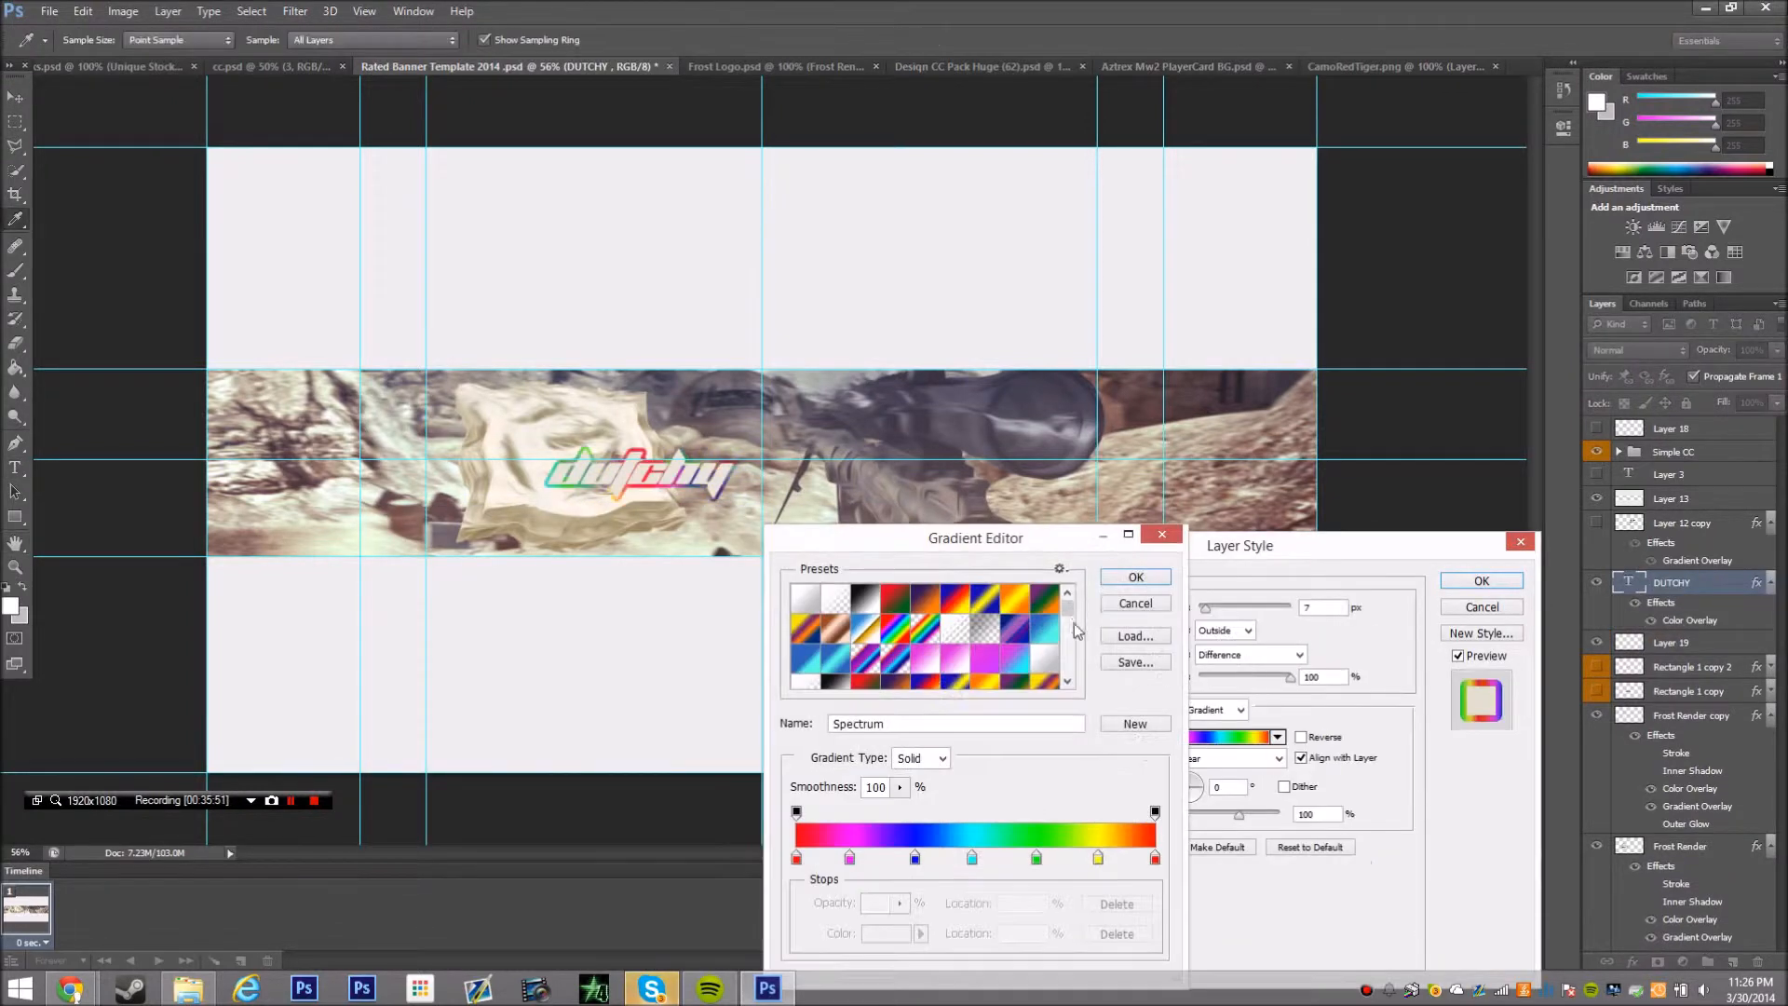
left_click(972, 665)
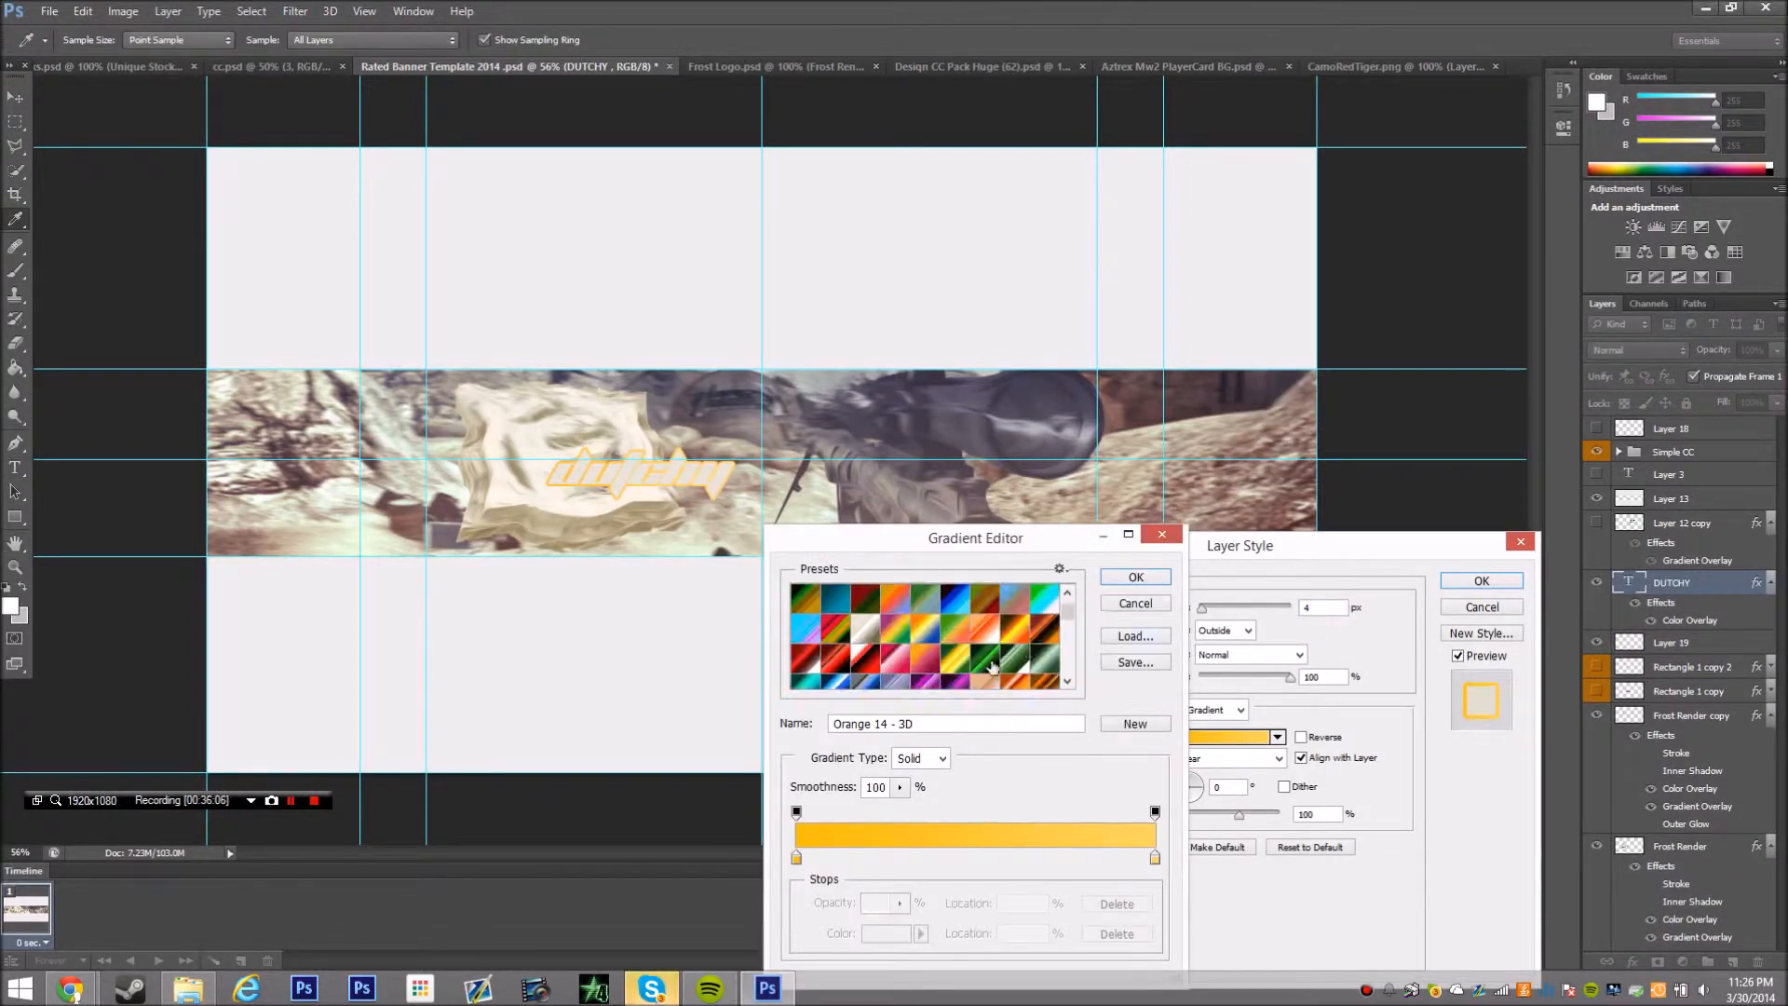
left_click(962, 650)
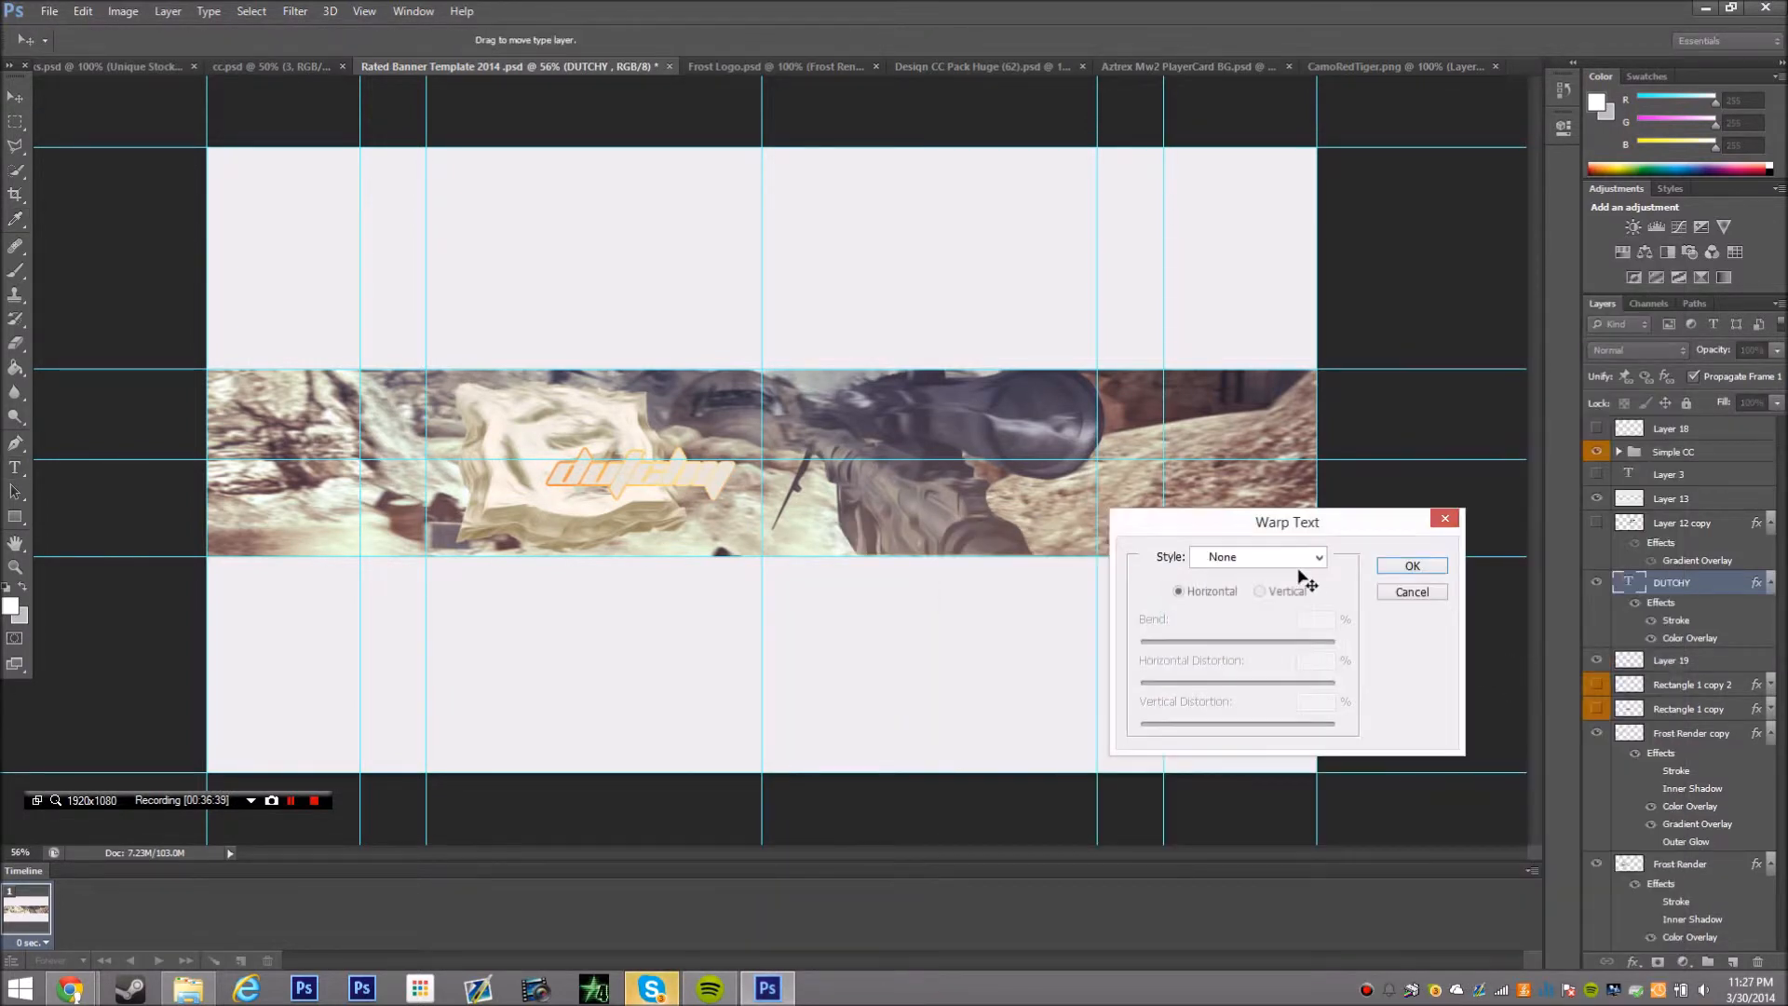
Warp the text with Arc Lower and adjust the bend amount
left_click(1257, 557)
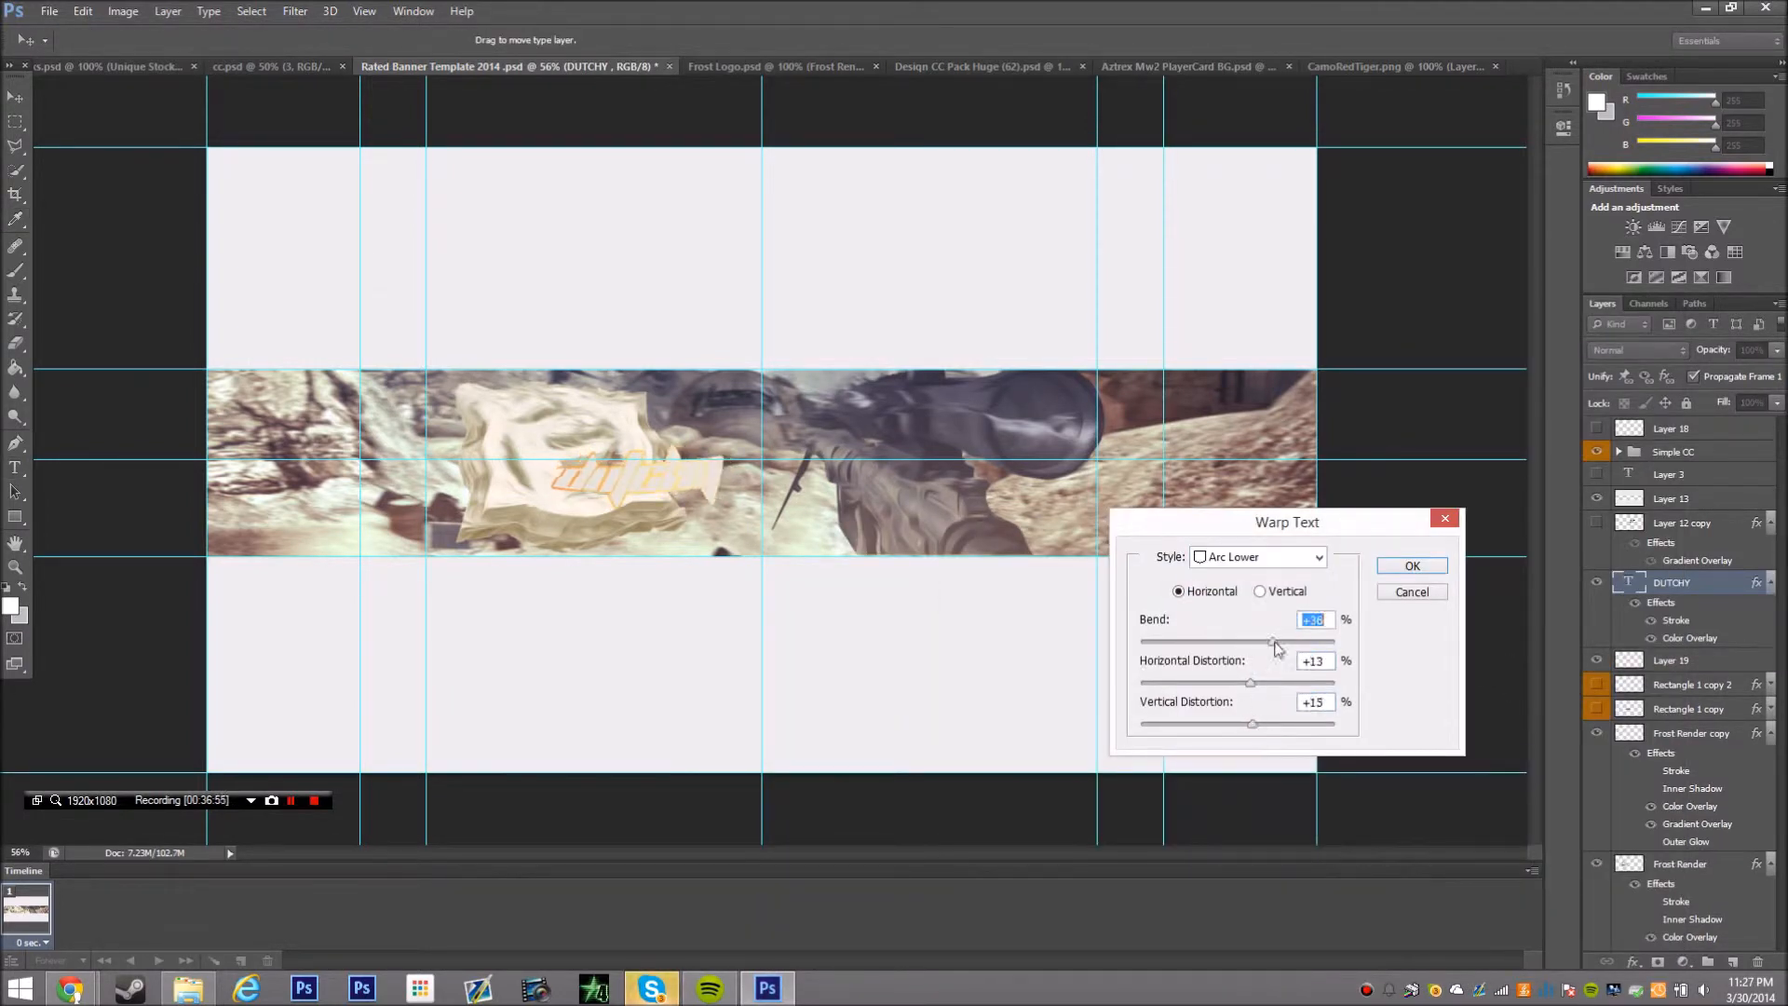
left_click_drag(1274, 641, 1258, 640)
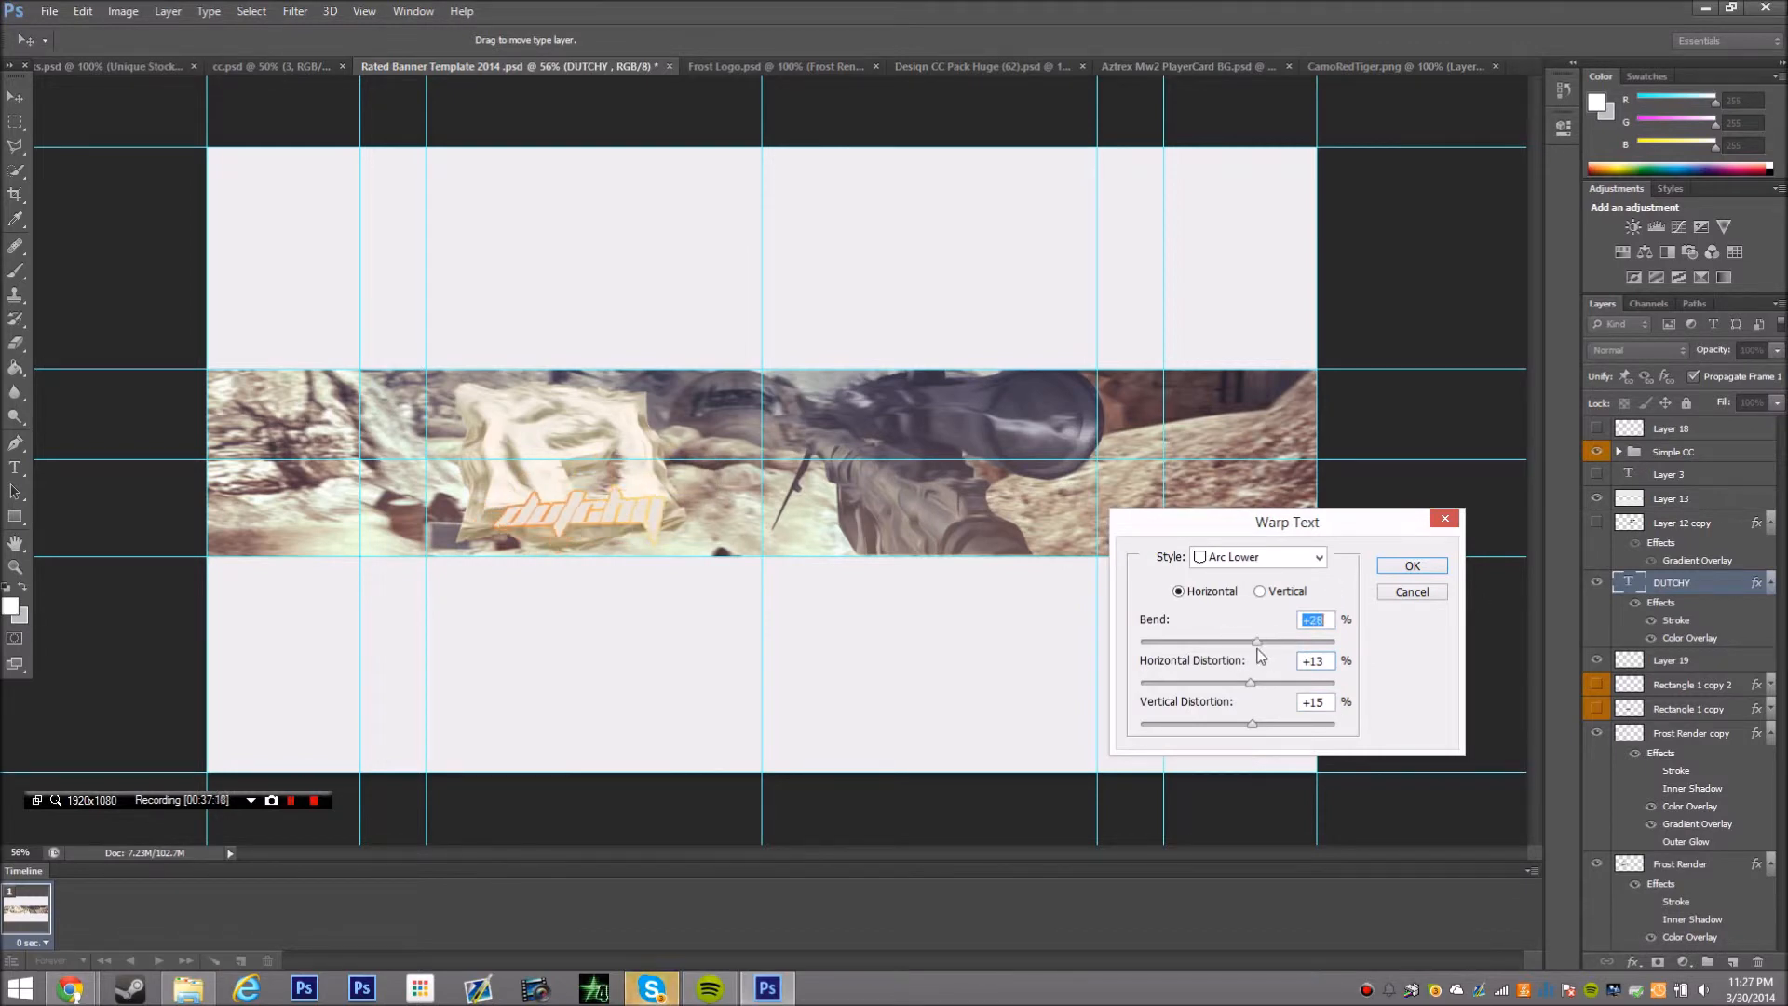
left_click_drag(1257, 641, 1279, 641)
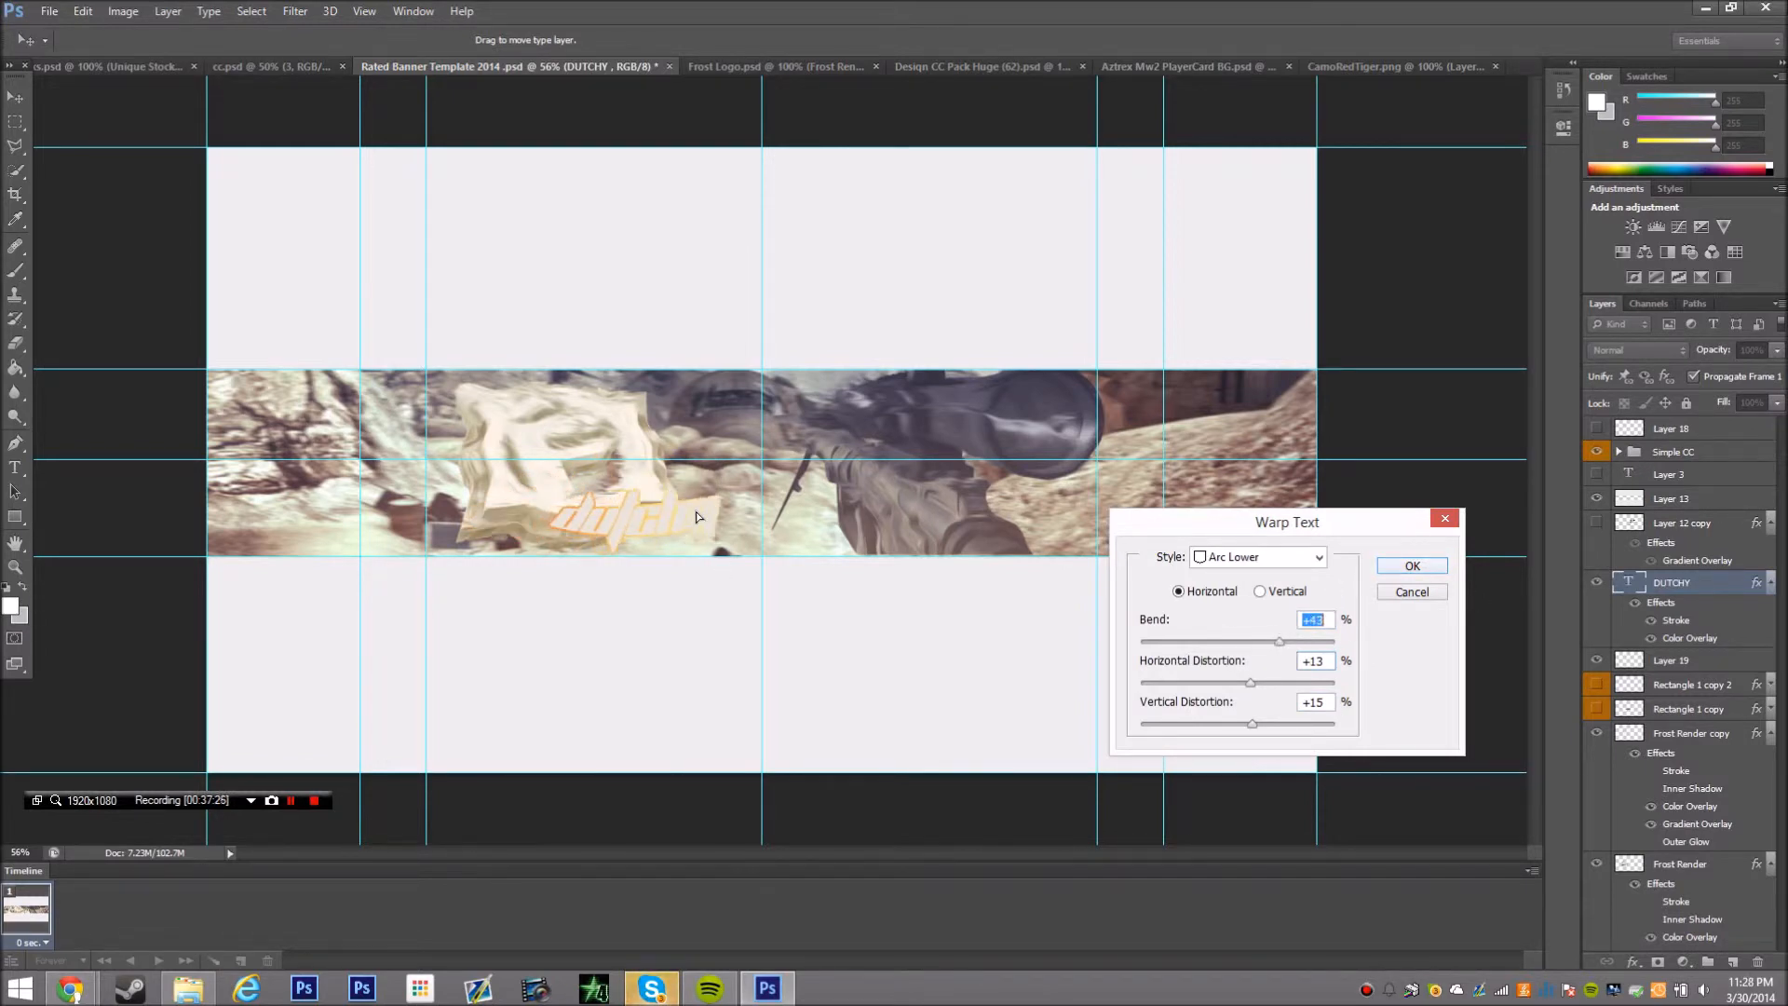
left_click(1412, 566)
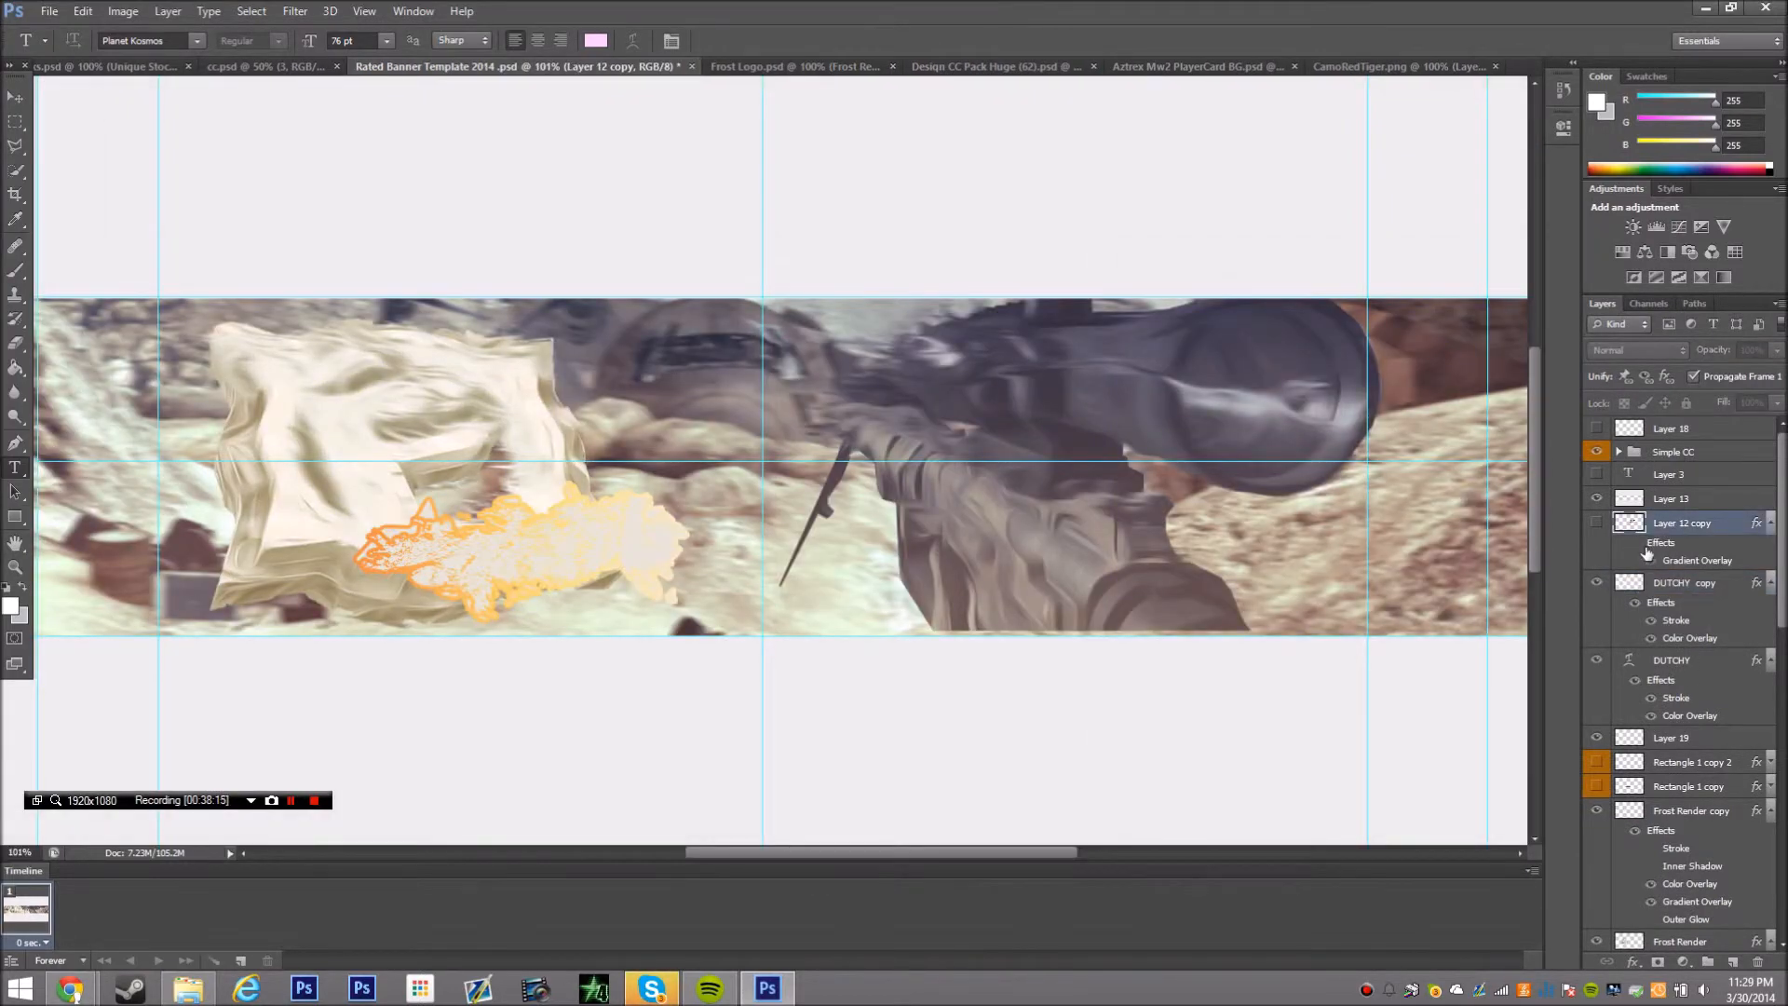
Motion-blur the DUTCHY copy and give the original an Oil Paint texture
left_click(1681, 583)
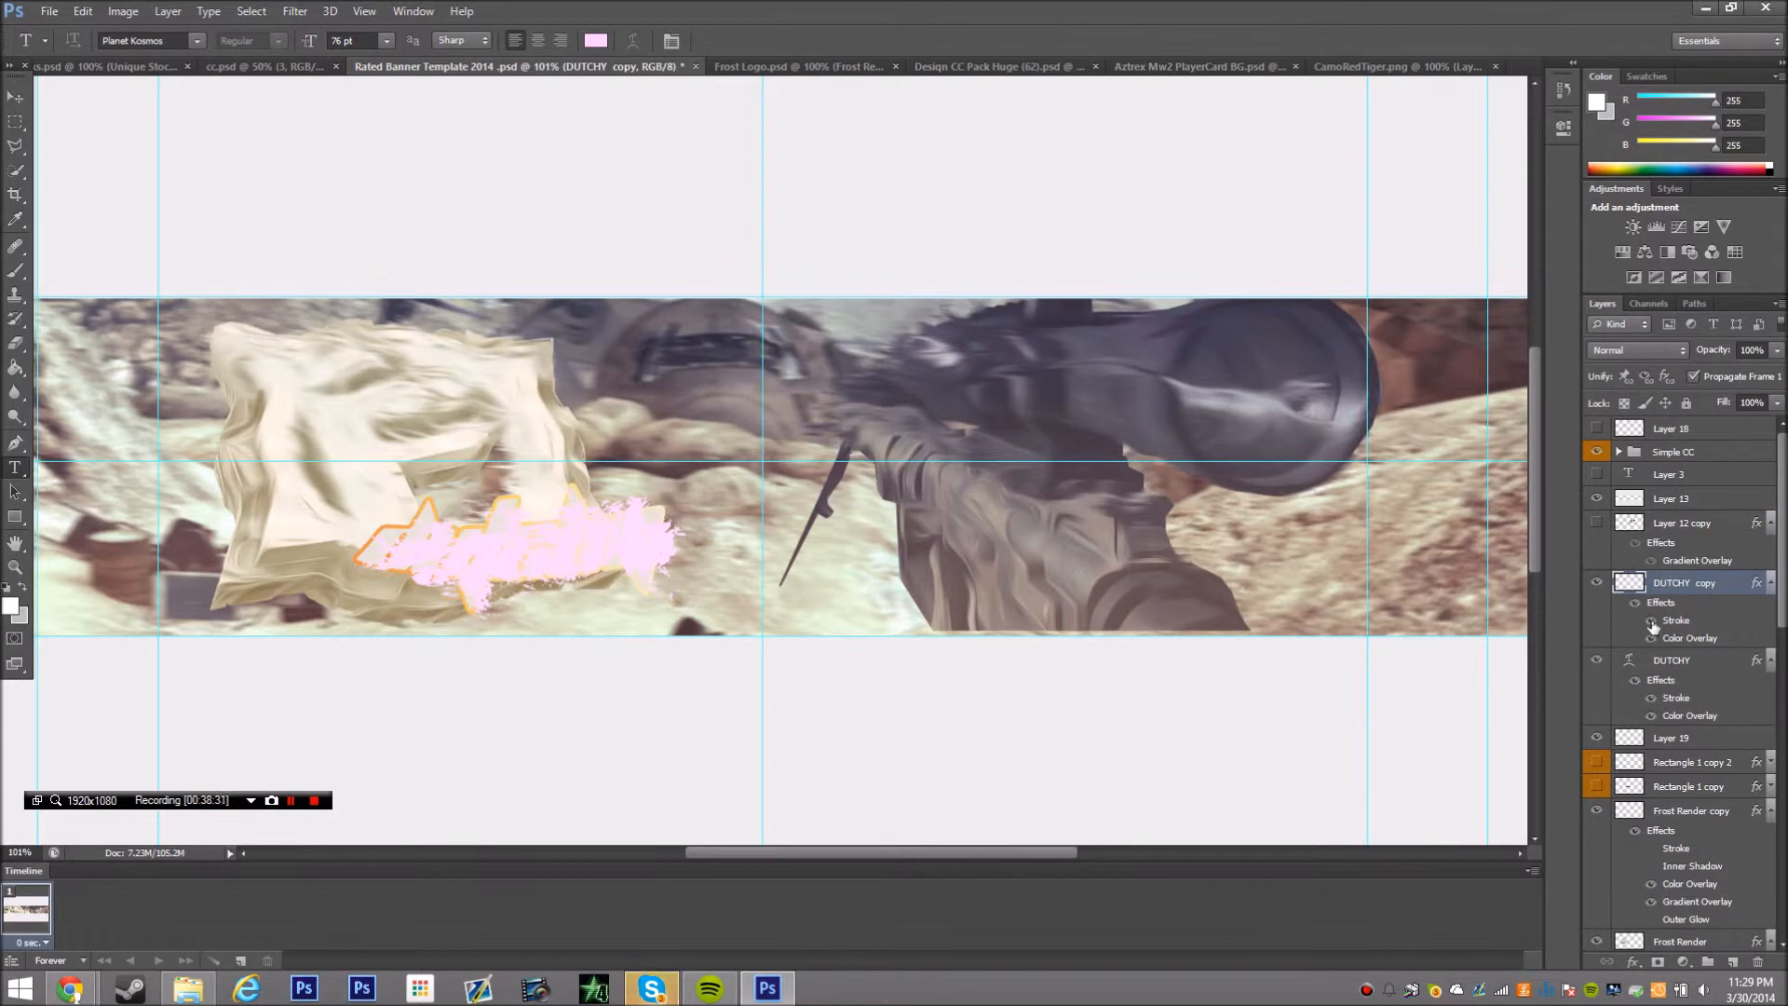
left_click(16, 95)
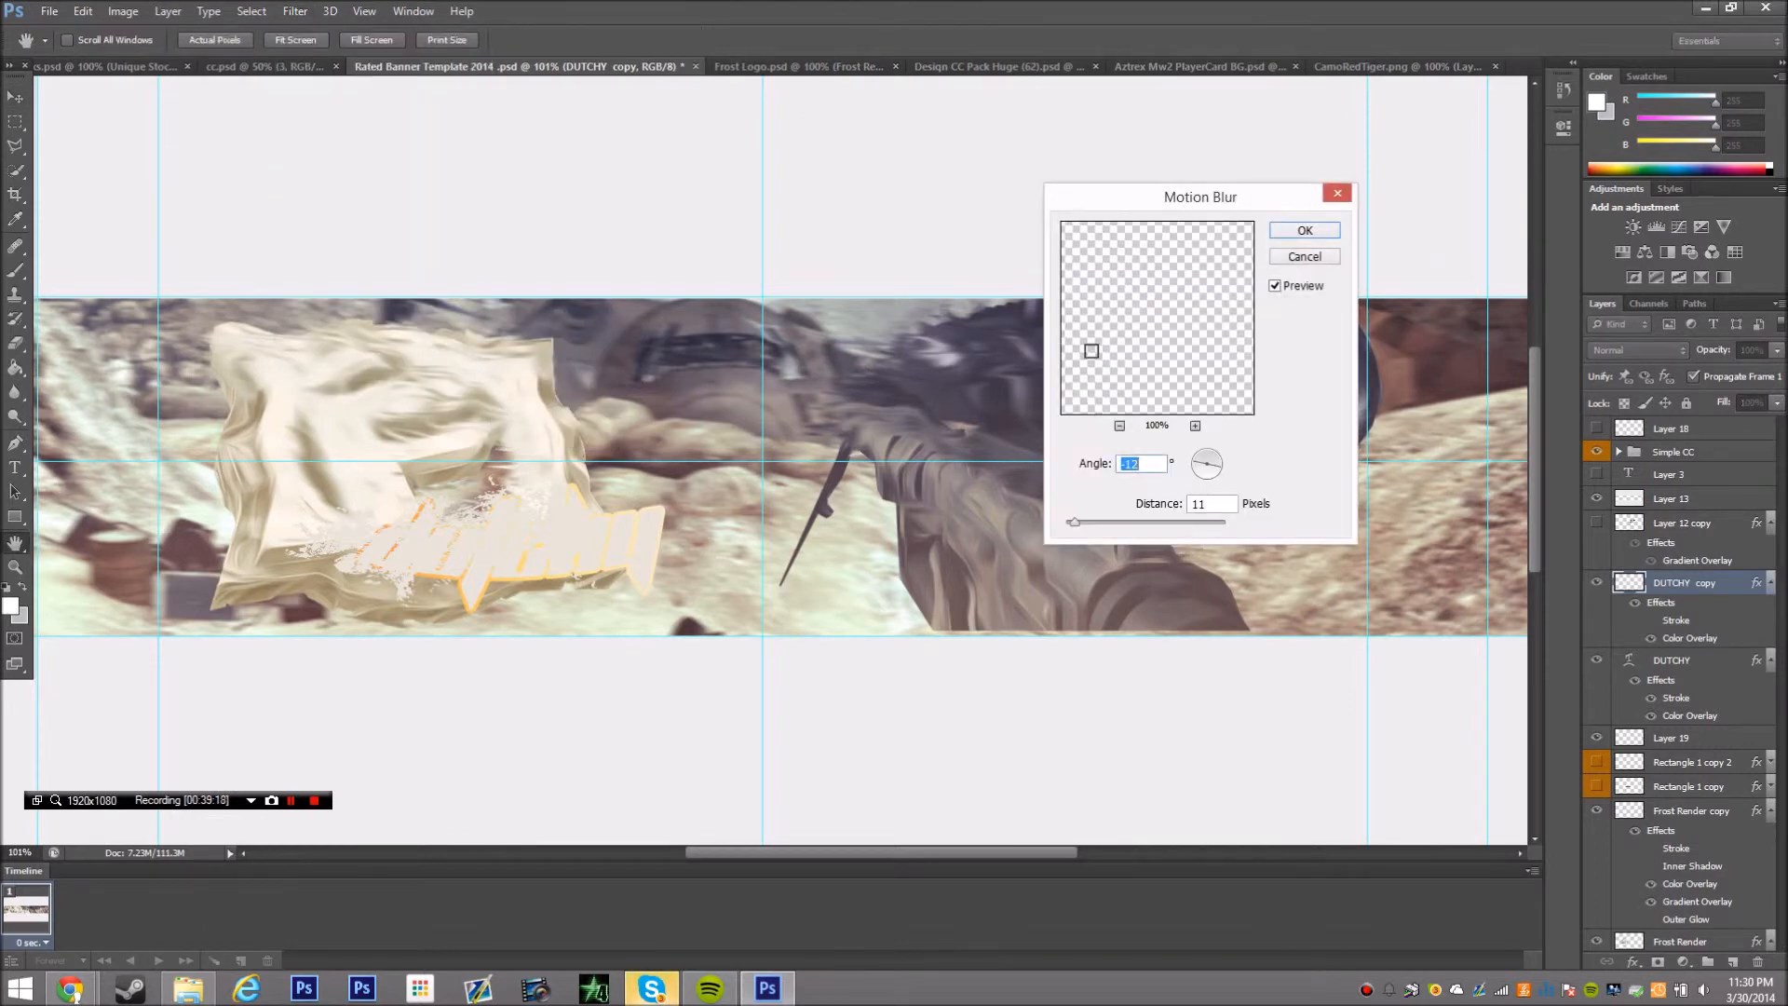
left_click(1304, 230)
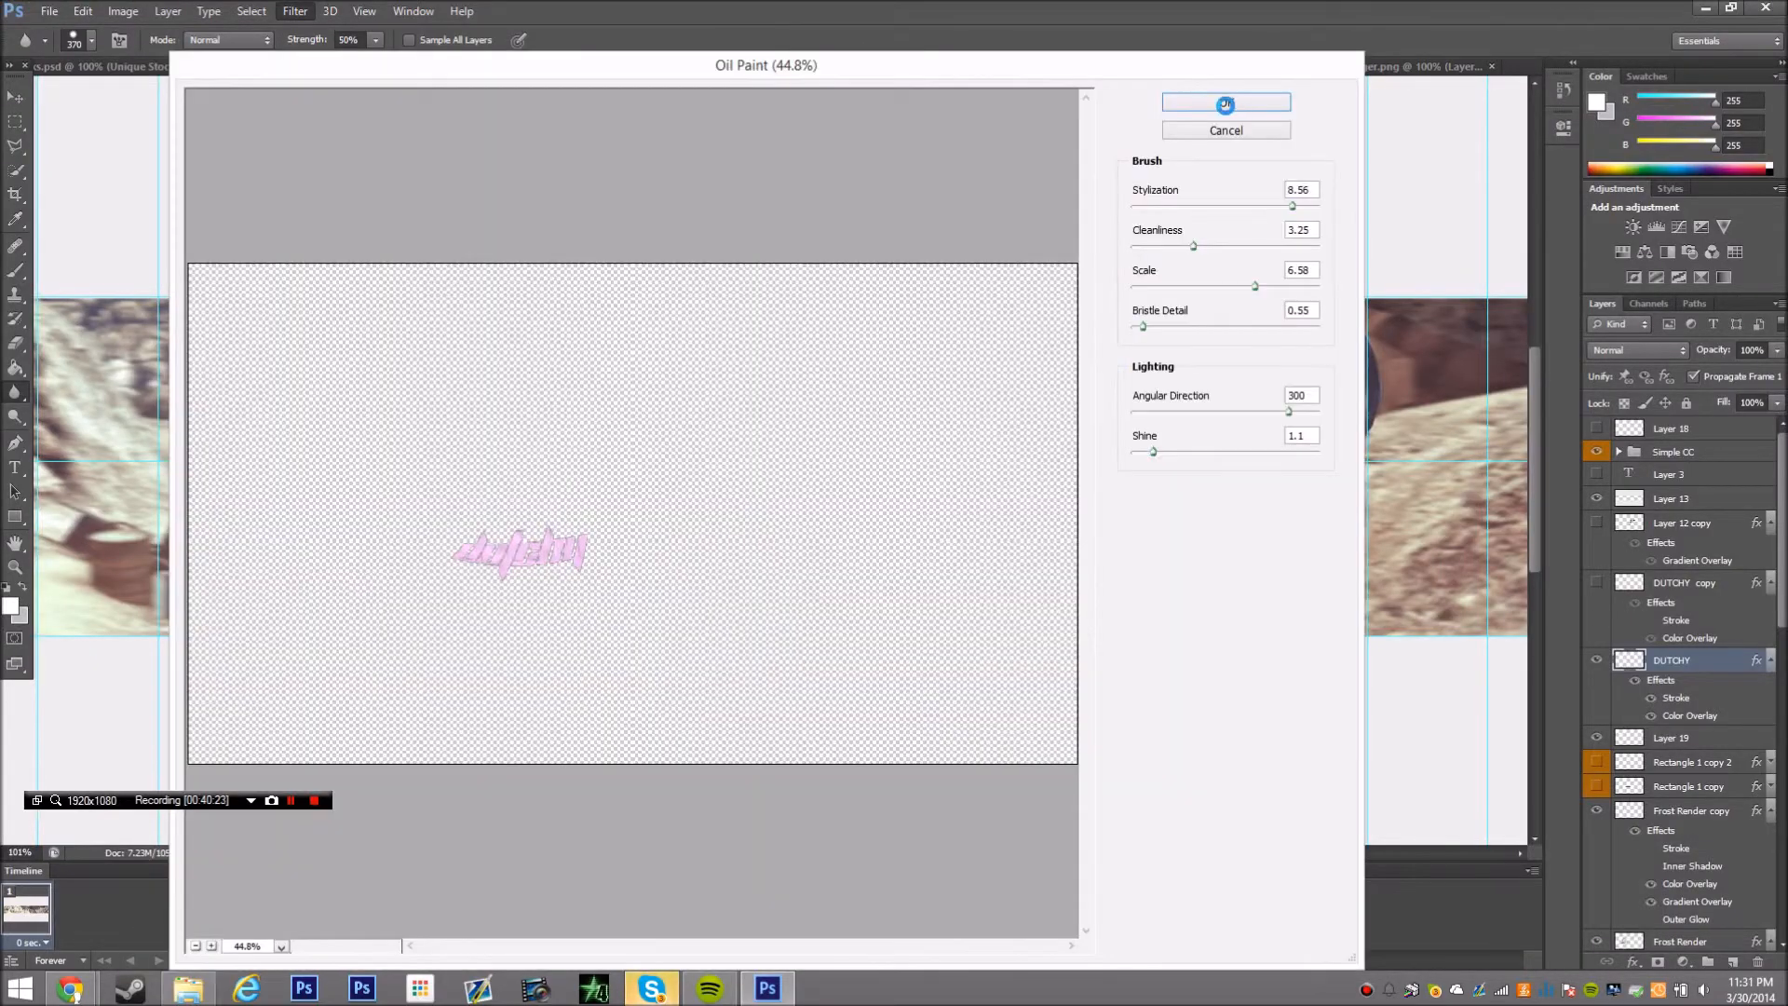
left_click(294, 12)
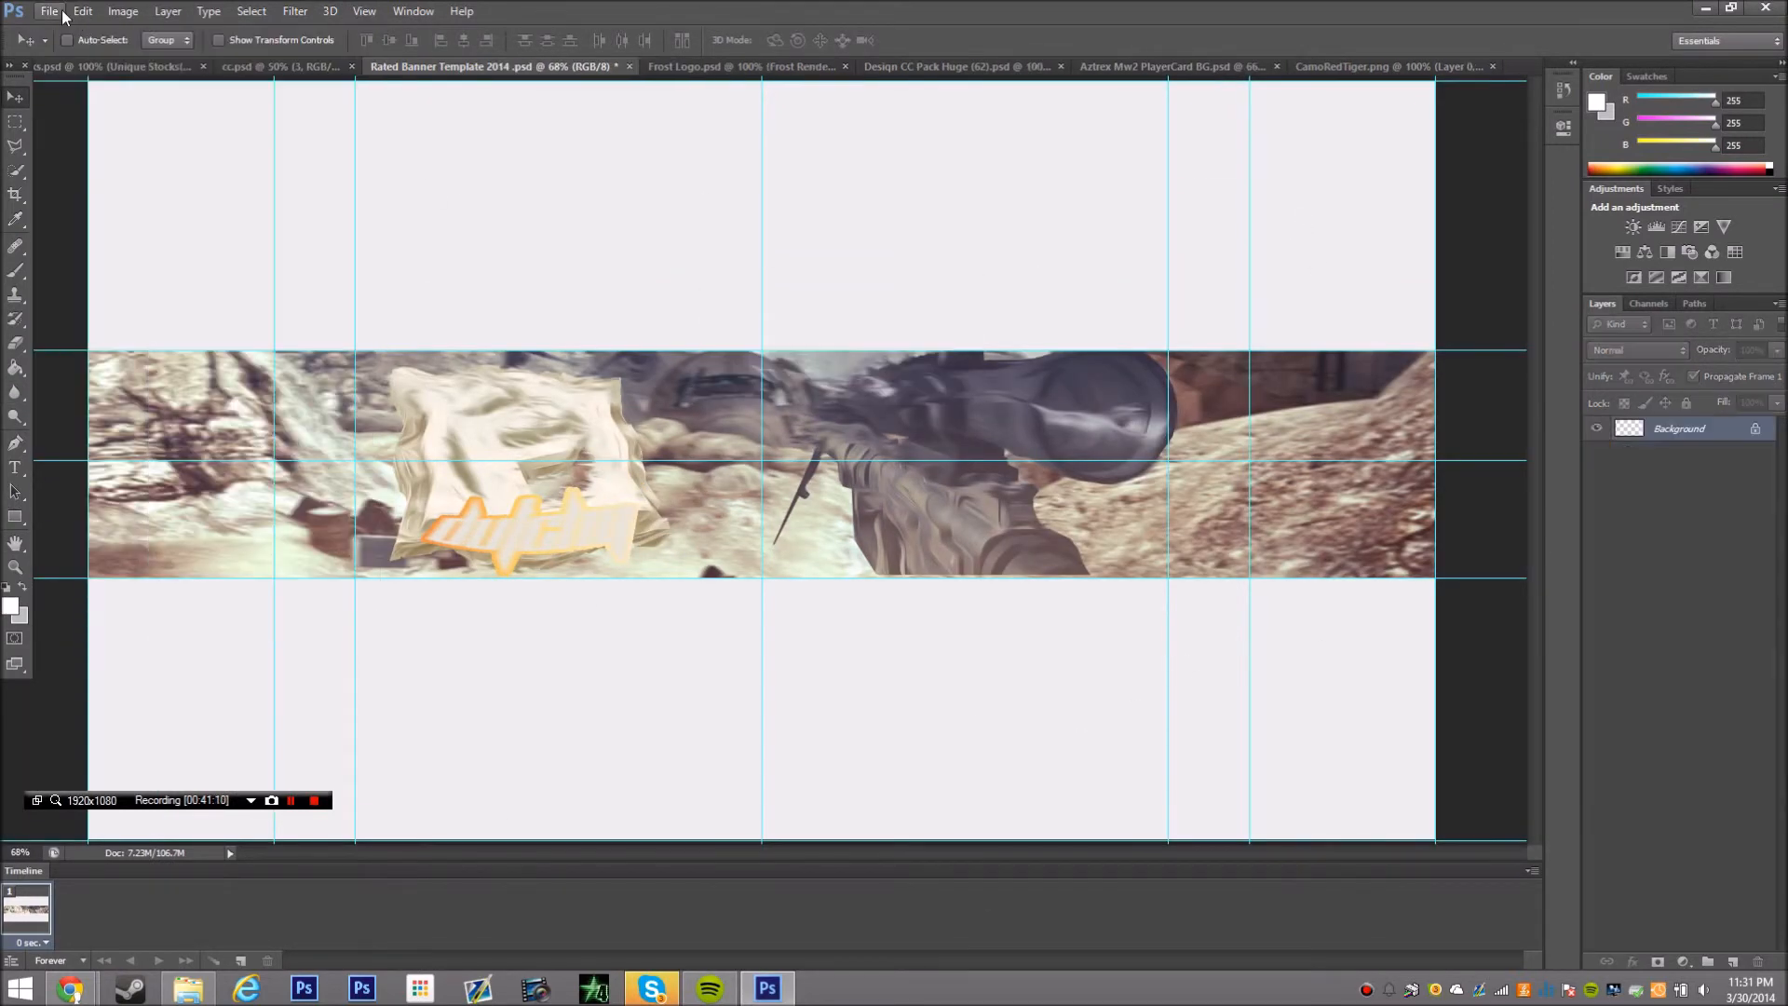
Export the flattened banner via Save for Web as PNG-24
left_click(48, 11)
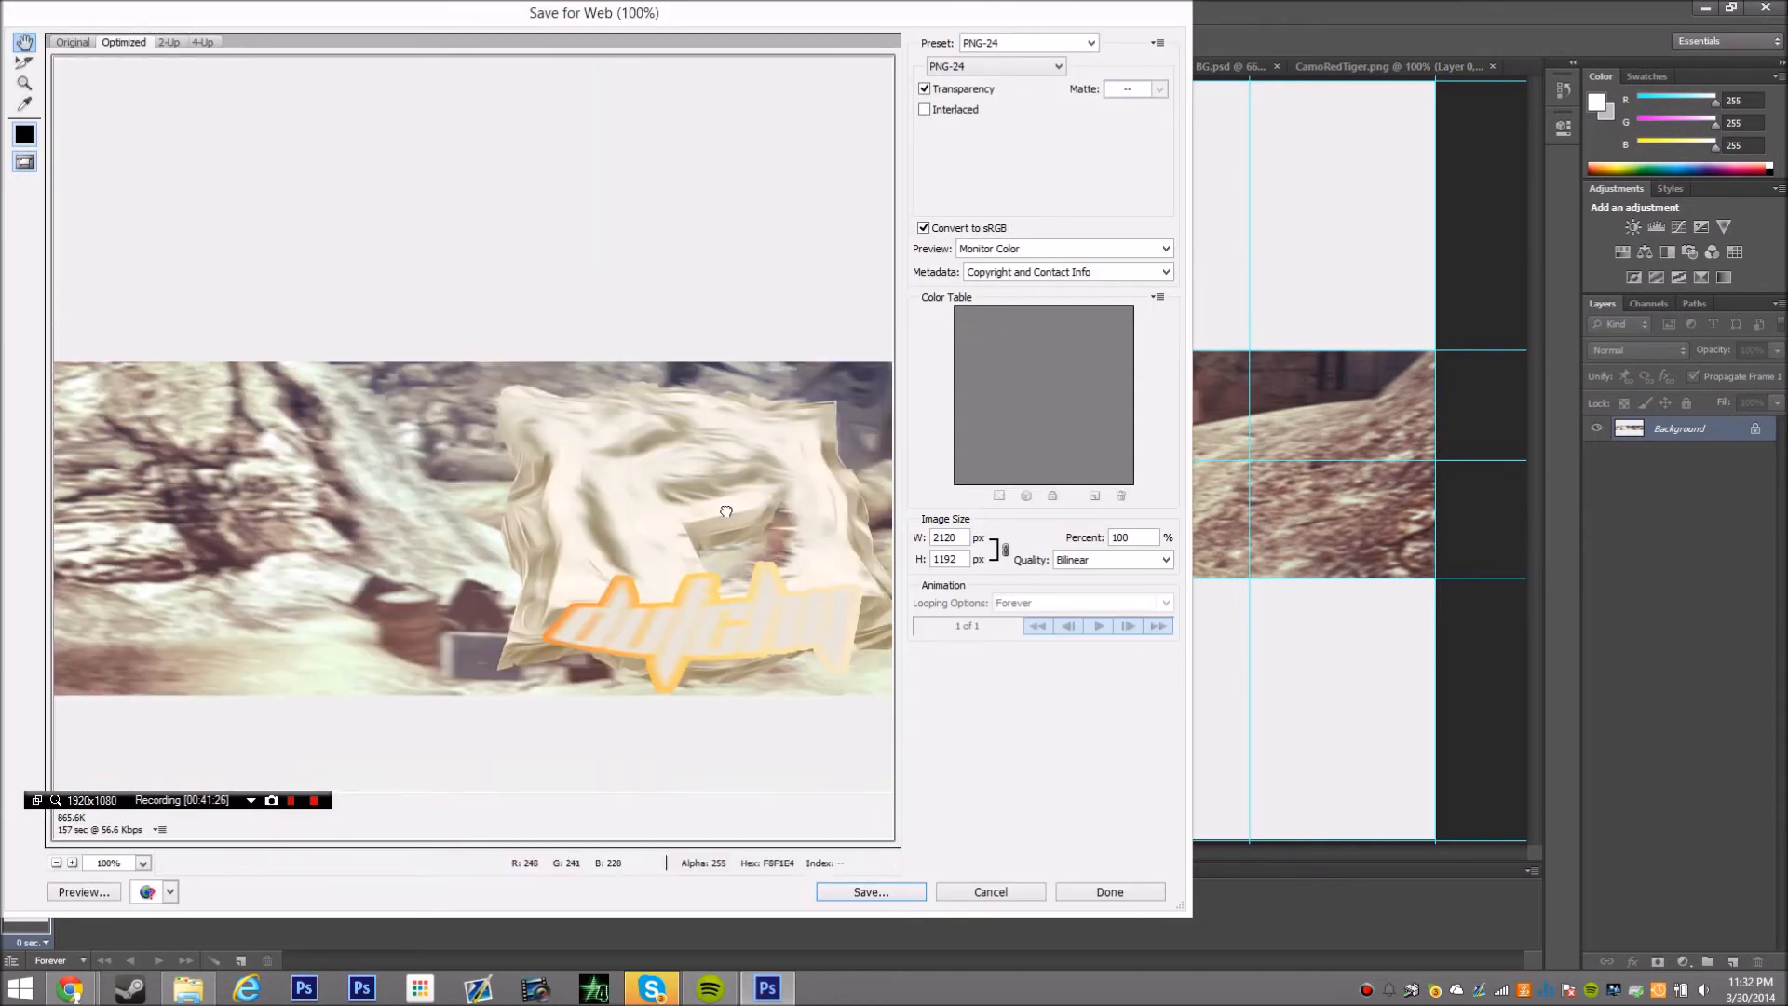
left_click(870, 892)
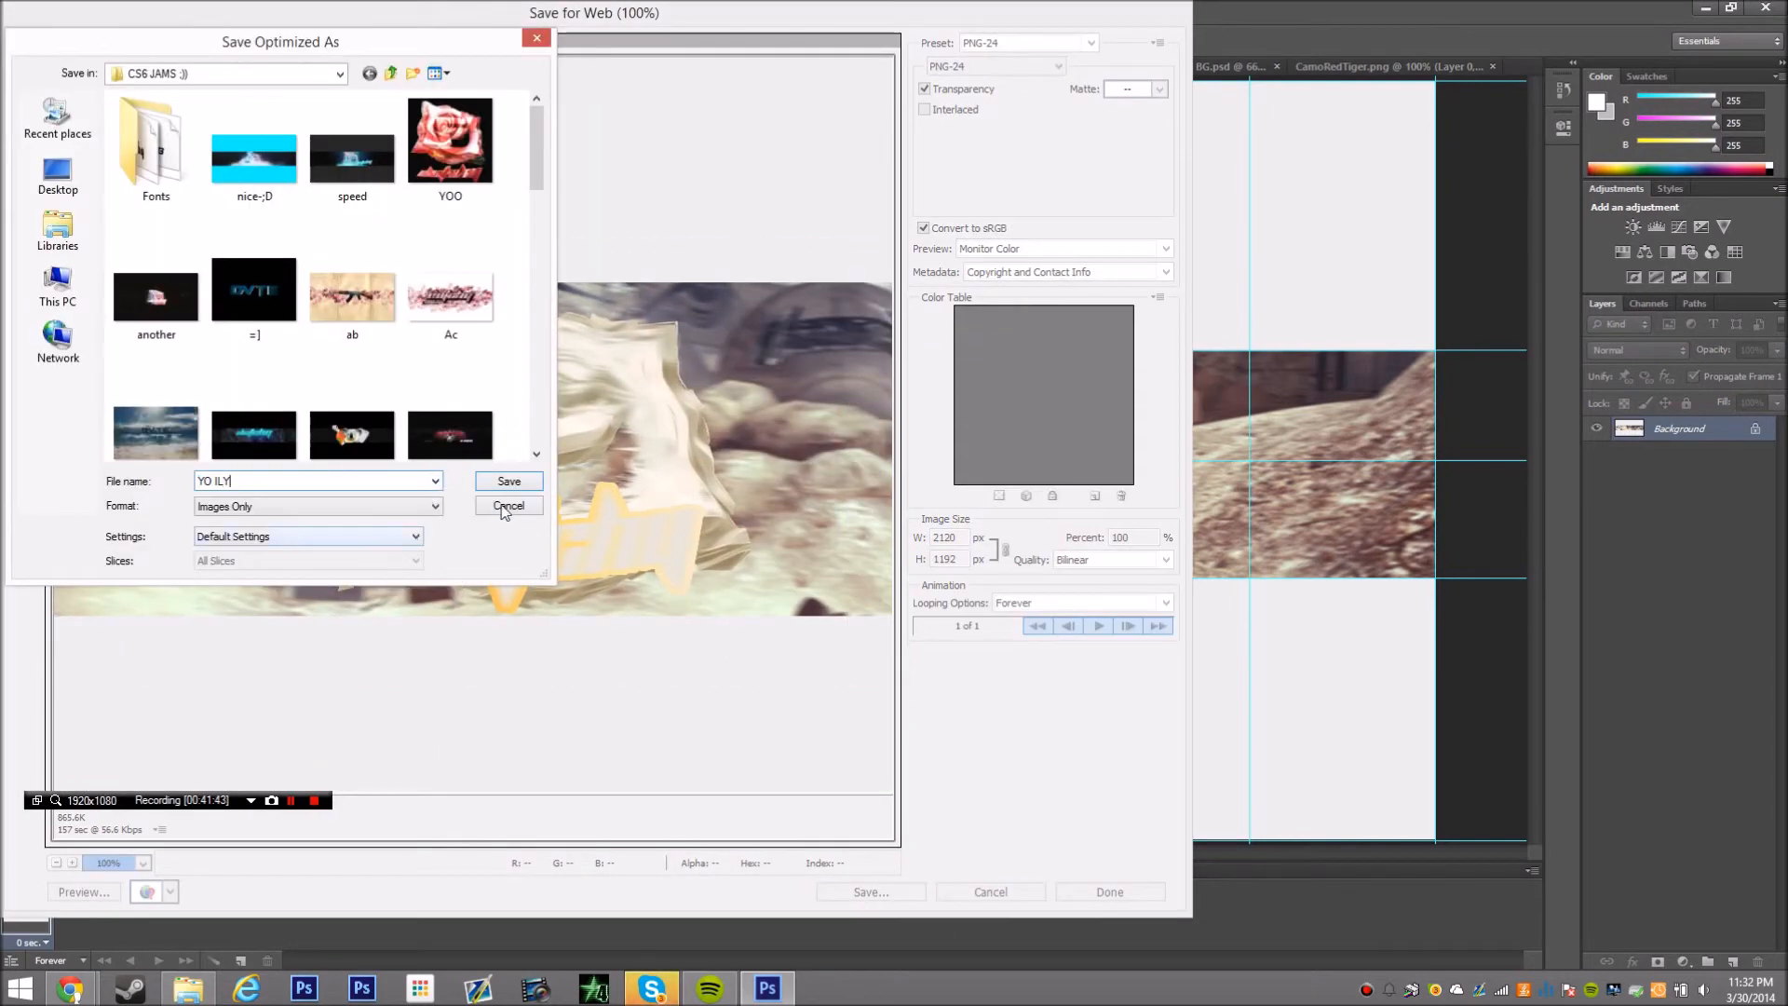
left_click(509, 480)
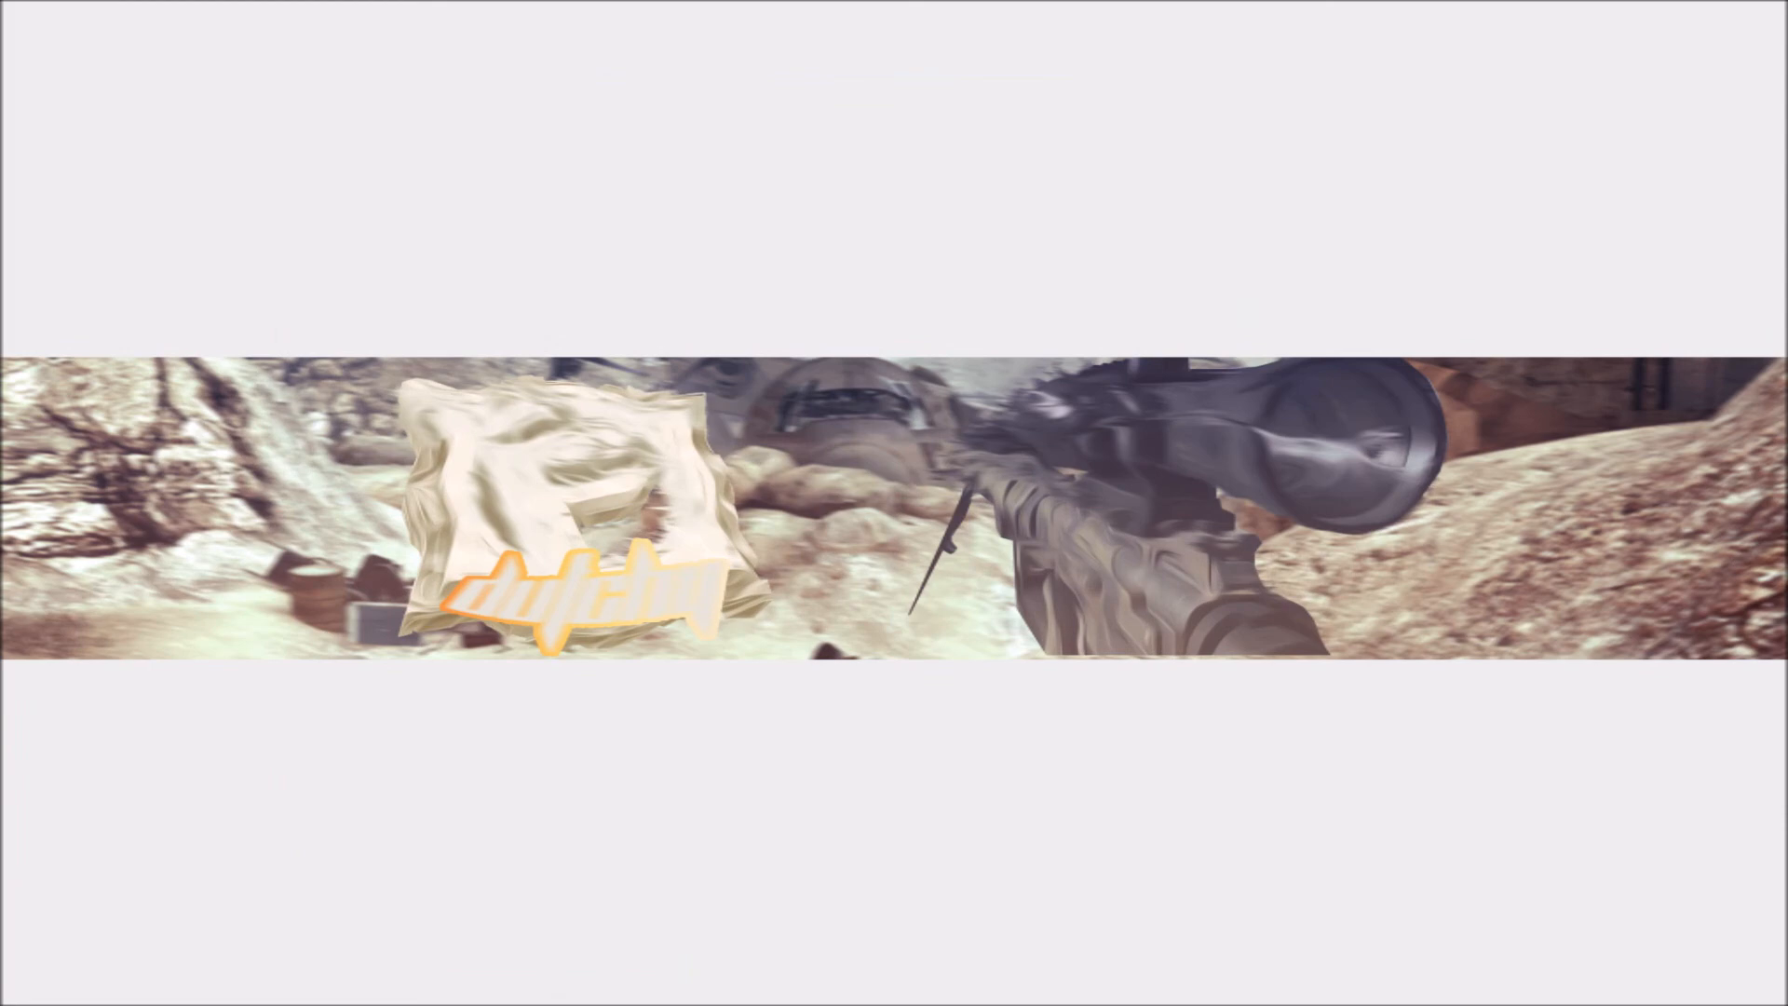